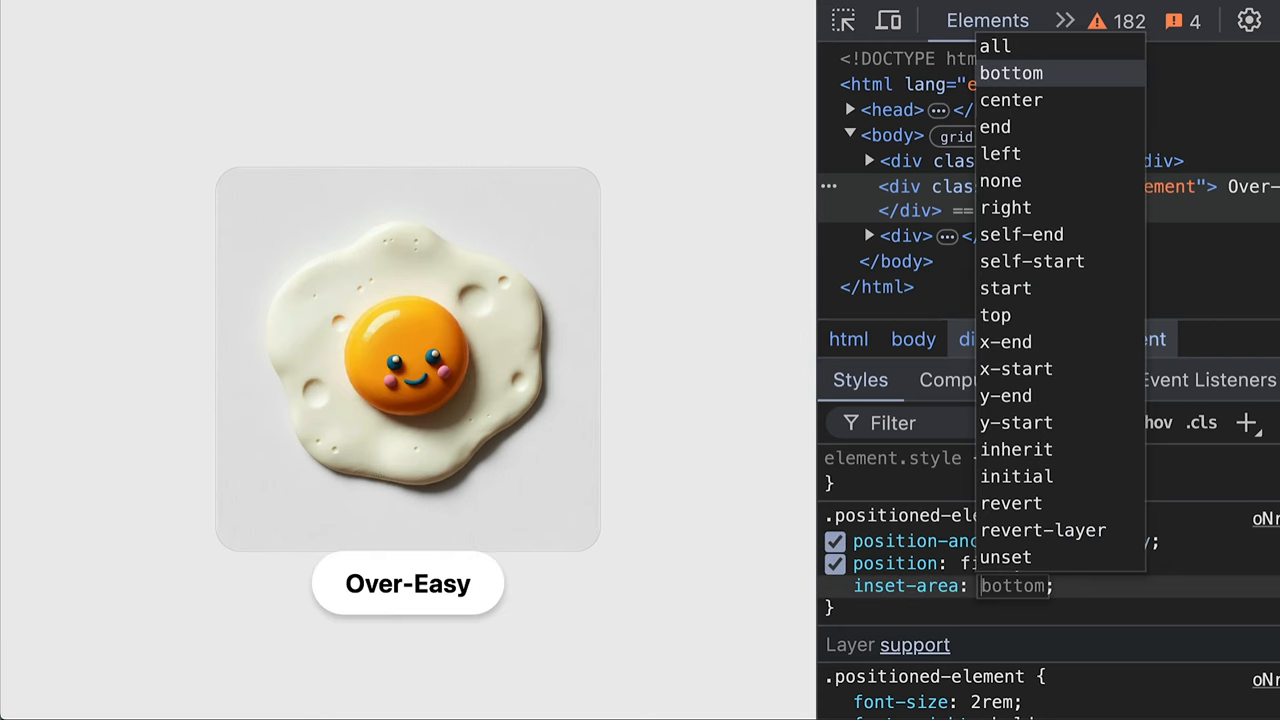
Step: Try inset-area values on the Over-Easy label, settling on start to place it above-left of the egg
{"action": "left_click", "coordinate": [1005, 288]}
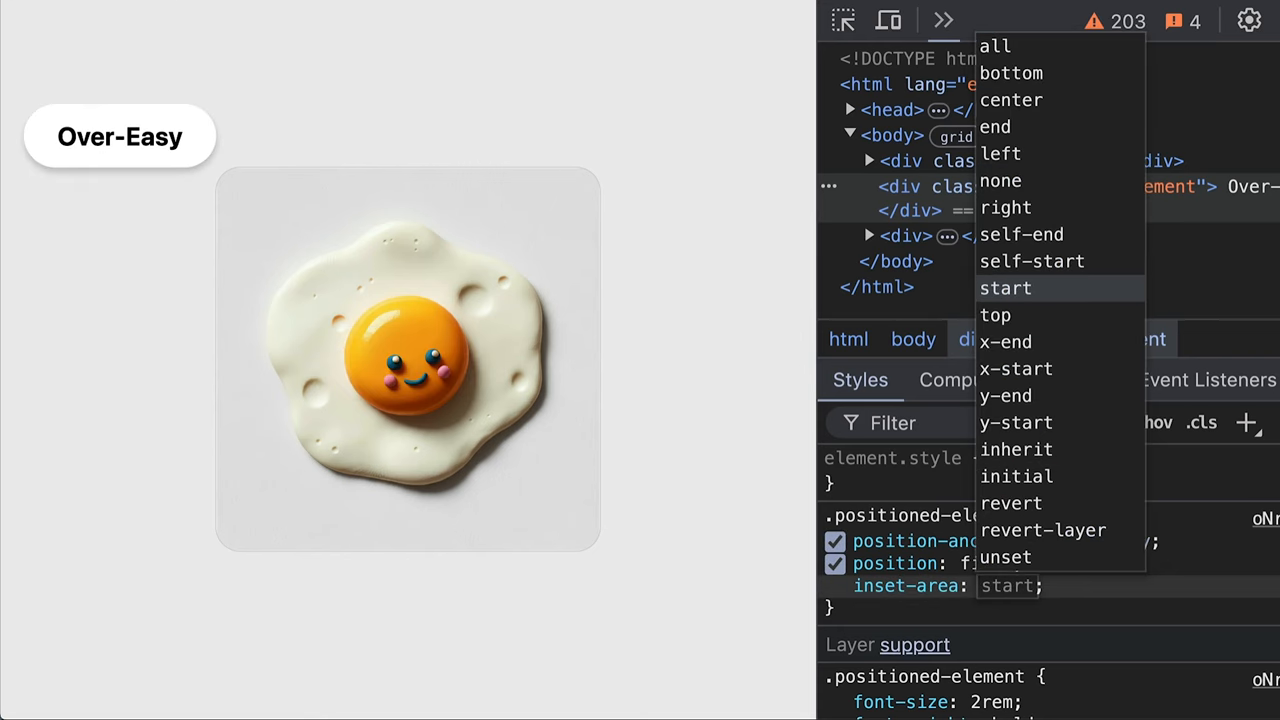
{"action": "left_click", "coordinate": [1005, 207]}
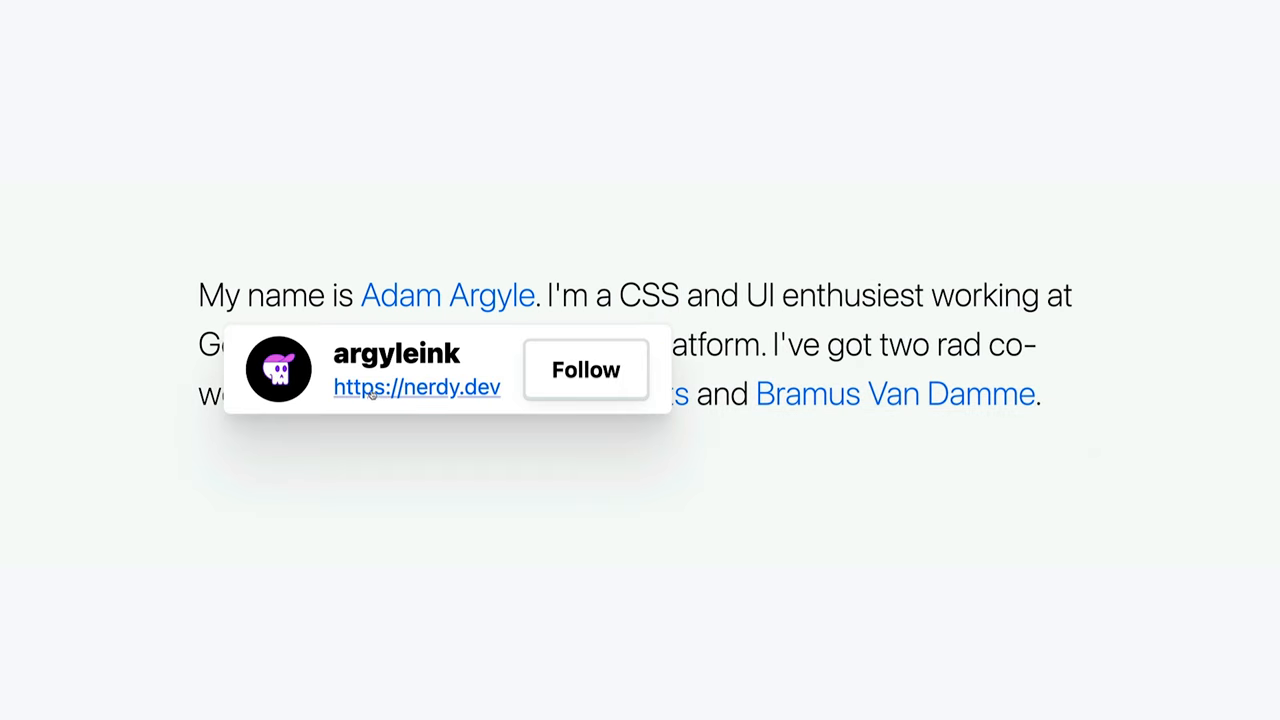
{"action": "mouse_move", "coordinate": [894, 393]}
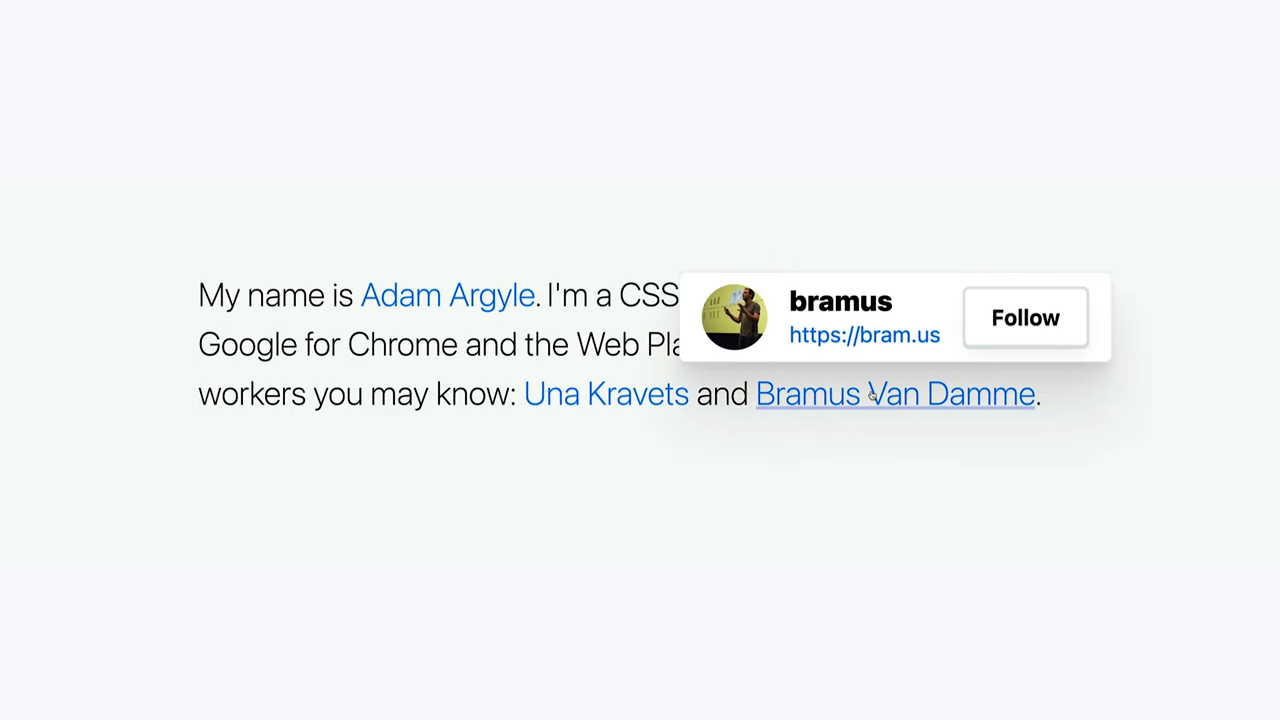
{"action": "mouse_move", "coordinate": [602, 207]}
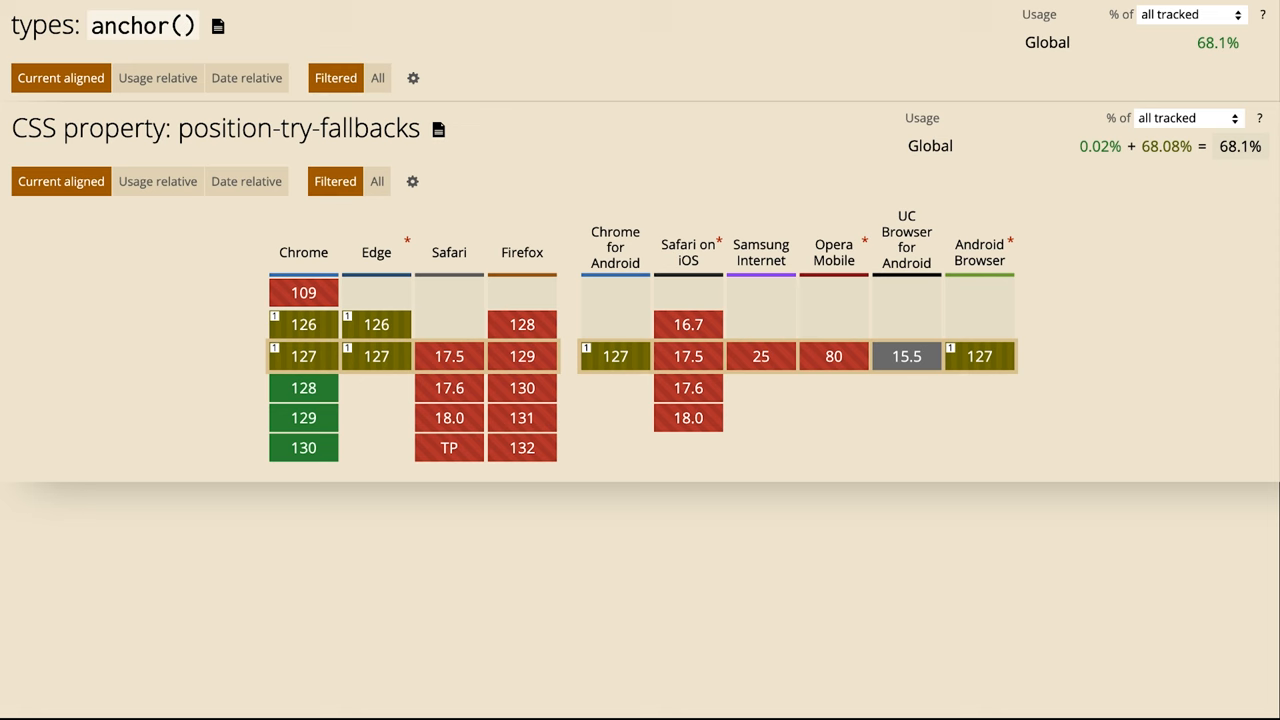
Step: Scroll Can I use down to the anchor() and position-try-fallbacks support tables
{"action": "scroll", "scroll_direction": "down", "scroll_amount": 3}
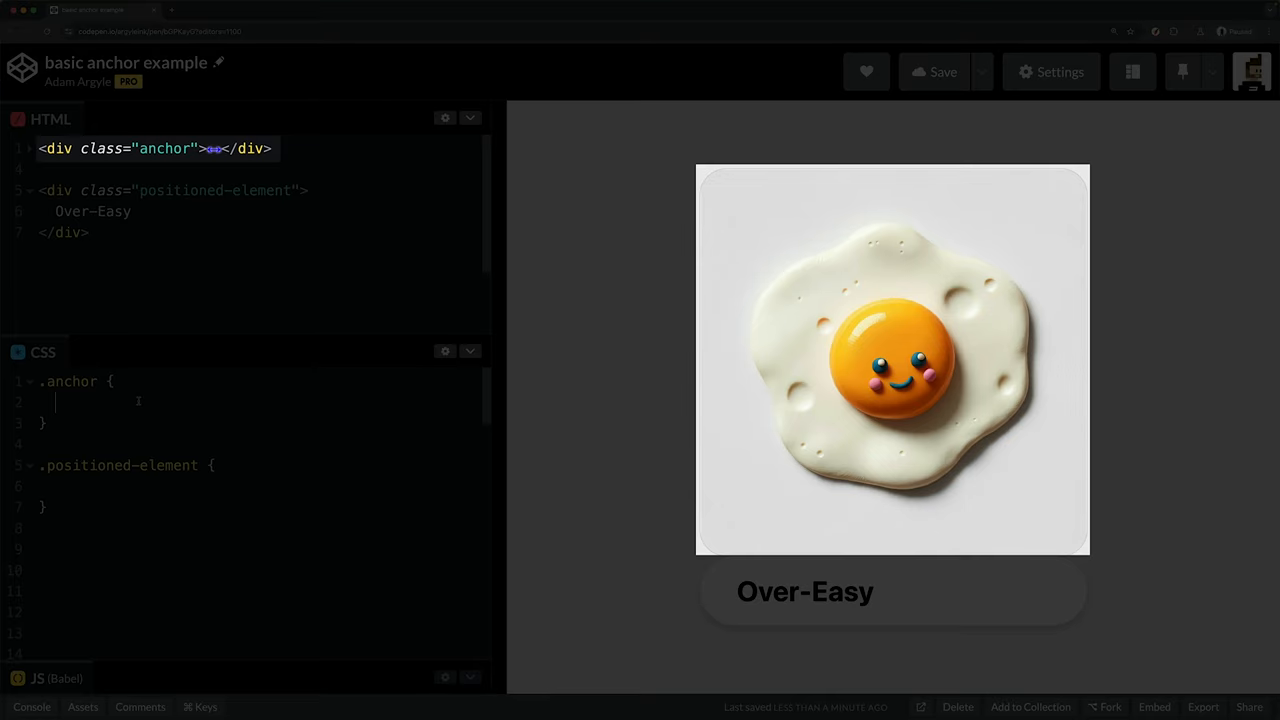
Step: Add anchor-name to .anchor, plus position: fixed, position-anchor: --over-easy and position-area: block-end
{"action": "type", "text": "anchor-name: --over-easy;"}
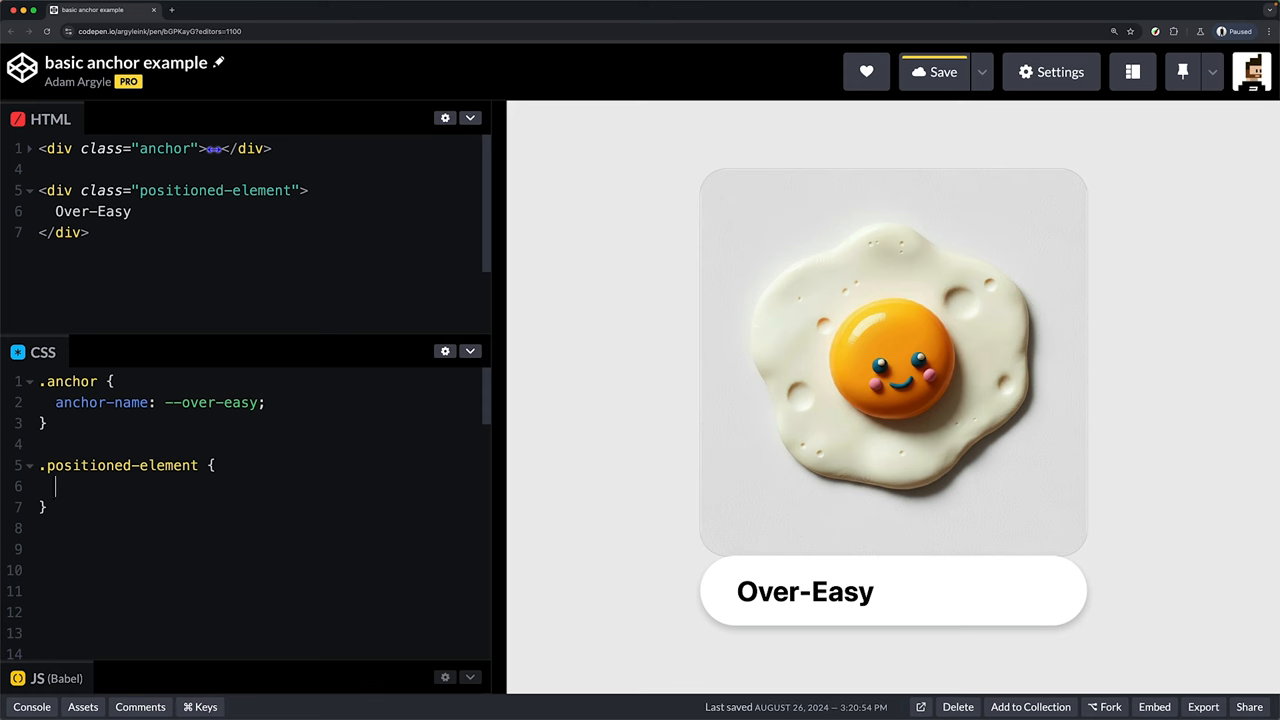
{"action": "type", "text": "position: fixed;"}
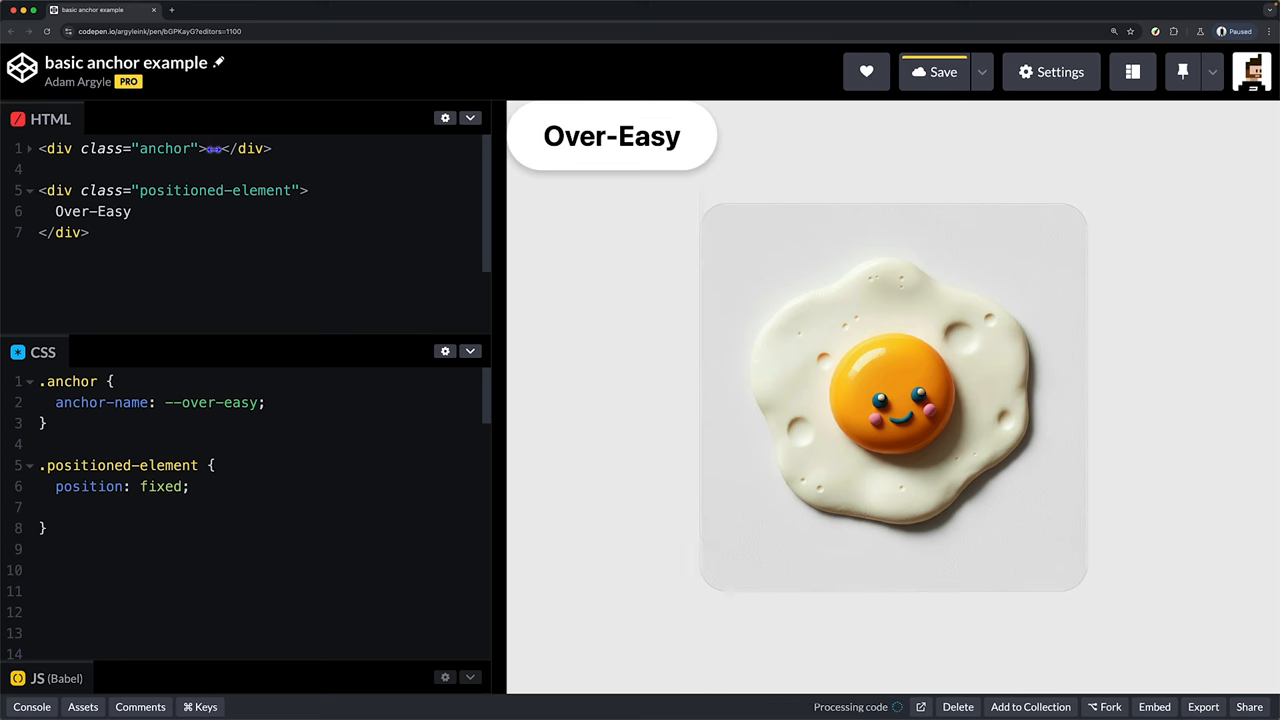
{"action": "type", "text": "p"}
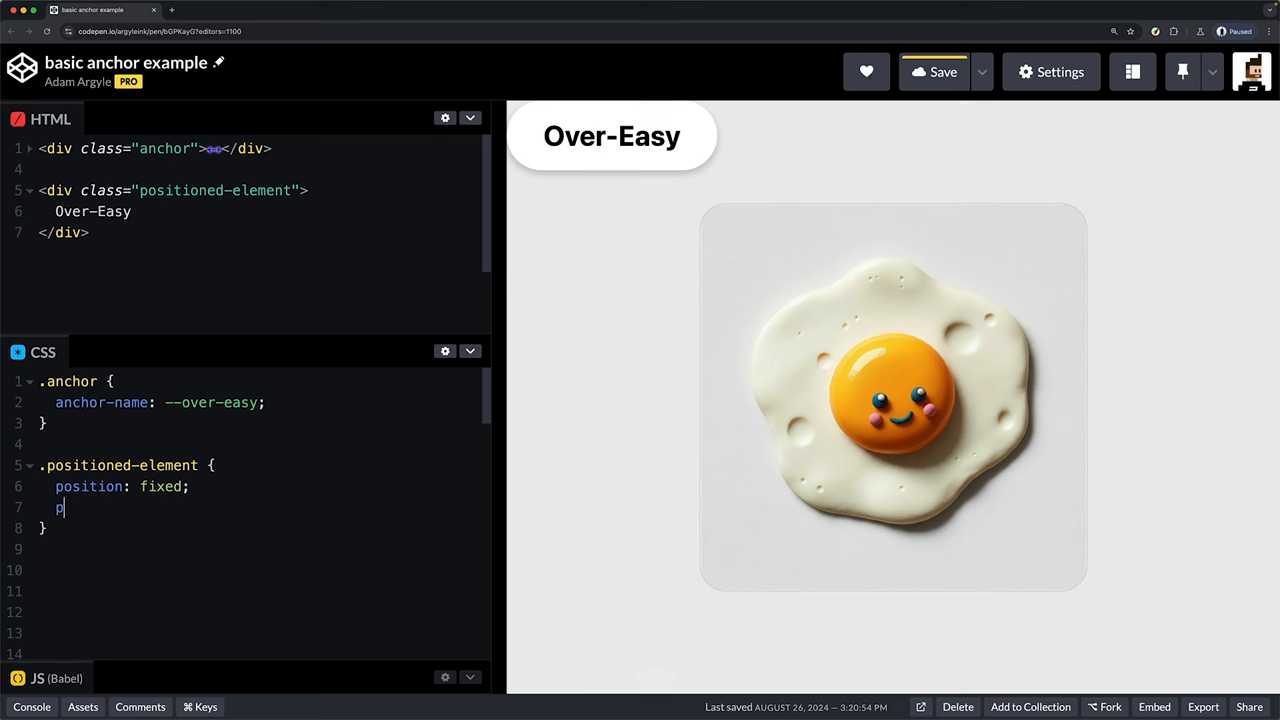
{"action": "type", "text": "osition-anchor: --over-easy;"}
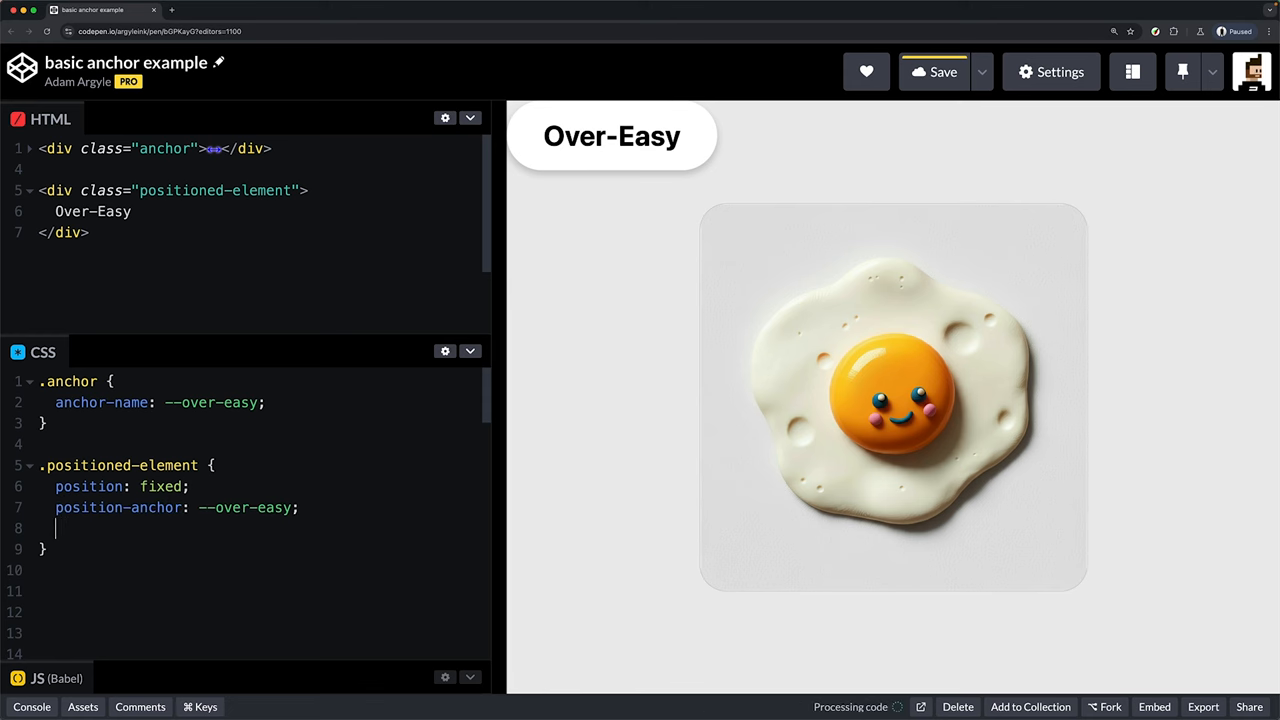
{"action": "type", "text": "position-area: block-end;"}
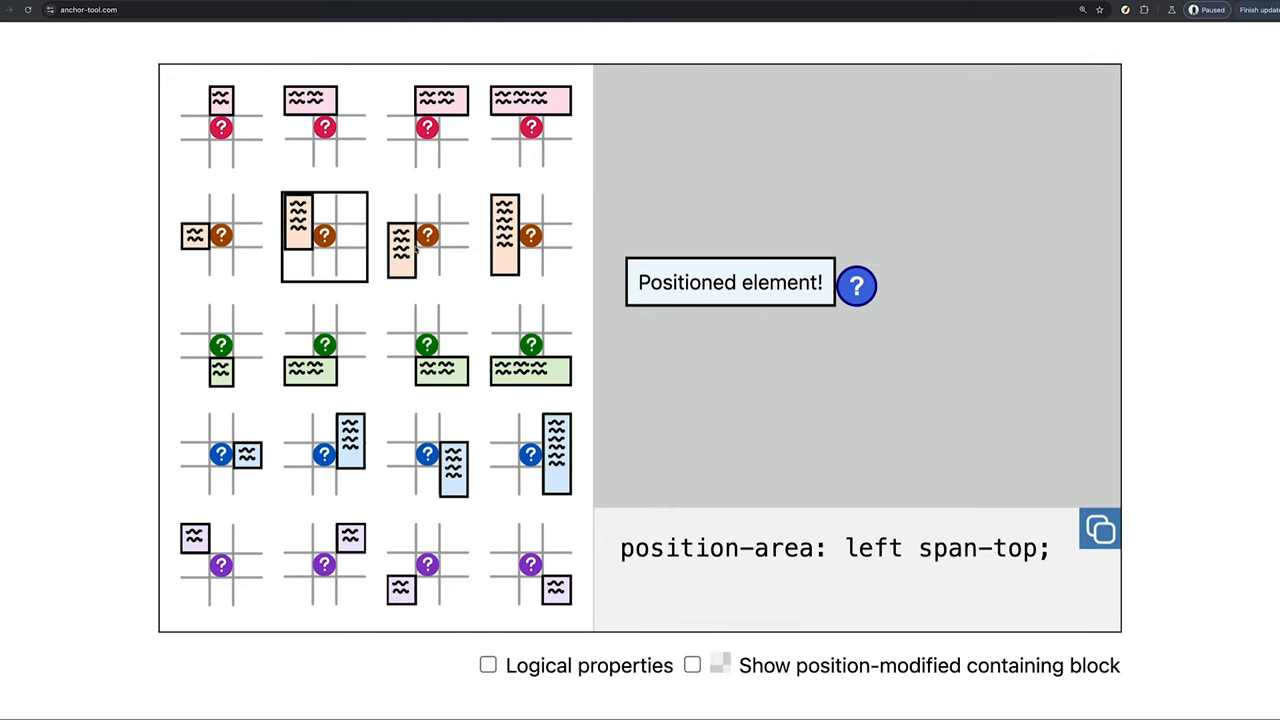
Step: Try anchor-tool placements, enable Logical properties, and choose the bottom-left tile
{"action": "left_click", "coordinate": [530, 348]}
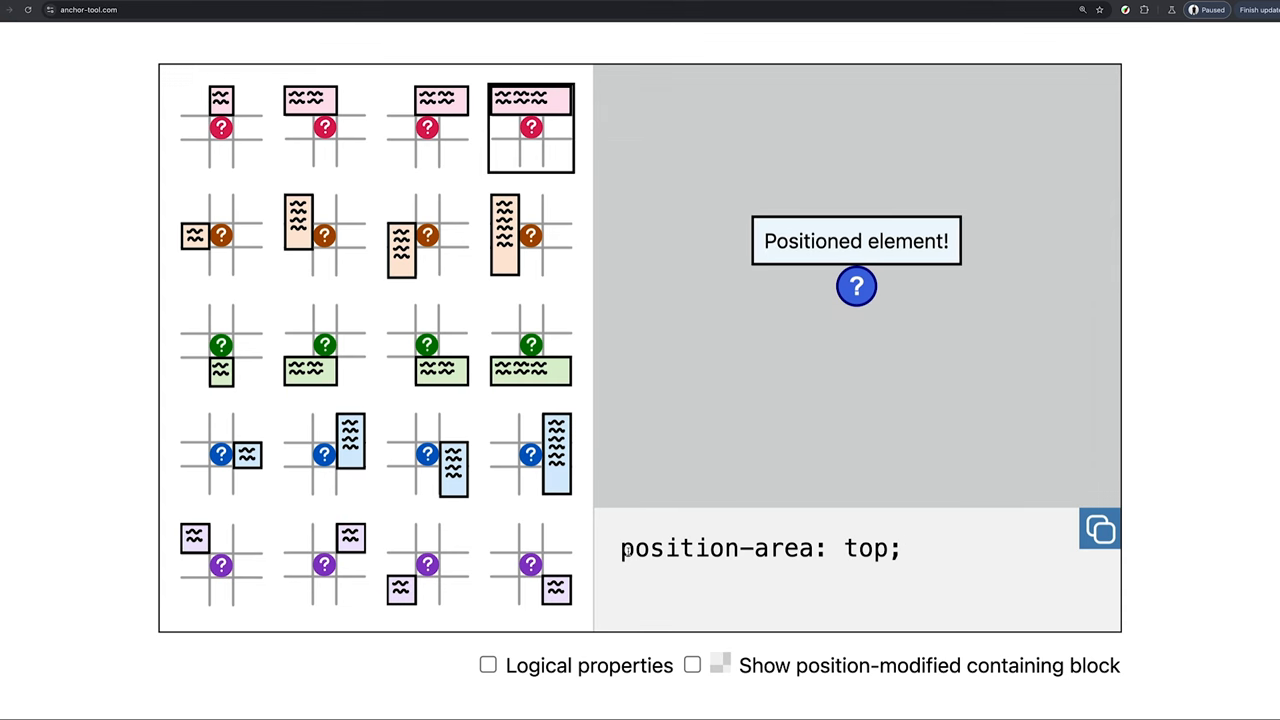
{"action": "left_click", "coordinate": [488, 665]}
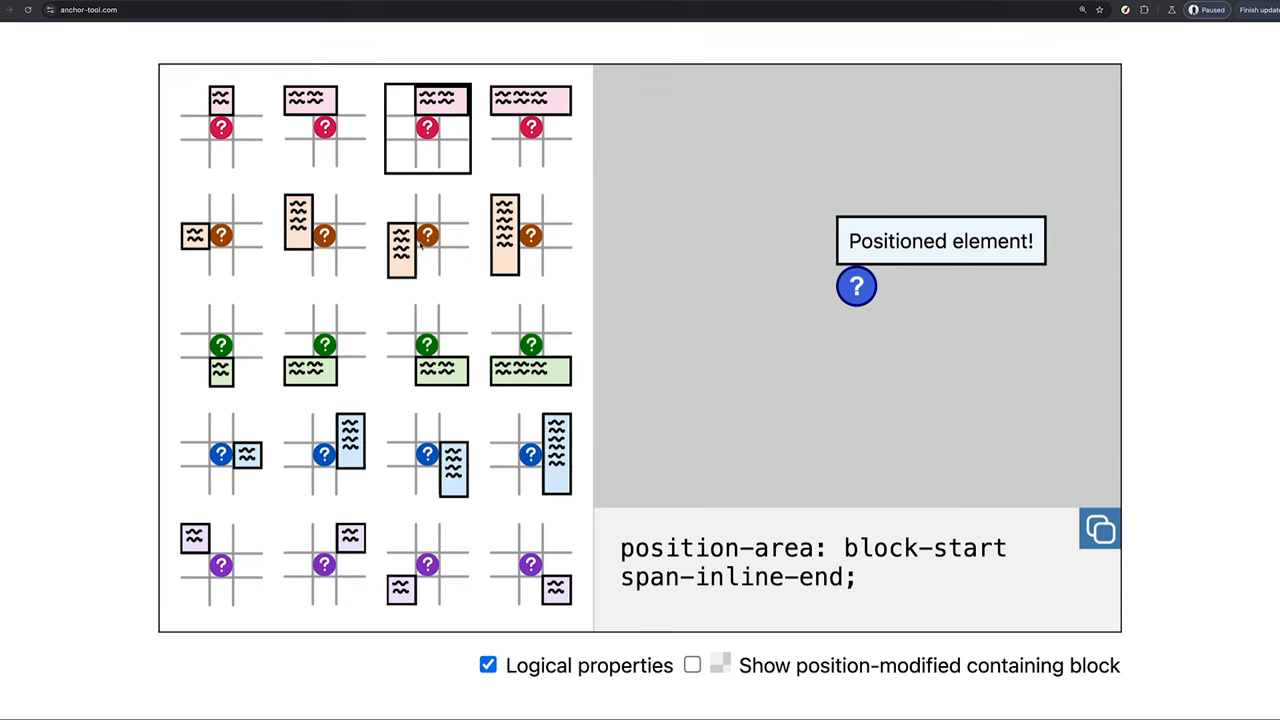
{"action": "left_click", "coordinate": [427, 565]}
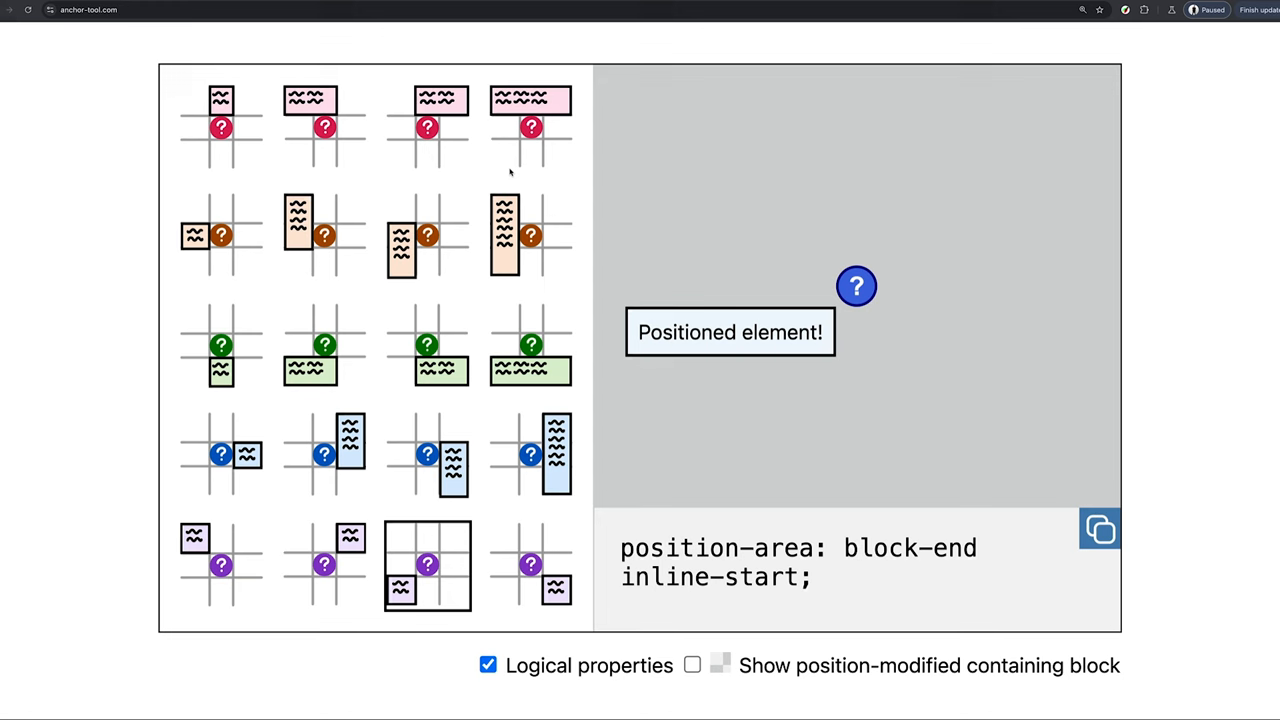
{"action": "left_click", "coordinate": [530, 128]}
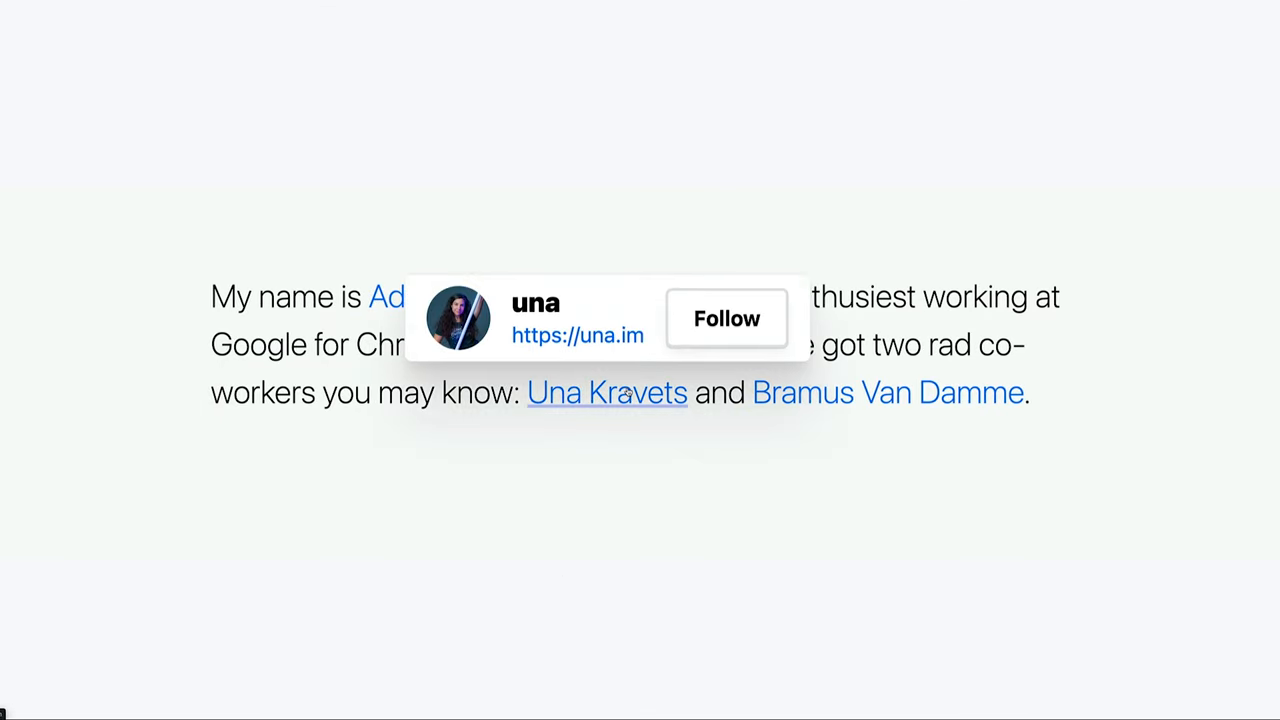
{"action": "mouse_move", "coordinate": [577, 335]}
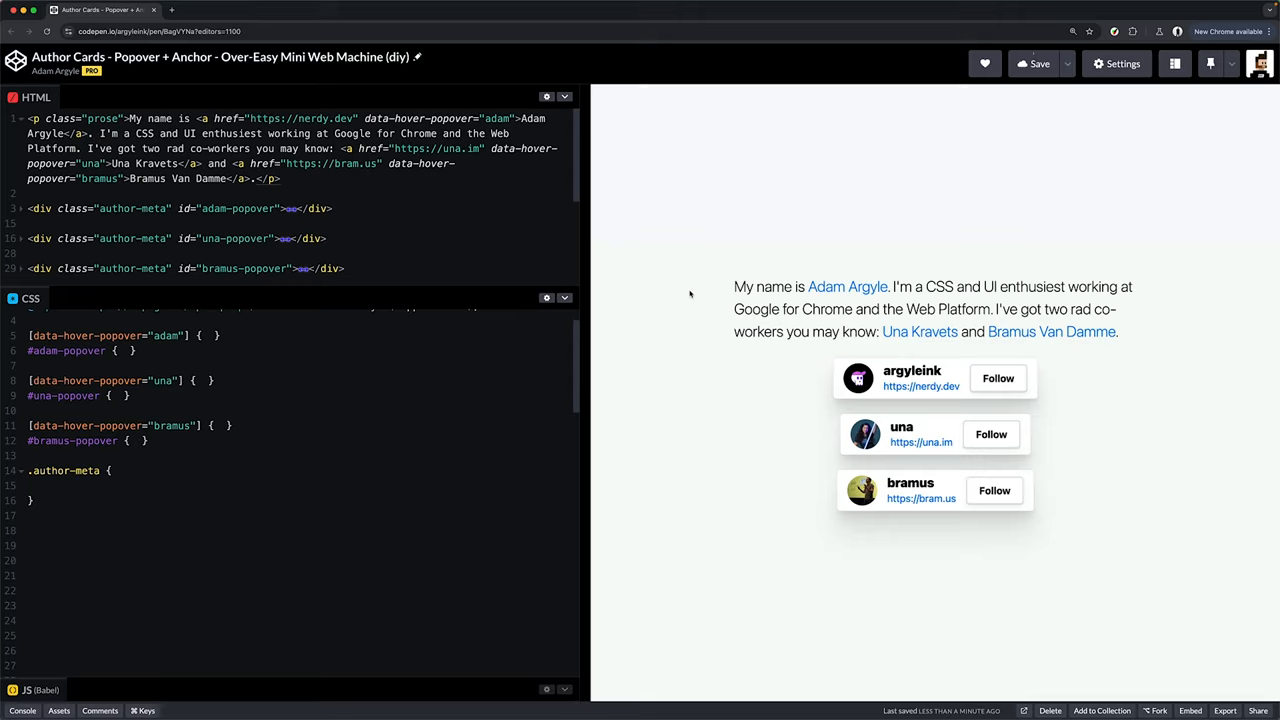
{"action": "mouse_move", "coordinate": [894, 393]}
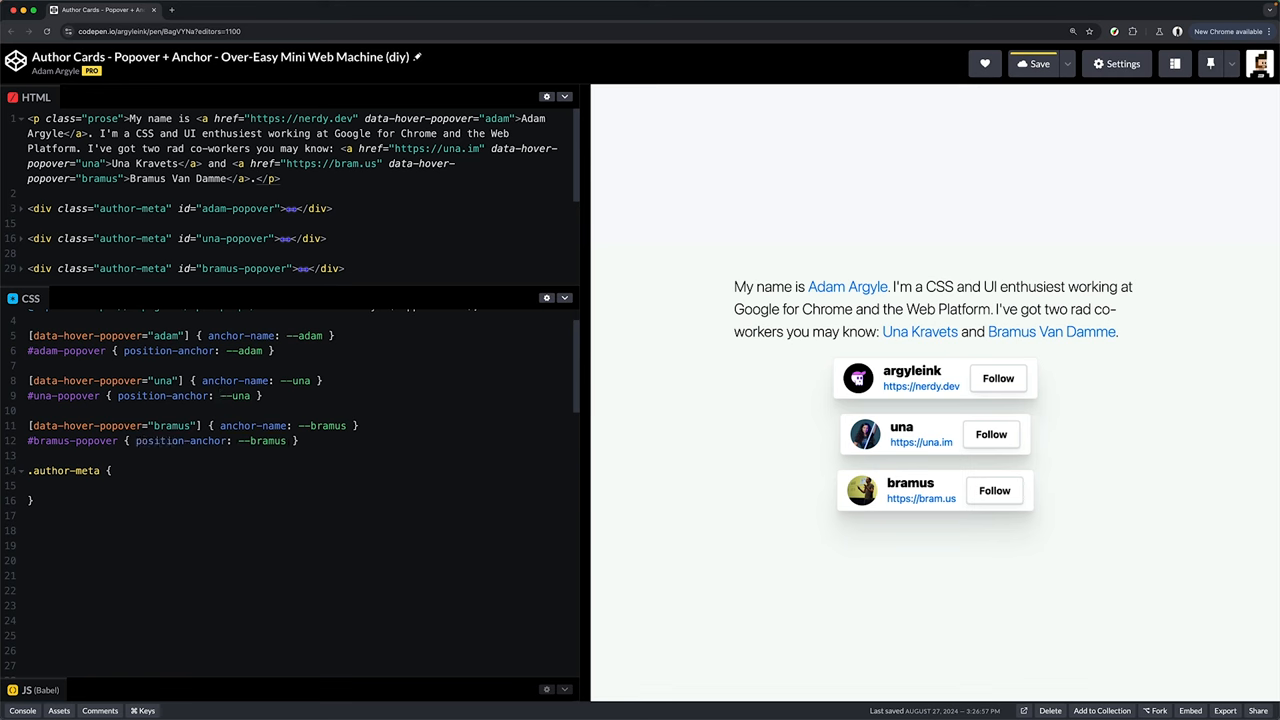
Step: Add position: fixed and position-area: block-start to the .author-meta rule
{"action": "type", "text": "position: fixed;"}
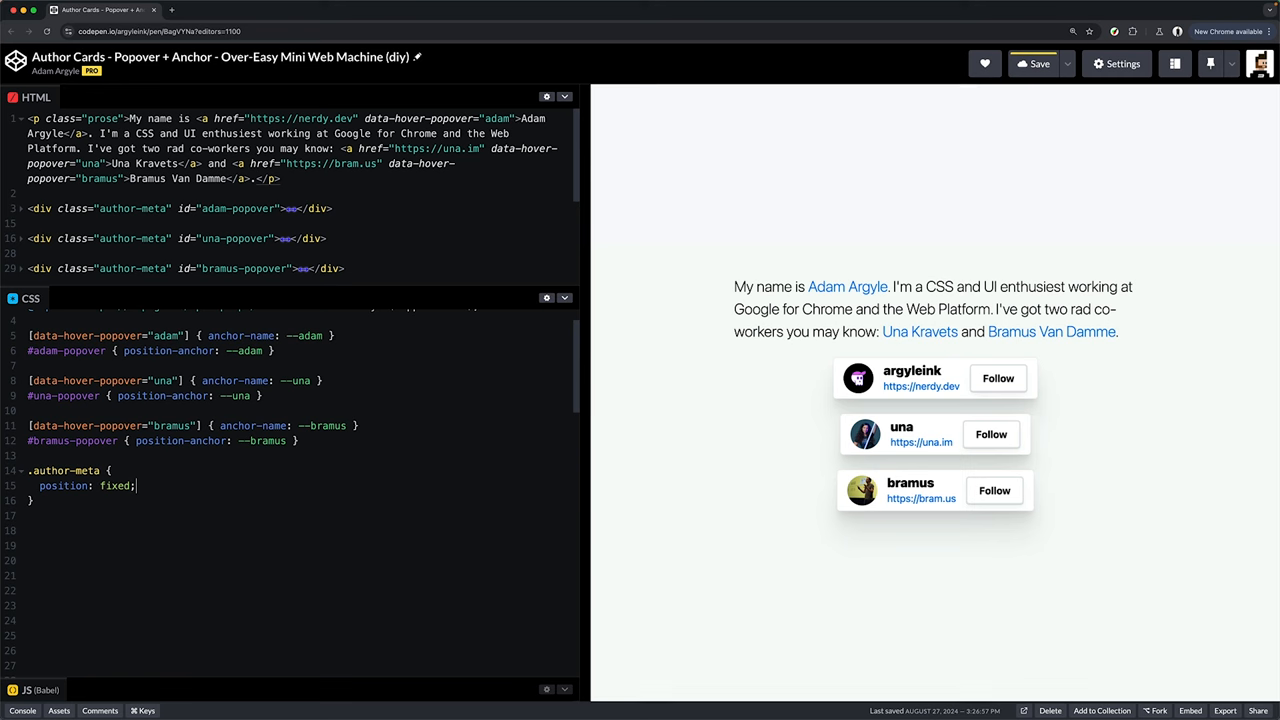
{"action": "type", "text": "position"}
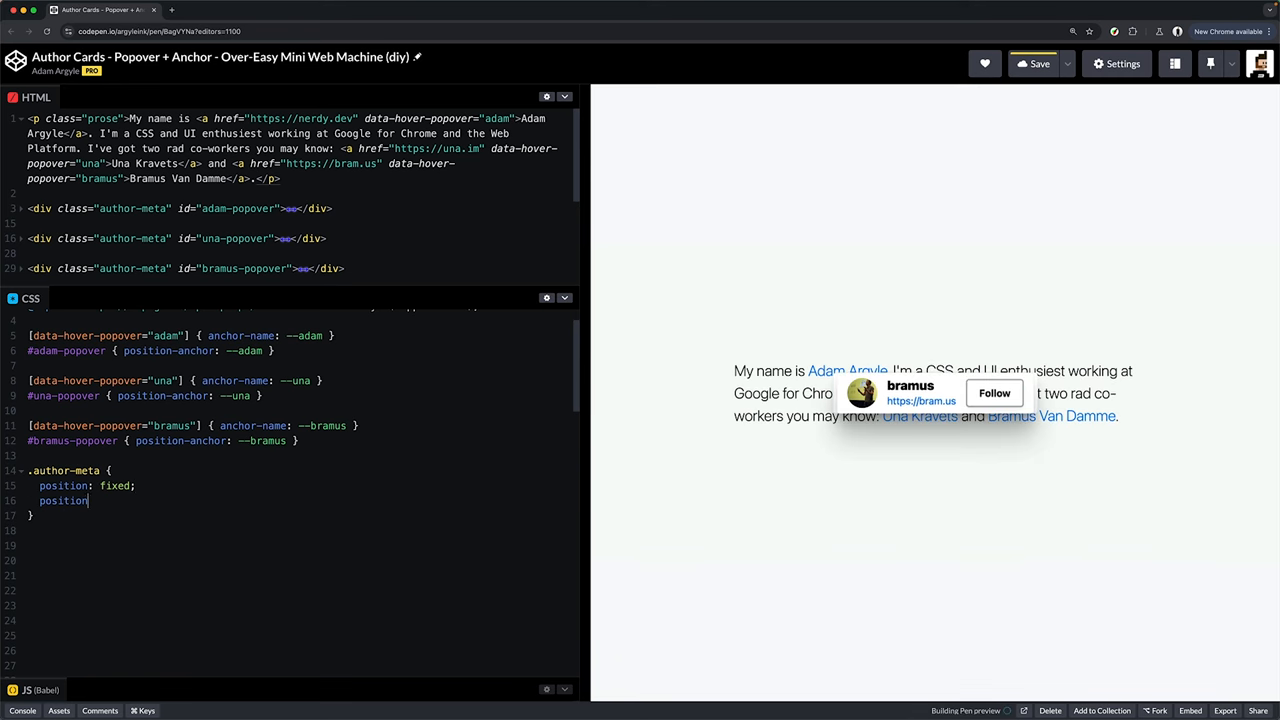
{"action": "type", "text": "-area: block-start;"}
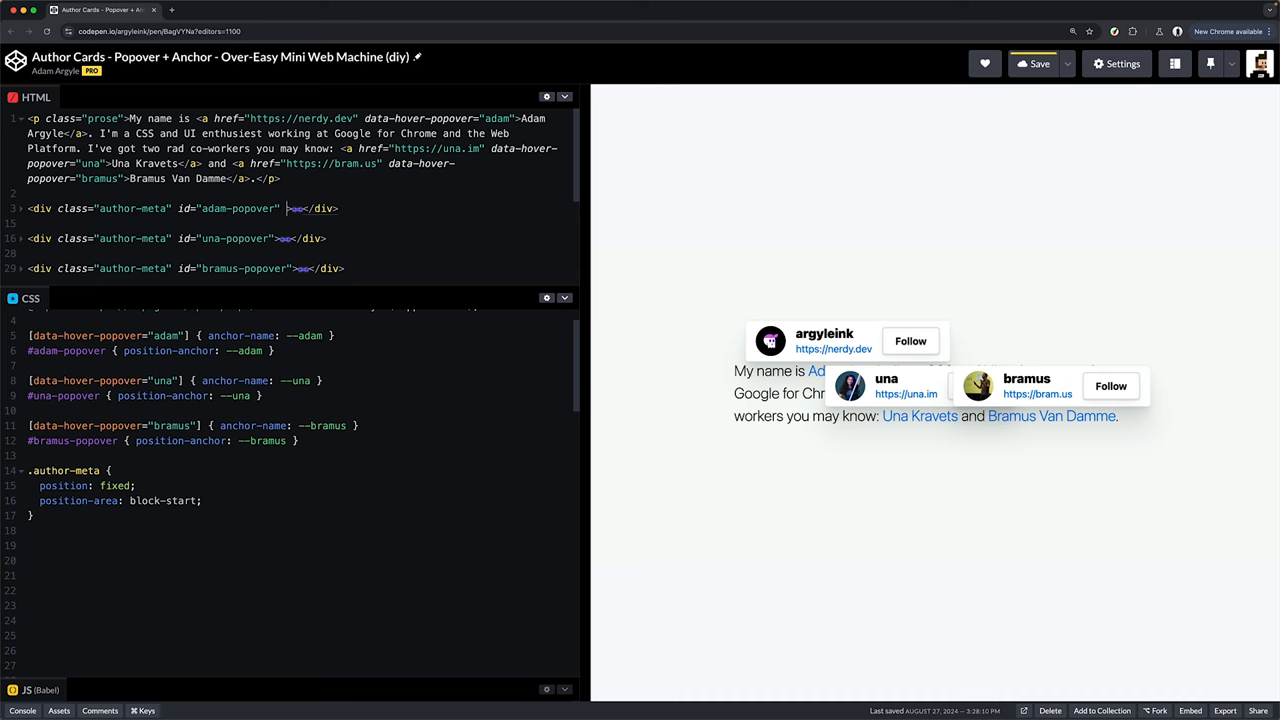
Step: Add the popover attribute to each of the three author-meta divs
{"action": "type", "text": "popover>"}
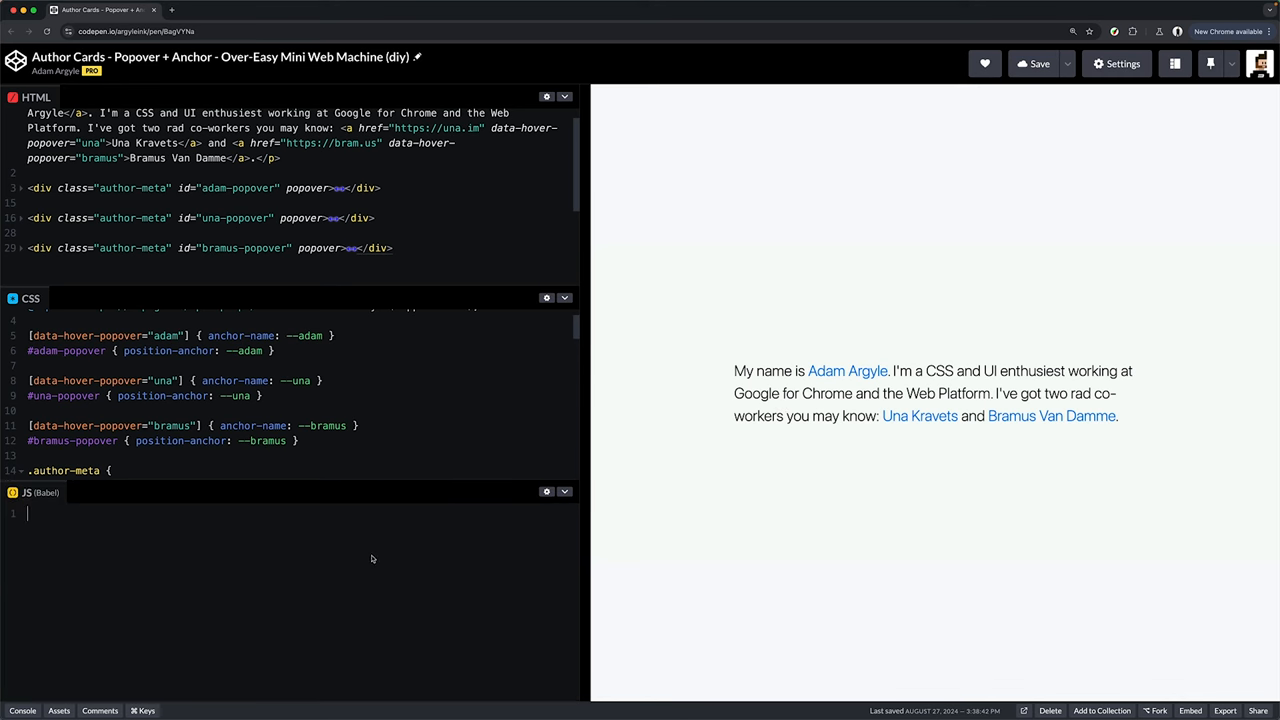
{"action": "type", "text": "document.querySelectorAll('[data-hover-popover"}
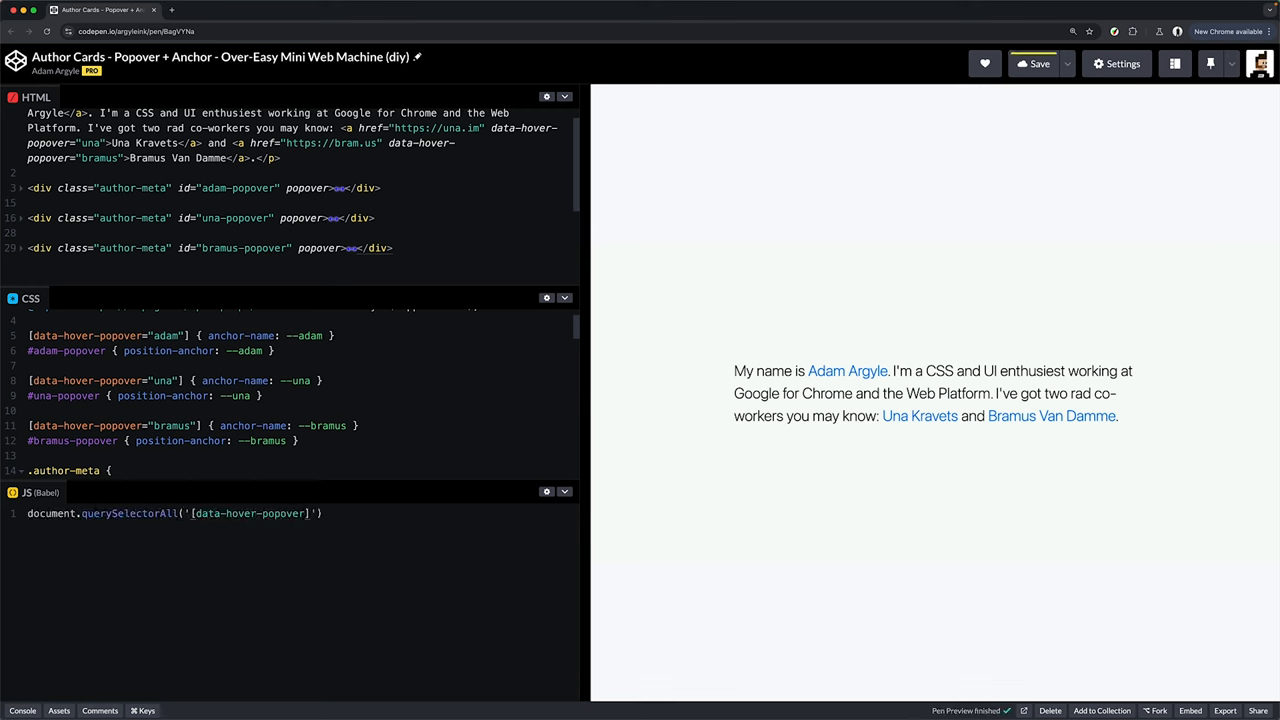
{"action": "type", "text": ".forEach(anchor => {})"}
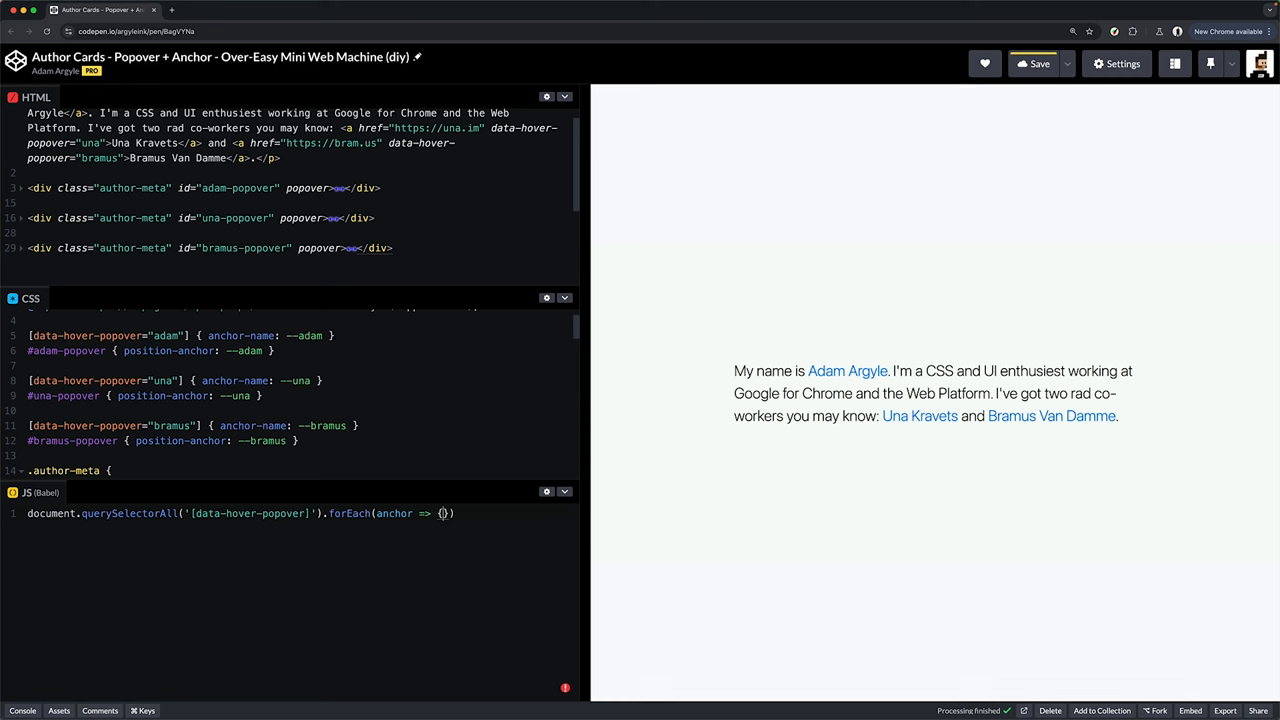
{"action": "type", "text": "let popover = document.getElementById("}
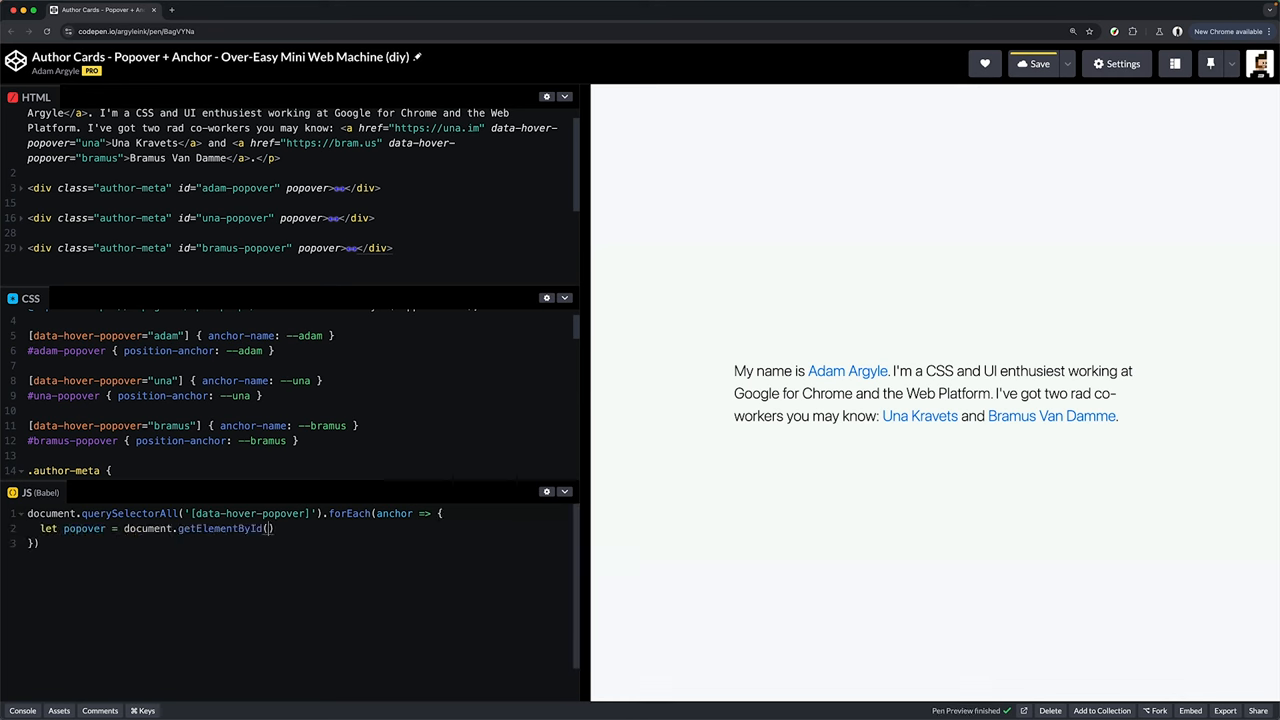
{"action": "type", "text": "anchor.dataset.hoverPopover + '-popover'"}
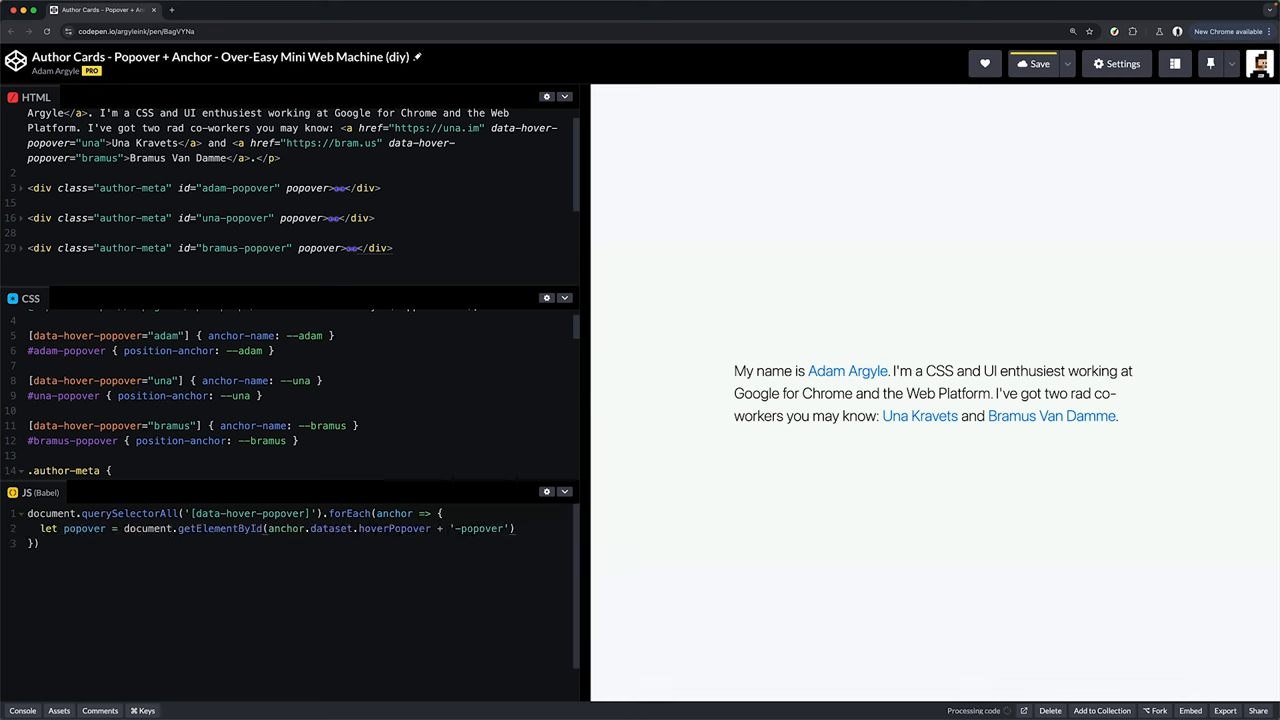
{"action": "type", "text": "anchor.onmouseenter = event =>"}
{"action": "type", "text": "popover.showPopove"}
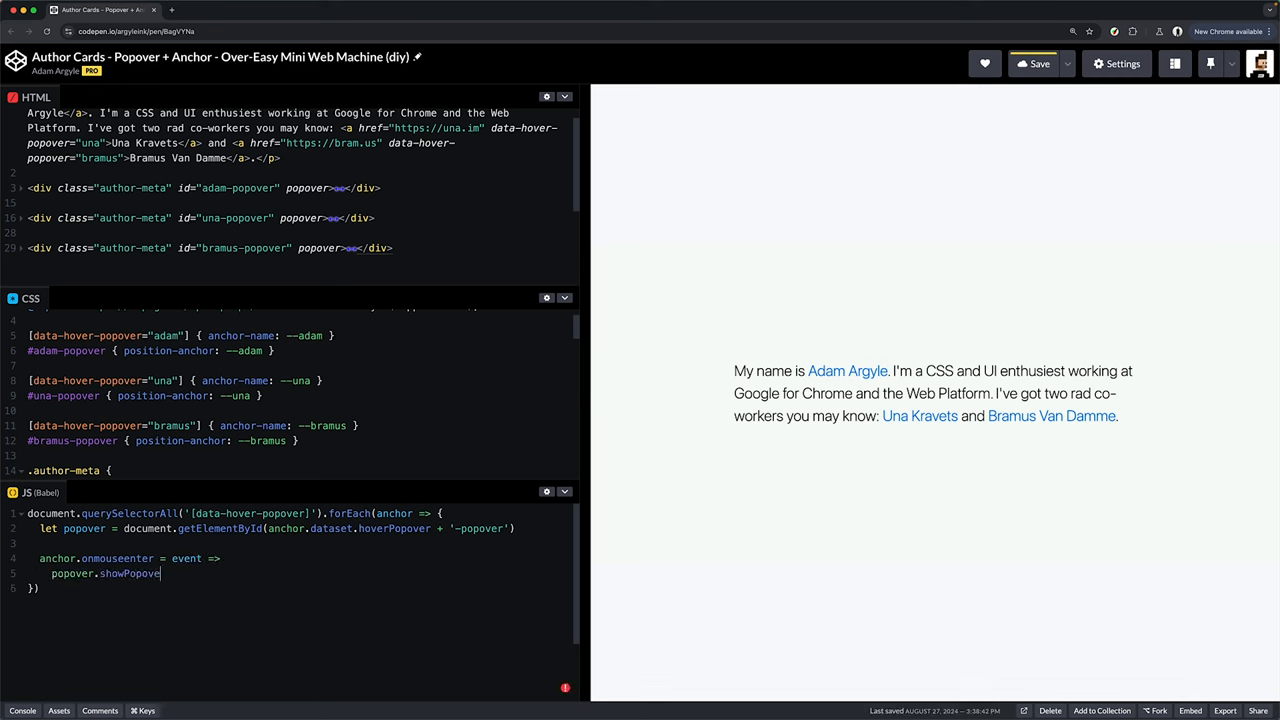
{"action": "type", "text": "r()"}
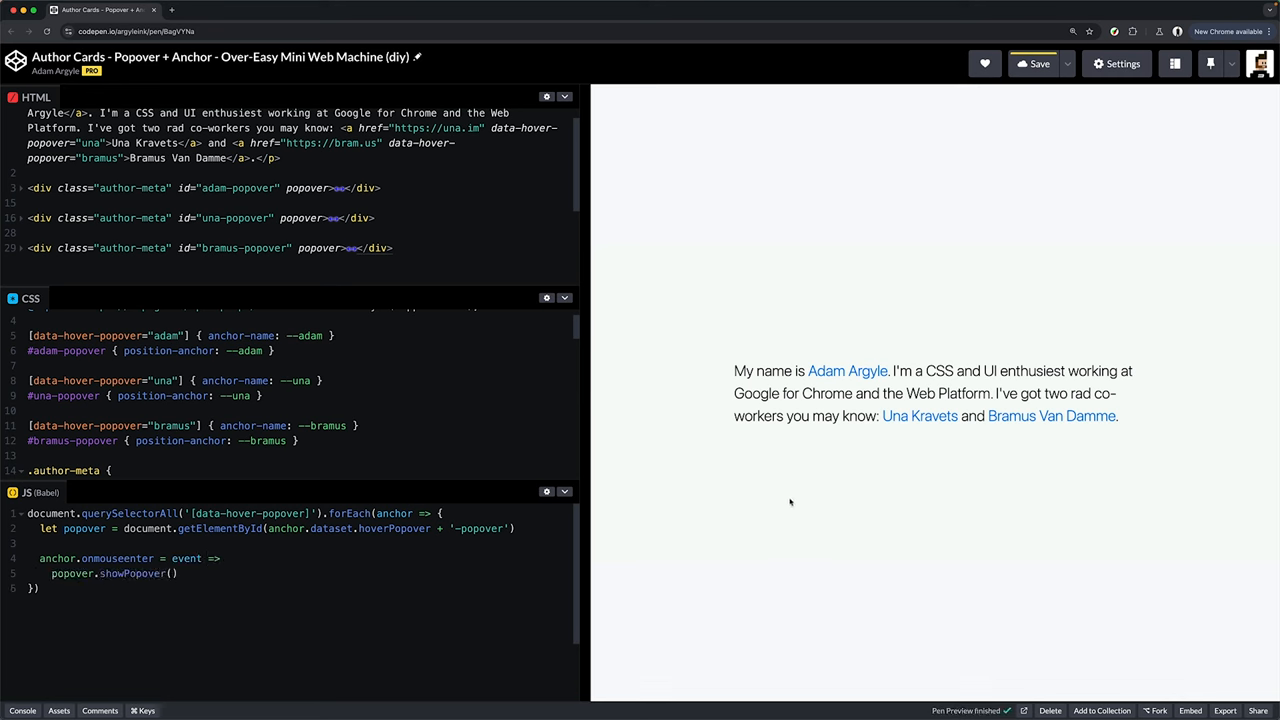
{"action": "mouse_move", "coordinate": [919, 415]}
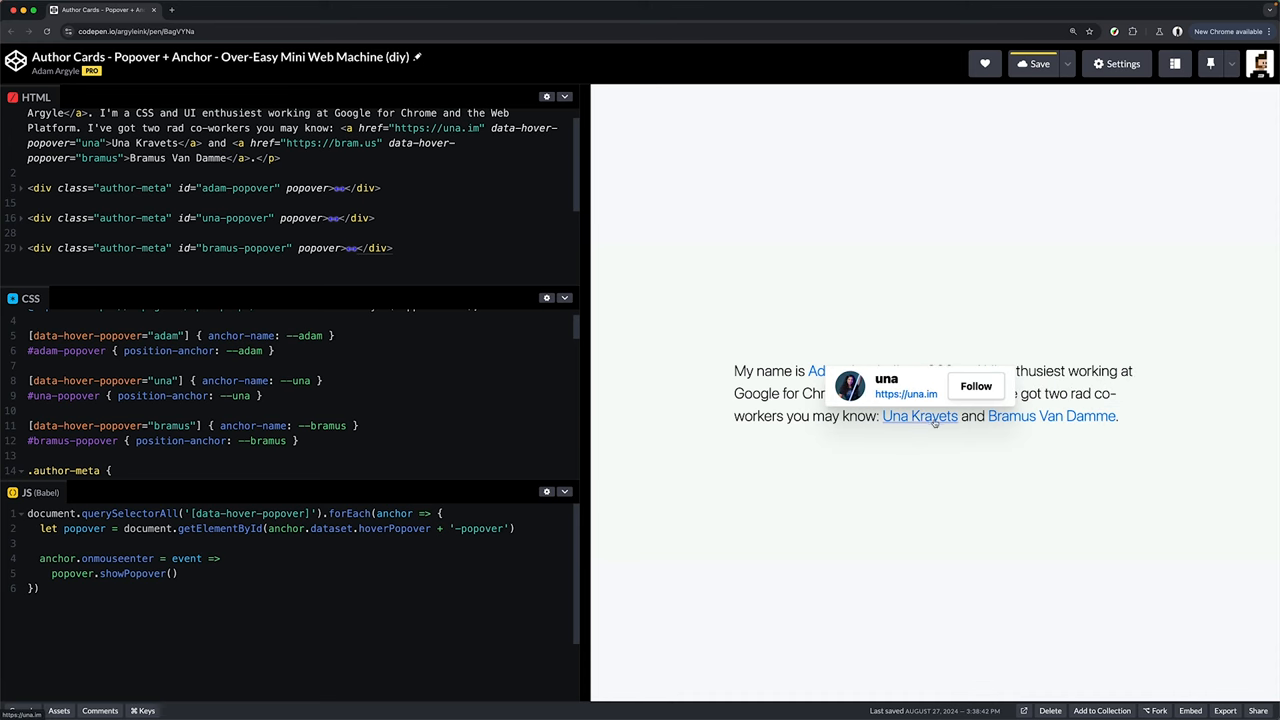
{"action": "mouse_move", "coordinate": [847, 371]}
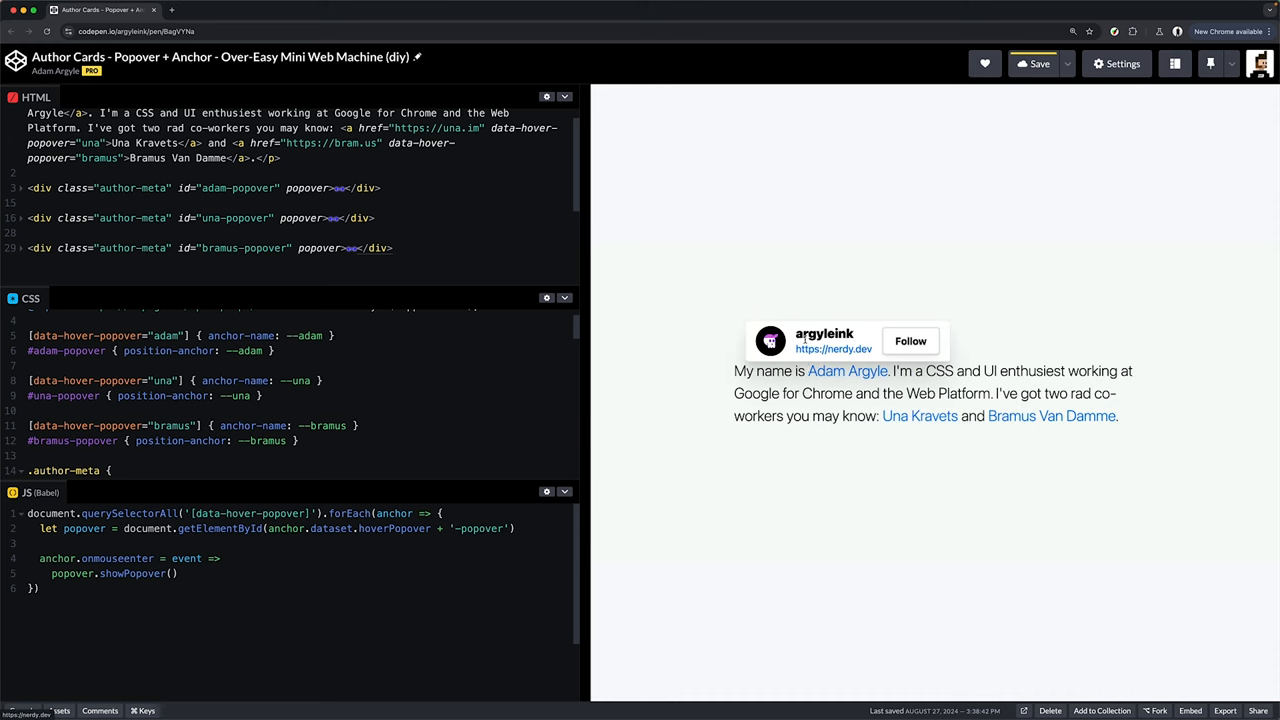
{"action": "mouse_move", "coordinate": [901, 262]}
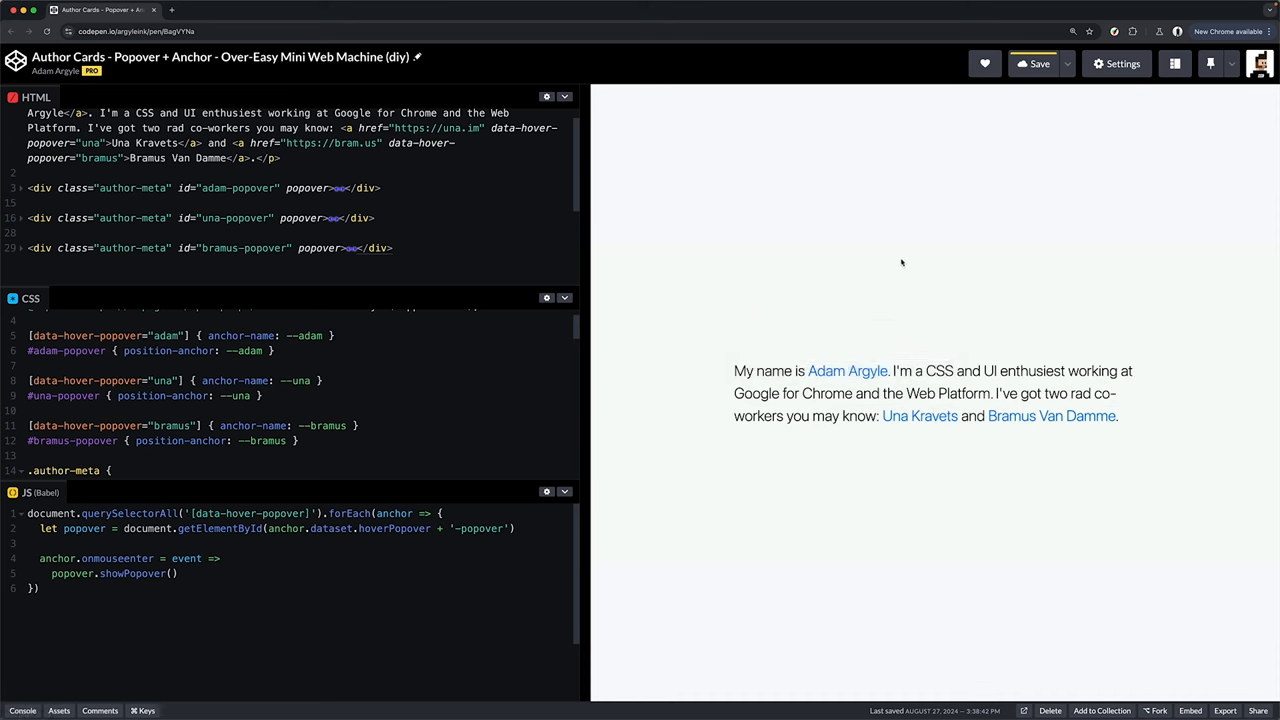
{"action": "mouse_move", "coordinate": [1051, 416]}
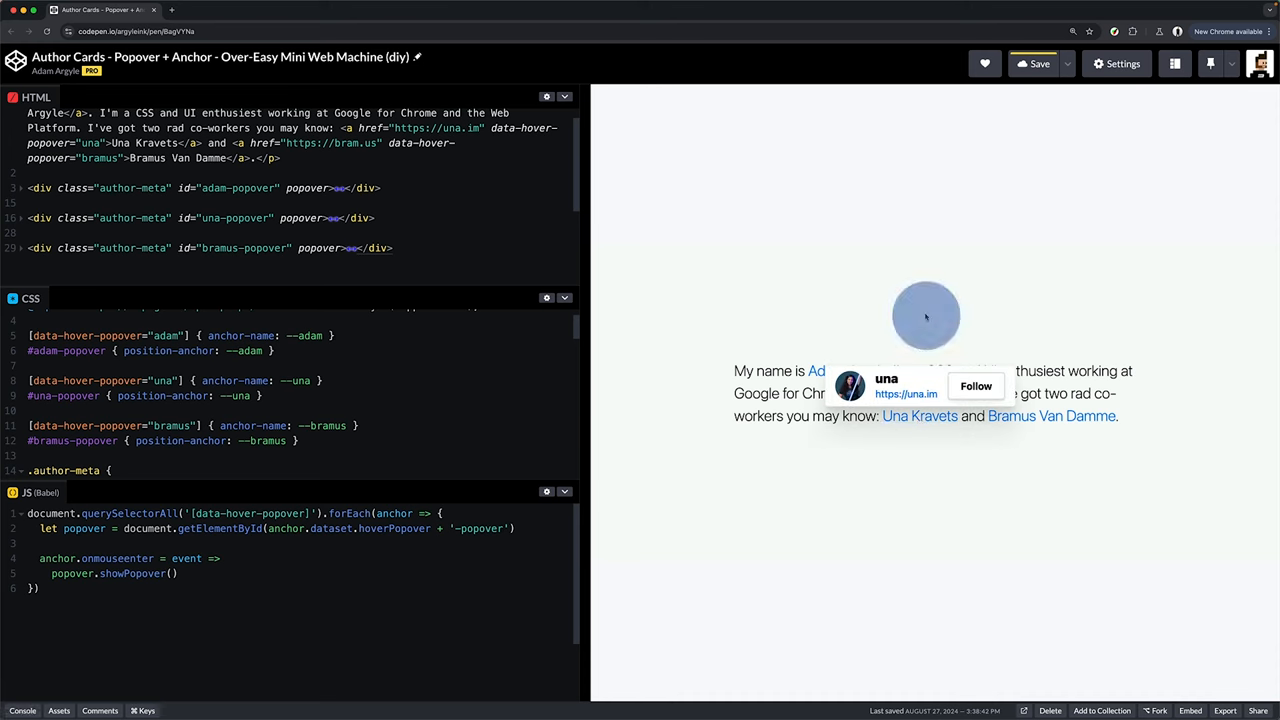
{"action": "mouse_move", "coordinate": [940, 445]}
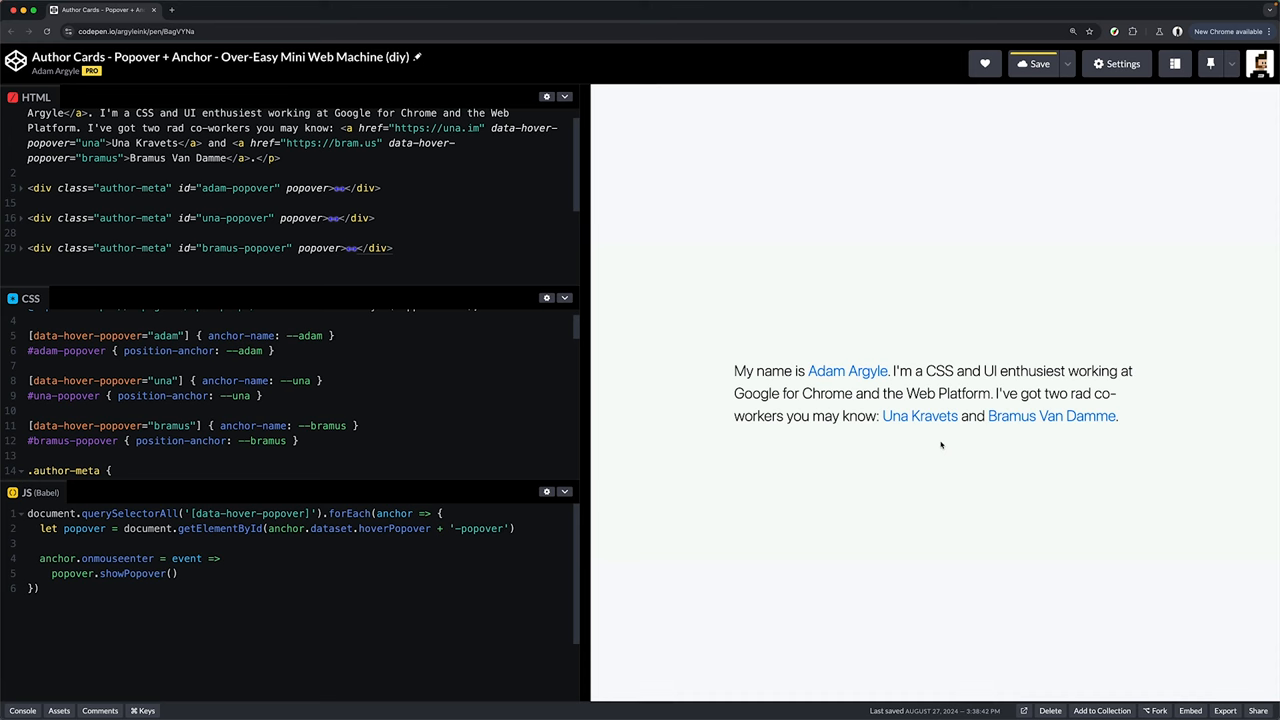
{"action": "mouse_move", "coordinate": [847, 371]}
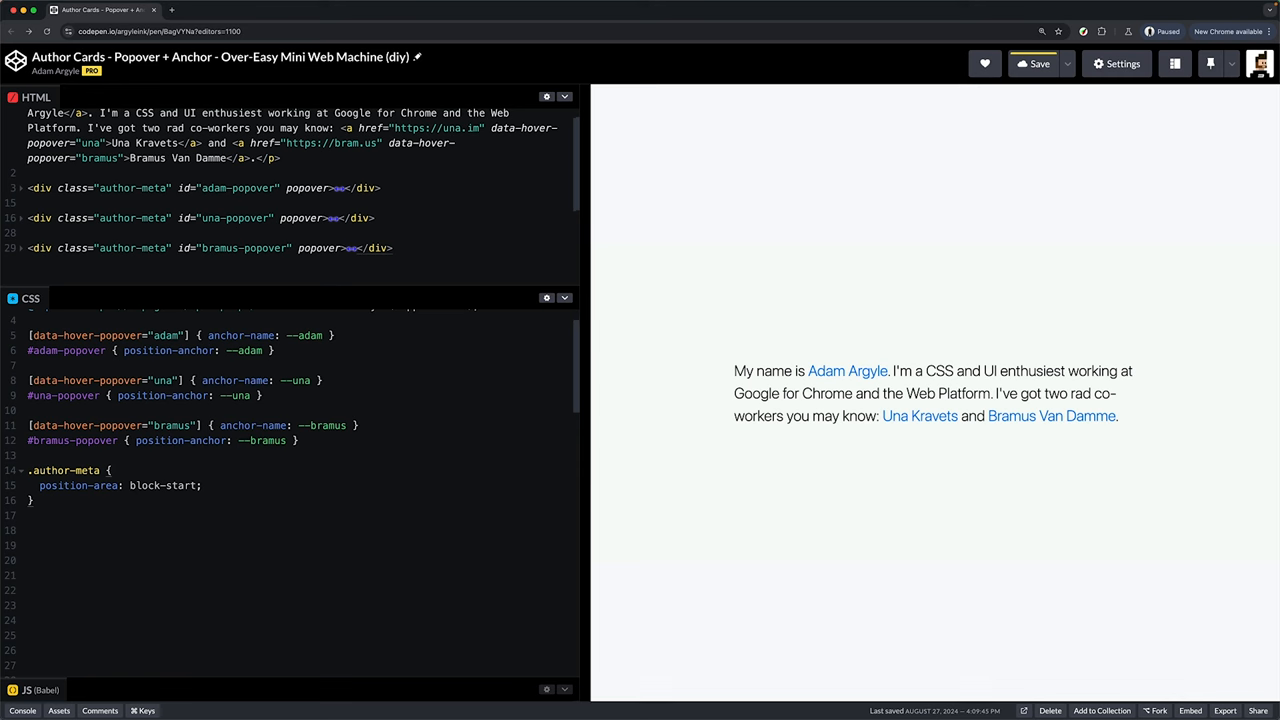
Step: Add inset: auto and position-try-fallbacks: flip-block to .author-meta
{"action": "key", "text": "Enter"}
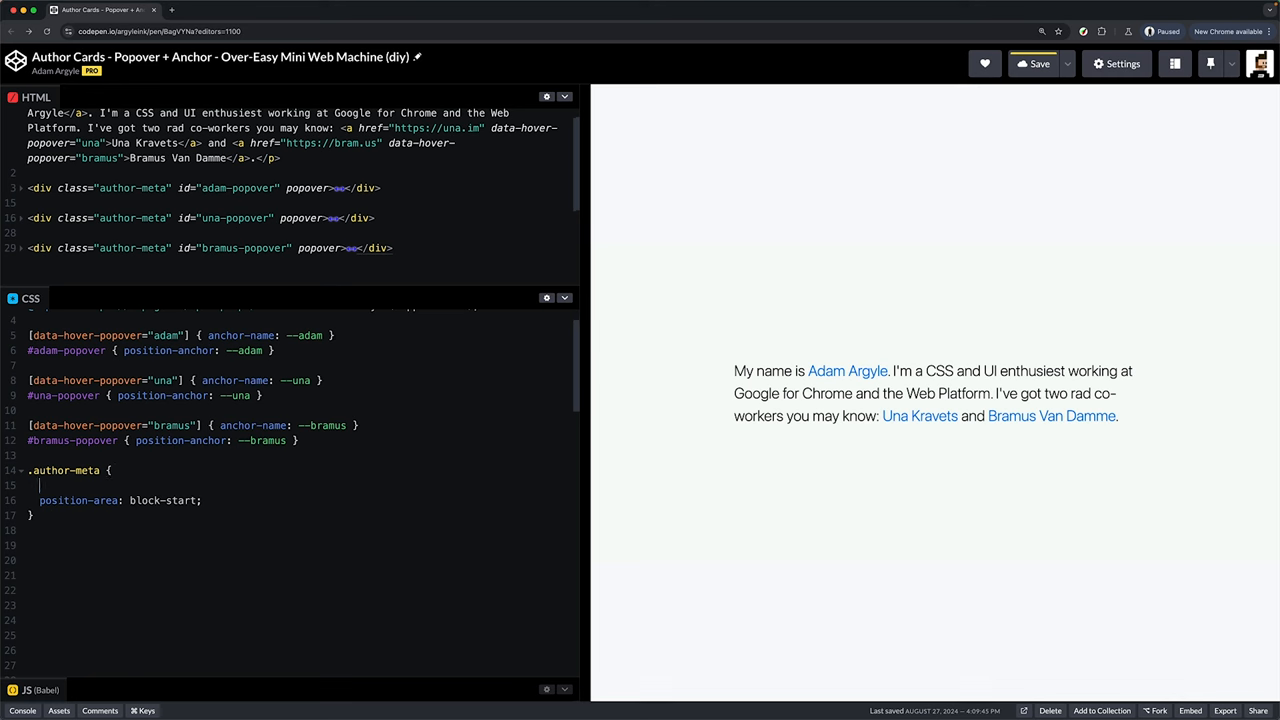
{"action": "type", "text": "inset: auto;"}
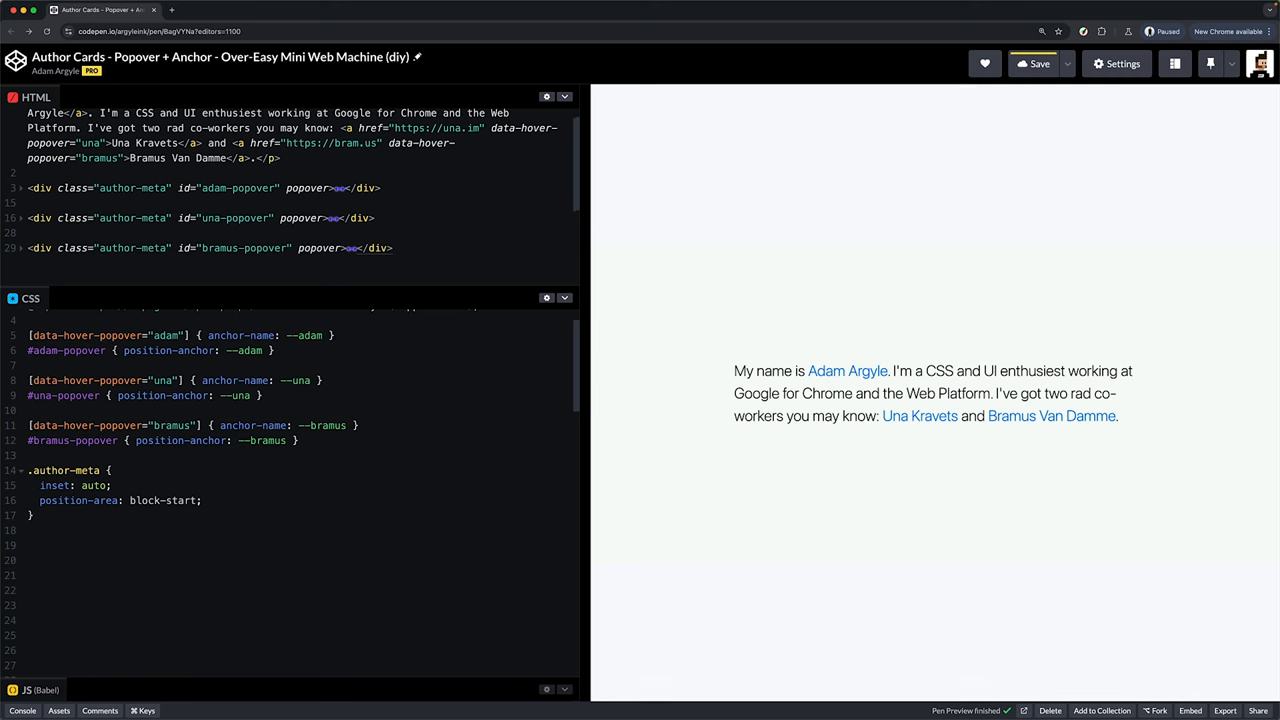
{"action": "left_click", "coordinate": [1039, 63]}
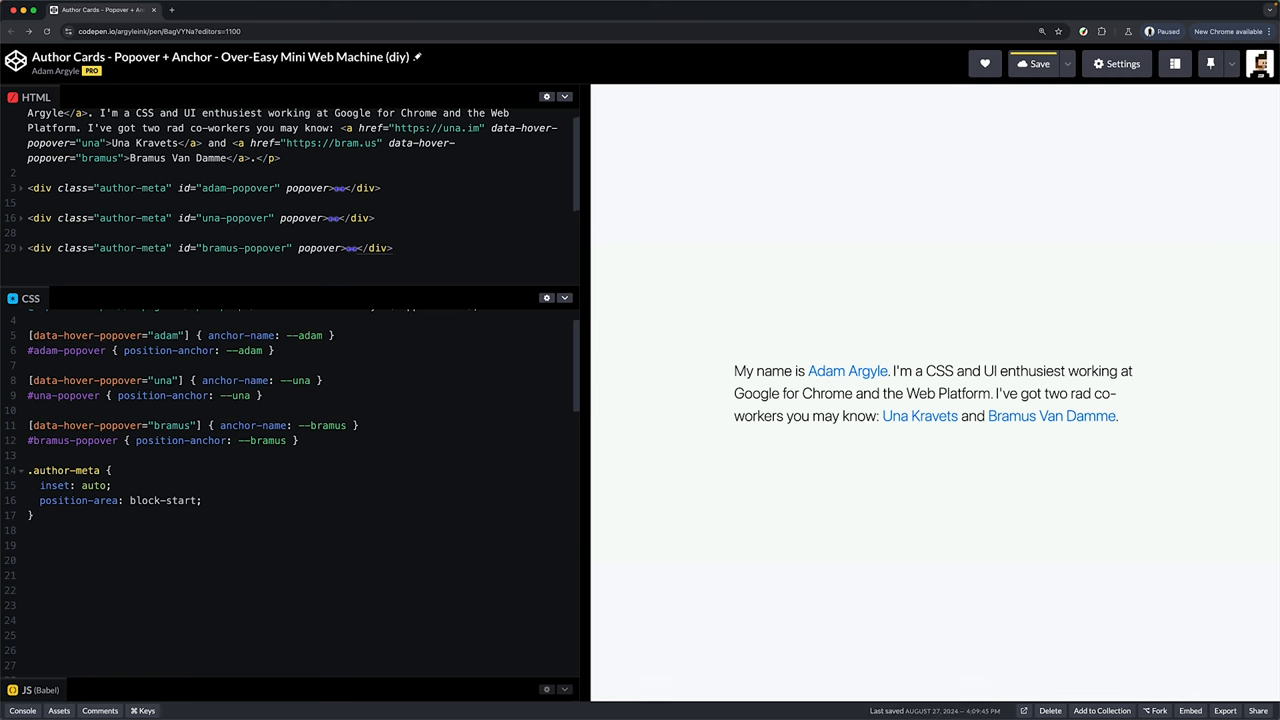
{"action": "left_click", "coordinate": [112, 485]}
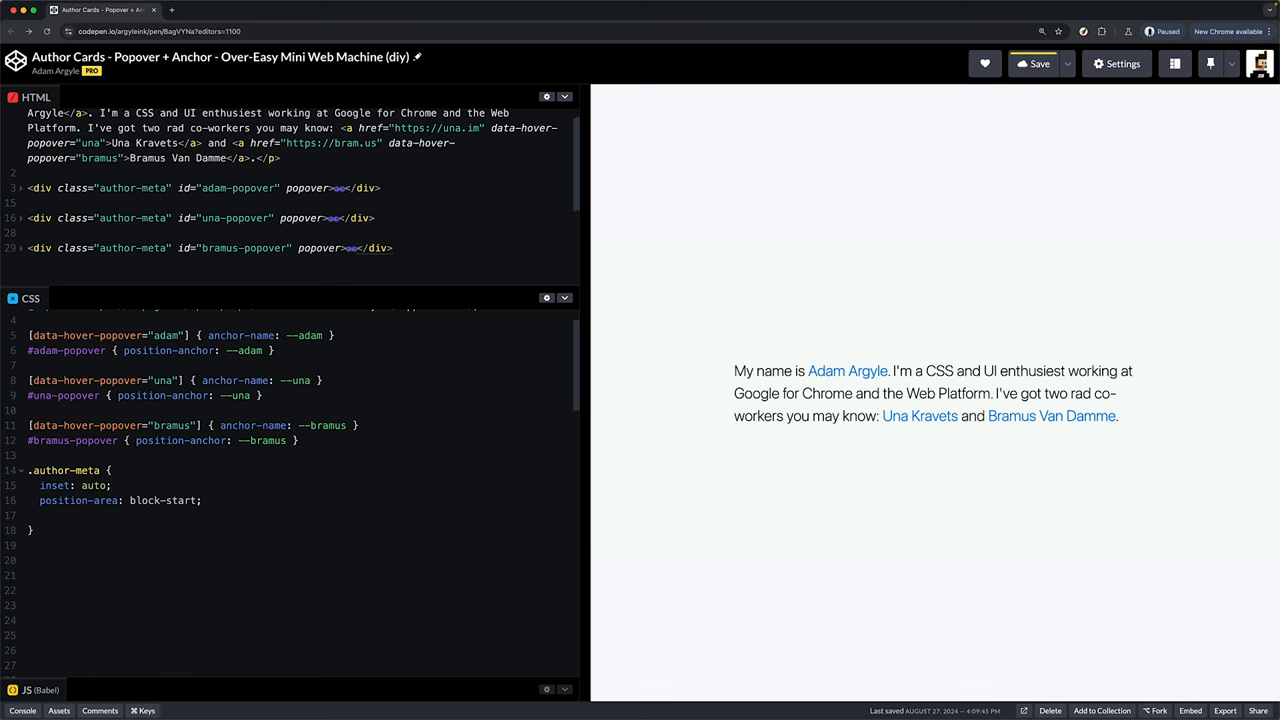
{"action": "type", "text": "positio"}
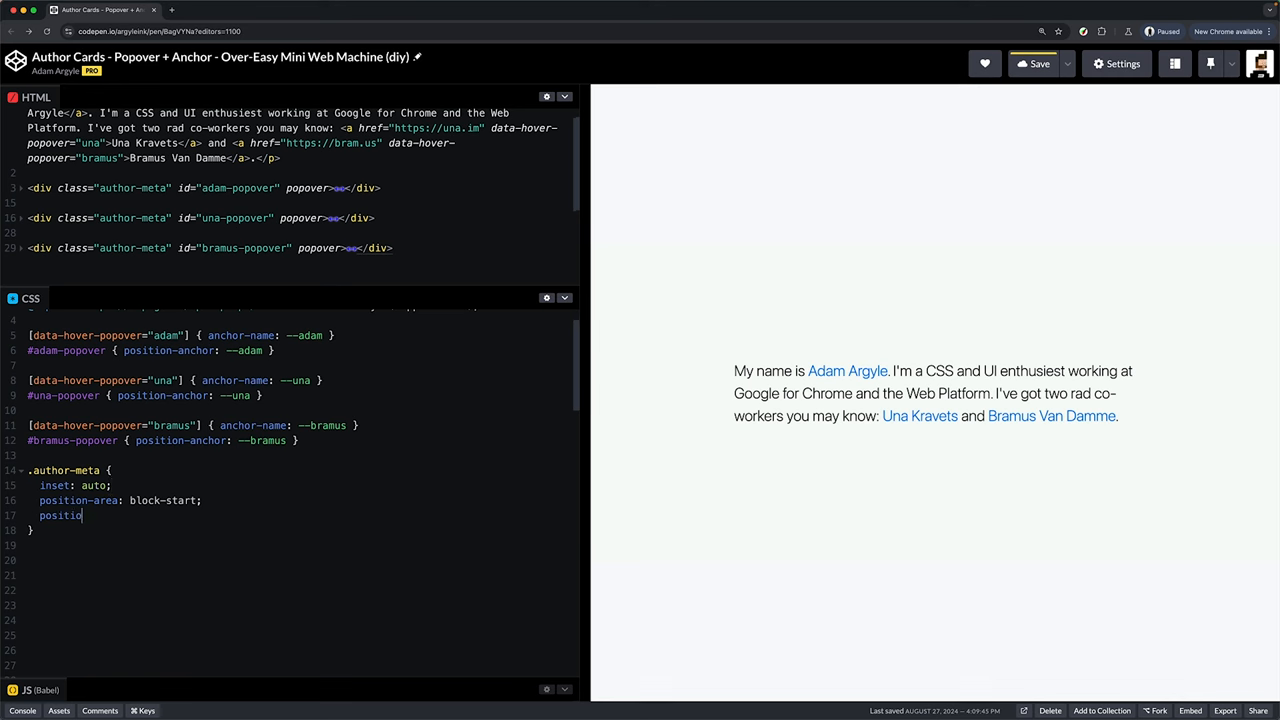
{"action": "type", "text": "n-try-fal"}
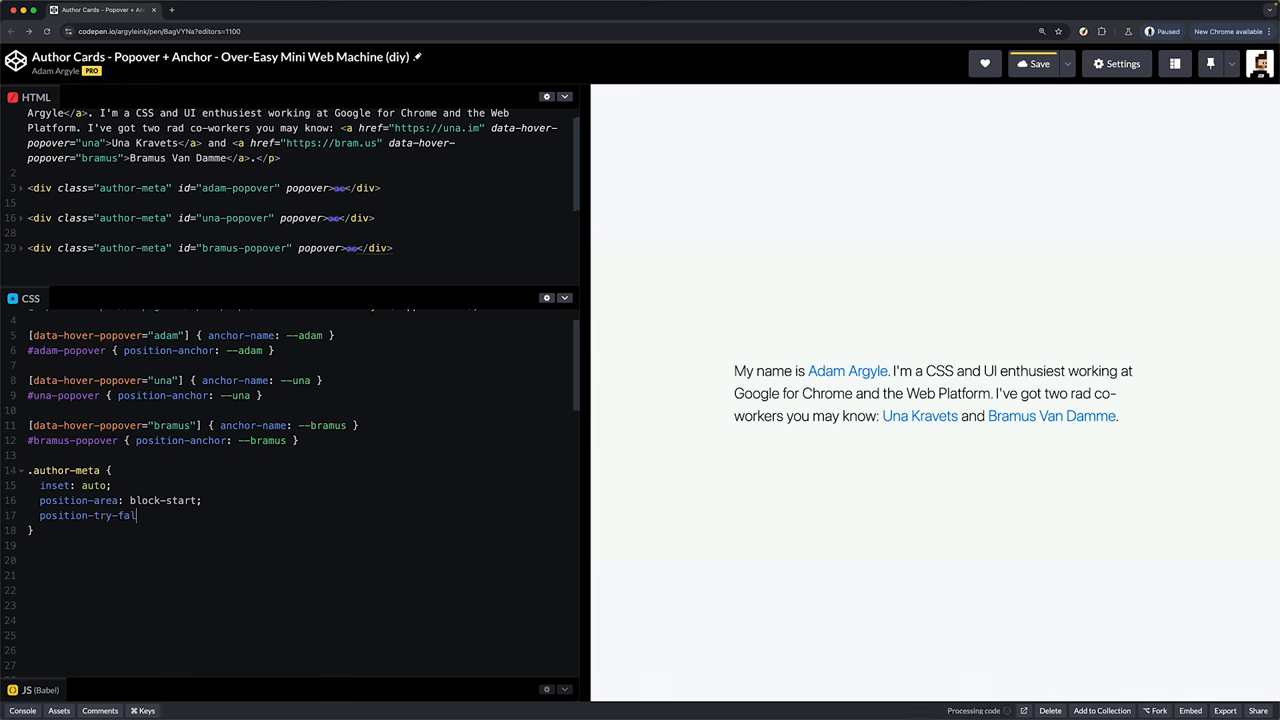
{"action": "type", "text": "lbacks: flip"}
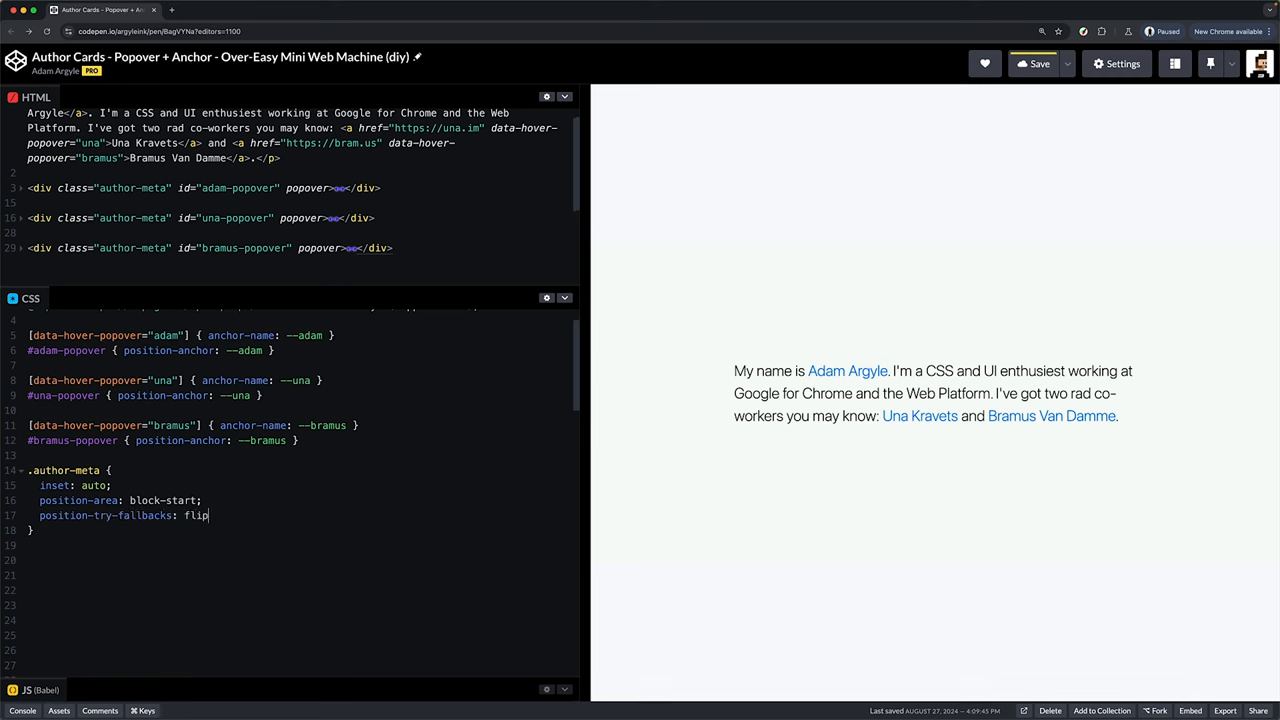
{"action": "type", "text": "-block;"}
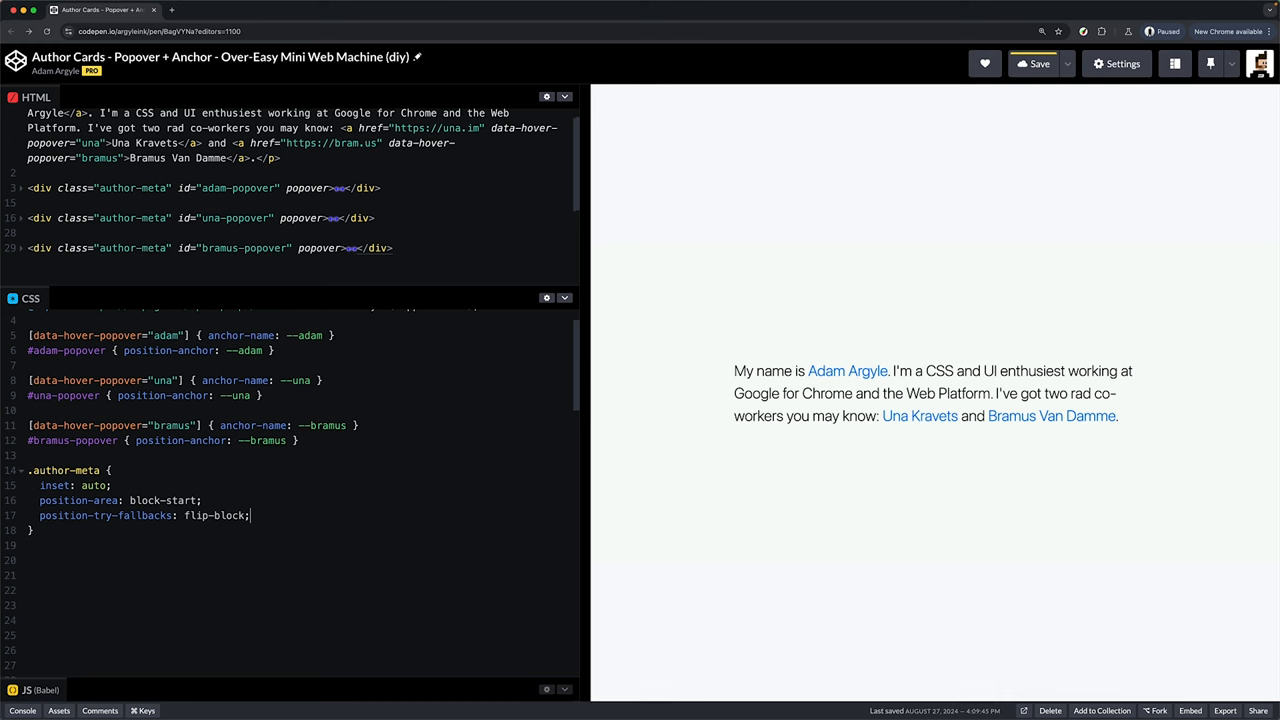
Step: Add a body height rule, then position-try-order: most-height and margin-block: 1ch
{"action": "type", "text": "body {height: 30}"}
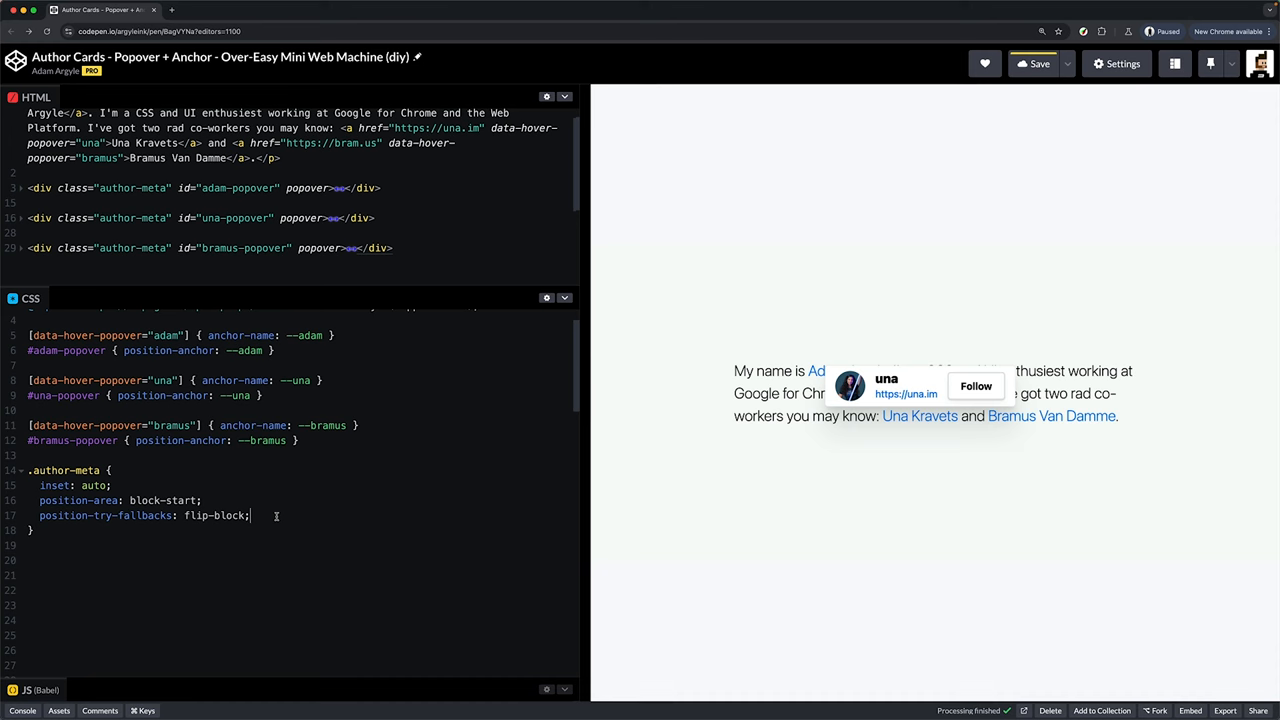
{"action": "type", "text": "position-try-r"}
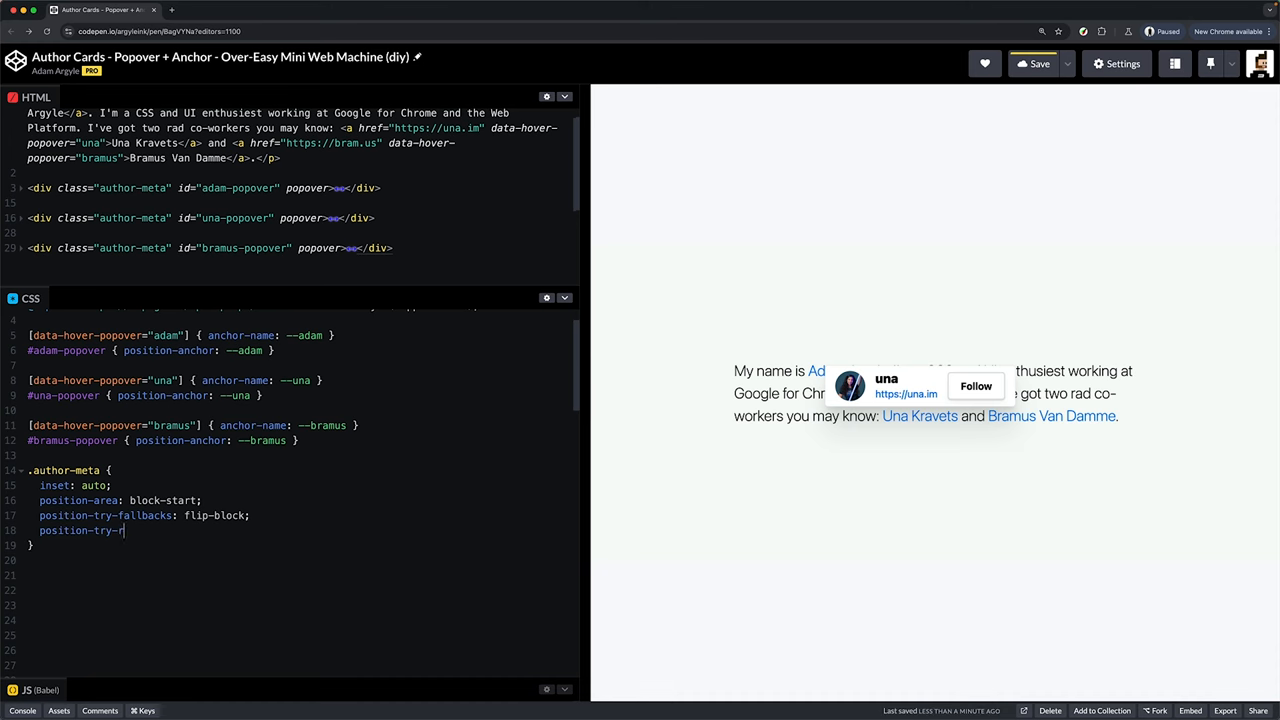
{"action": "type", "text": "order:"}
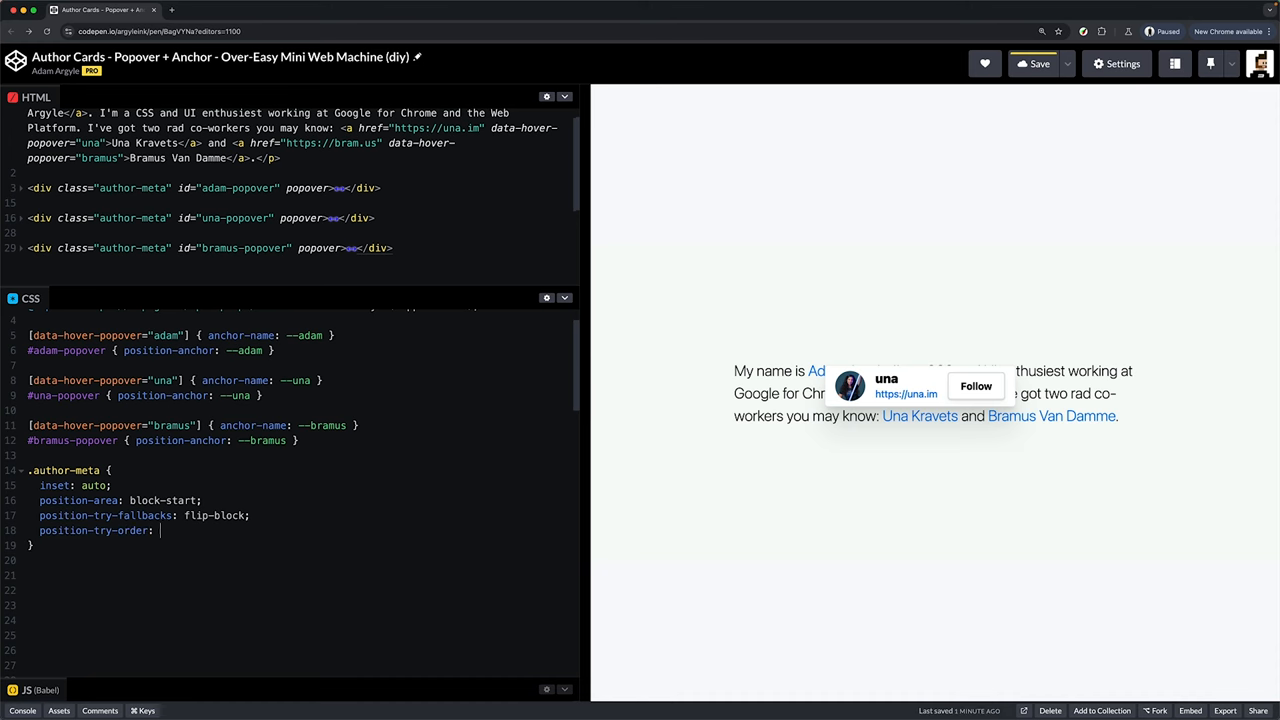
{"action": "type", "text": "most-height;"}
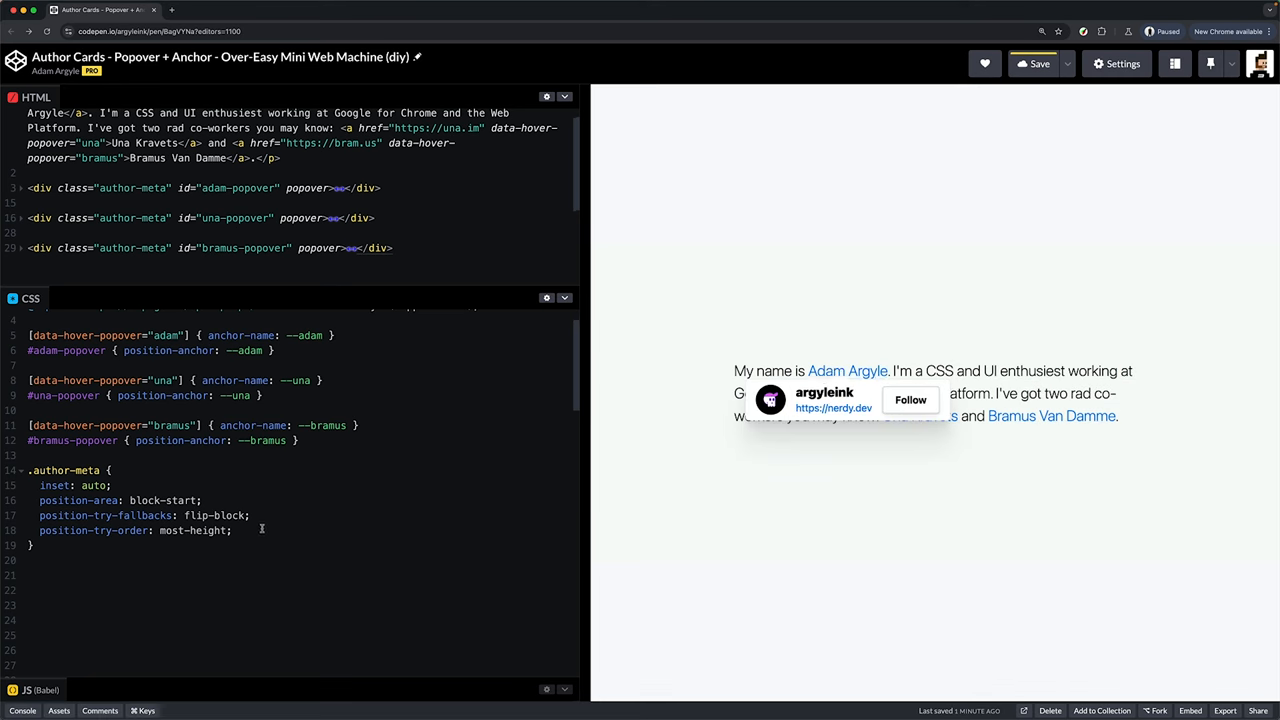
{"action": "type", "text": "margin-block: 1ch;"}
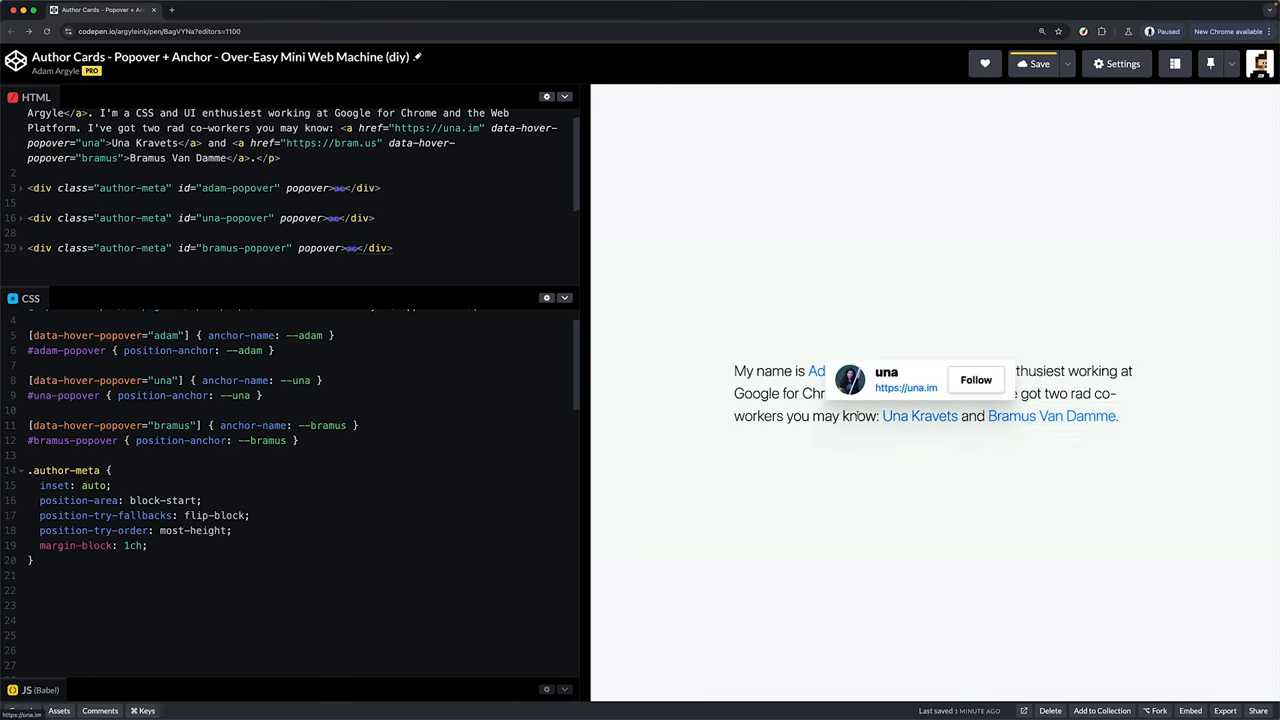
{"action": "mouse_move", "coordinate": [1051, 415]}
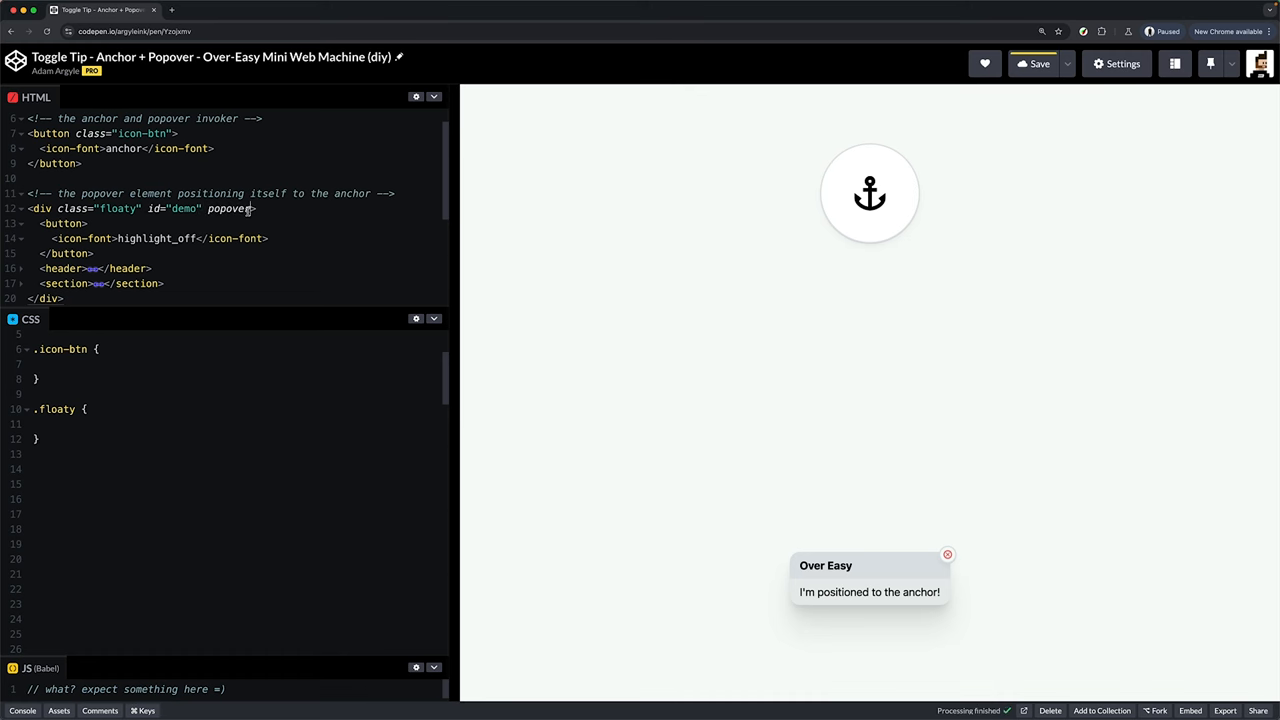
Step: Add popovertarget="demo" to the .icon-btn anchor button and test opening the popover
{"action": "left_click", "coordinate": [947, 554]}
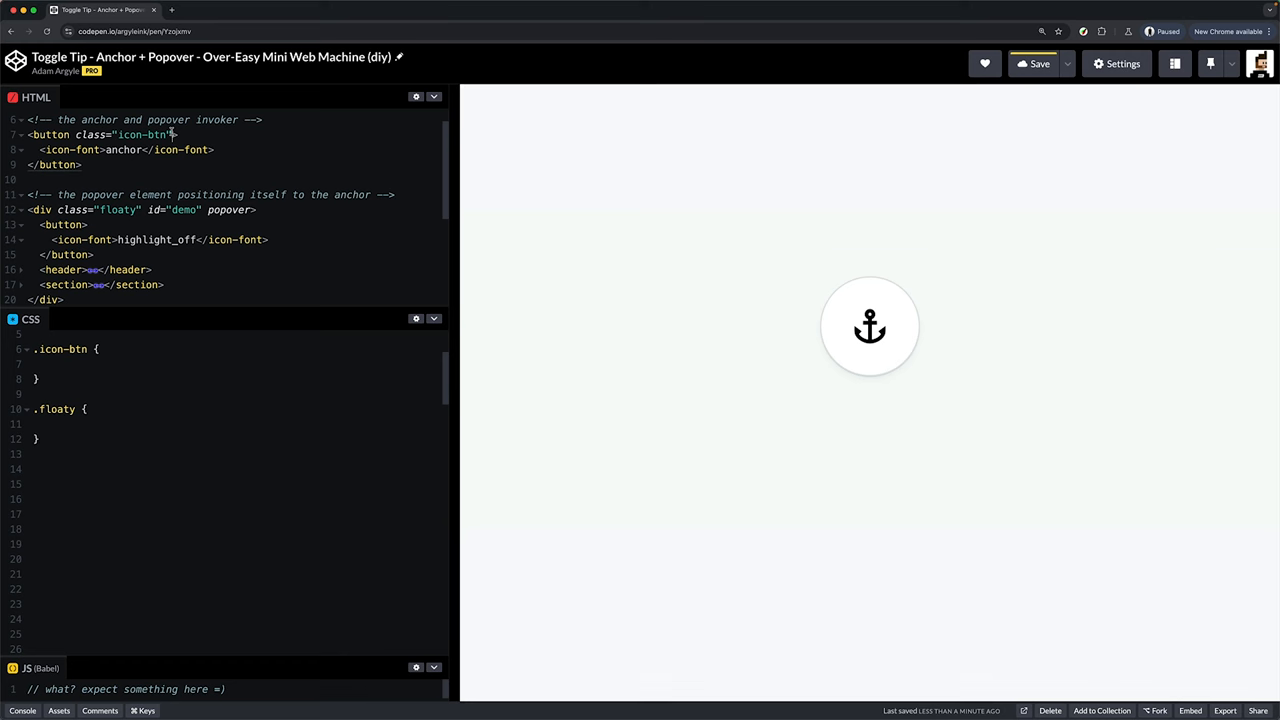
{"action": "type", "text": "popovertarget=\"demo"}
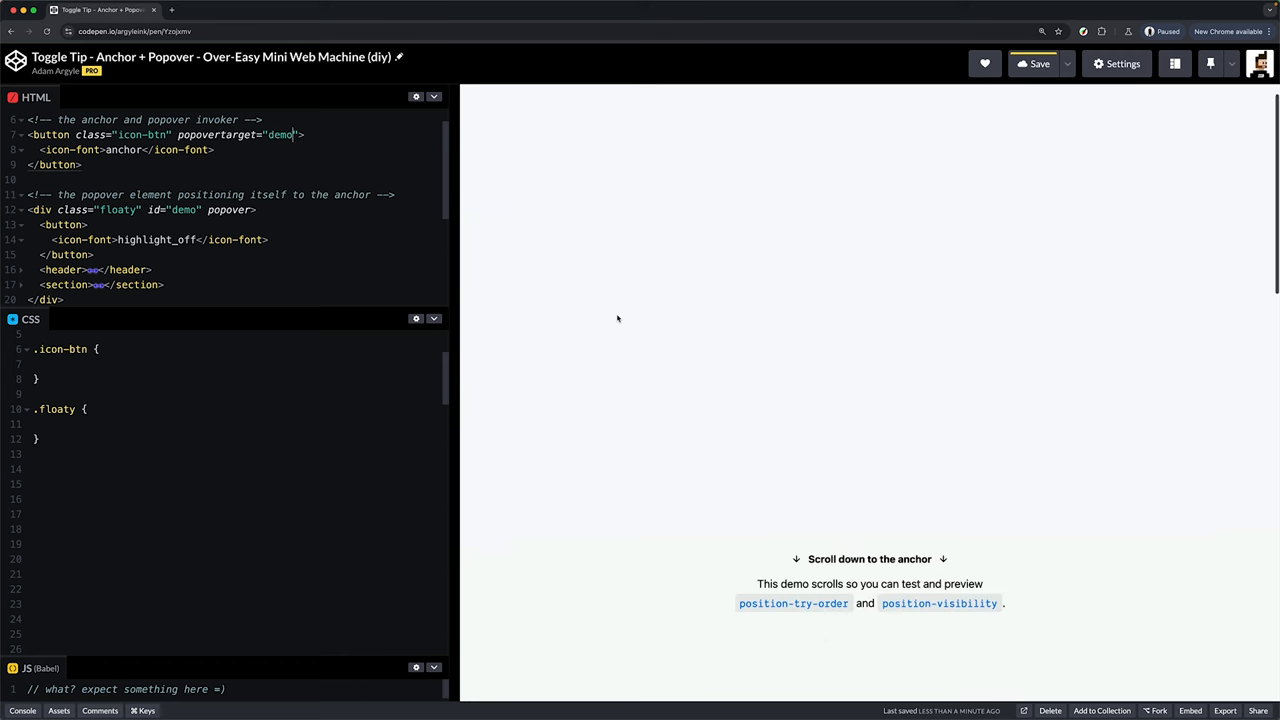
{"action": "scroll", "scroll_direction": "down", "scroll_amount": 3}
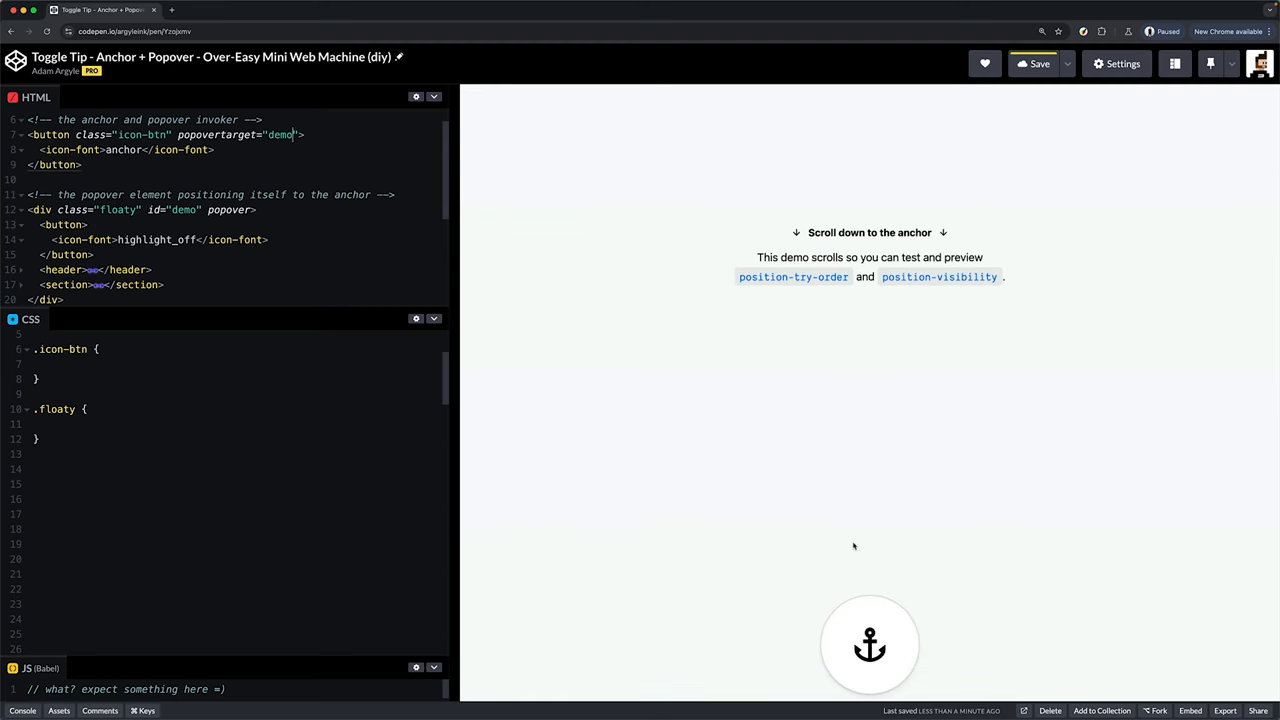
{"action": "left_click", "coordinate": [869, 644]}
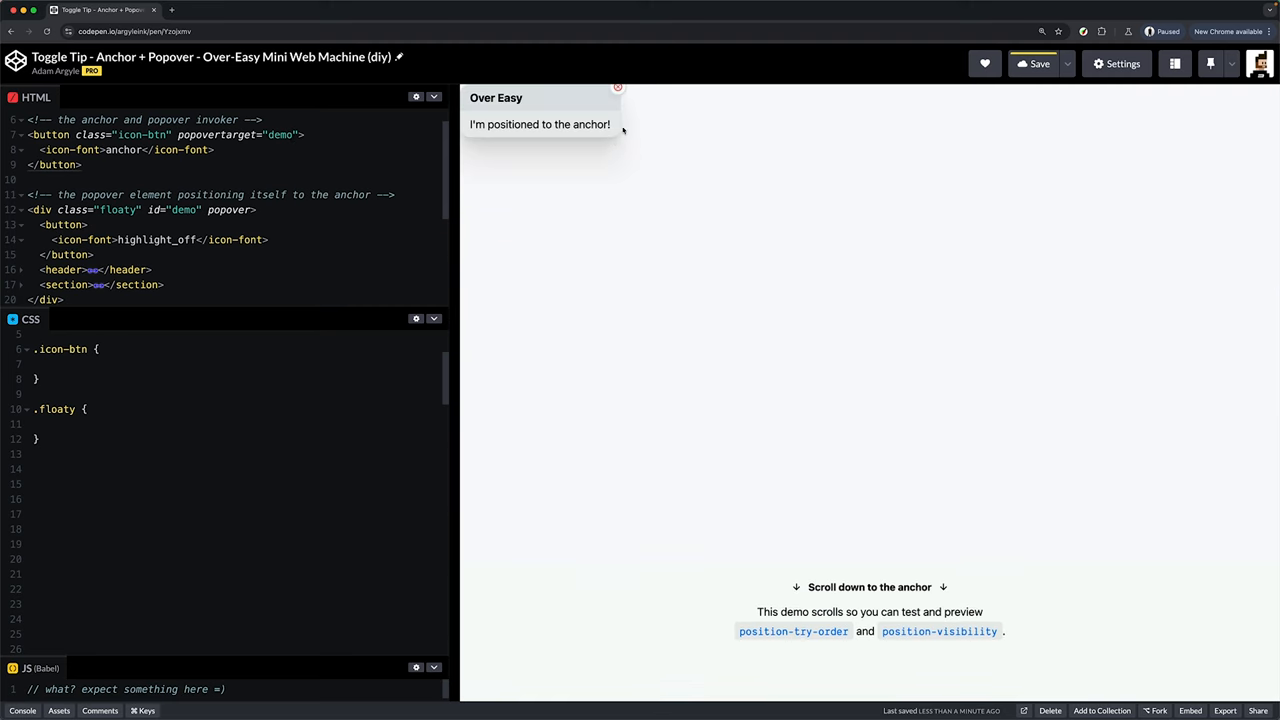
{"action": "scroll", "scroll_direction": "down", "scroll_amount": 3}
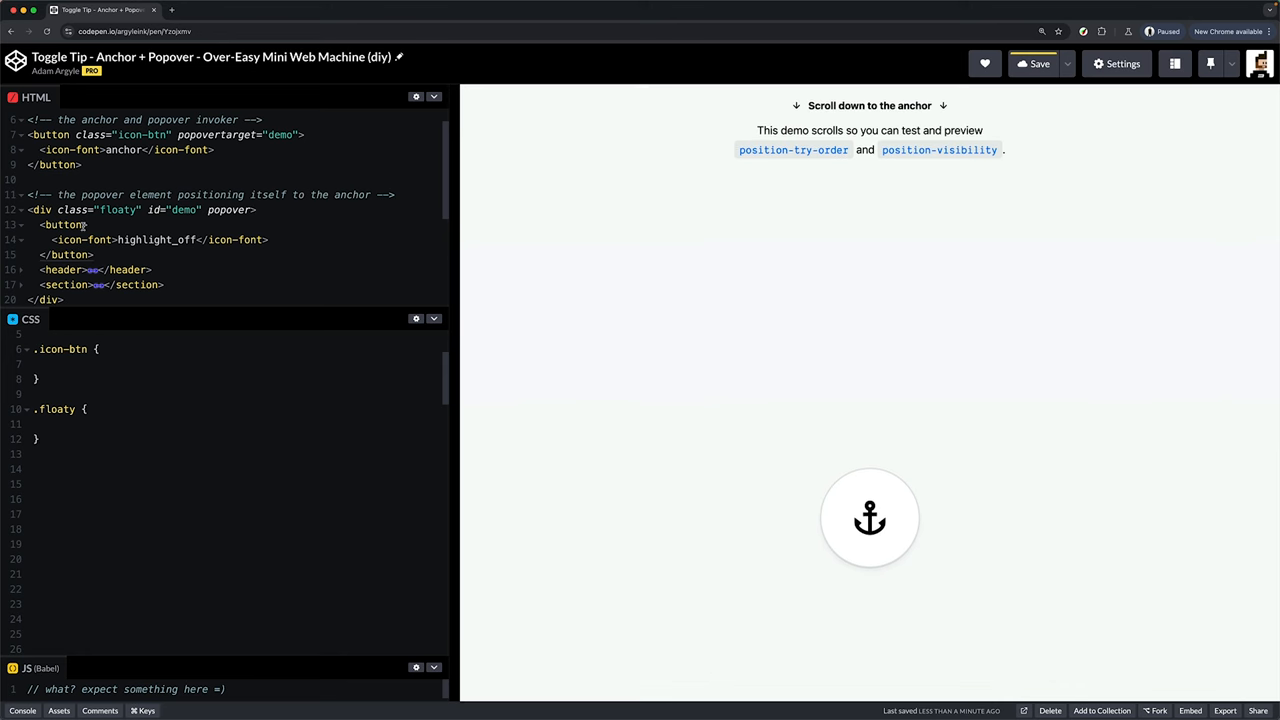
Step: Give the popover's inner button popovertarget="demo" and popoveraction="close", then check the preview
{"action": "type", "text": "popovertarget=\"demo"}
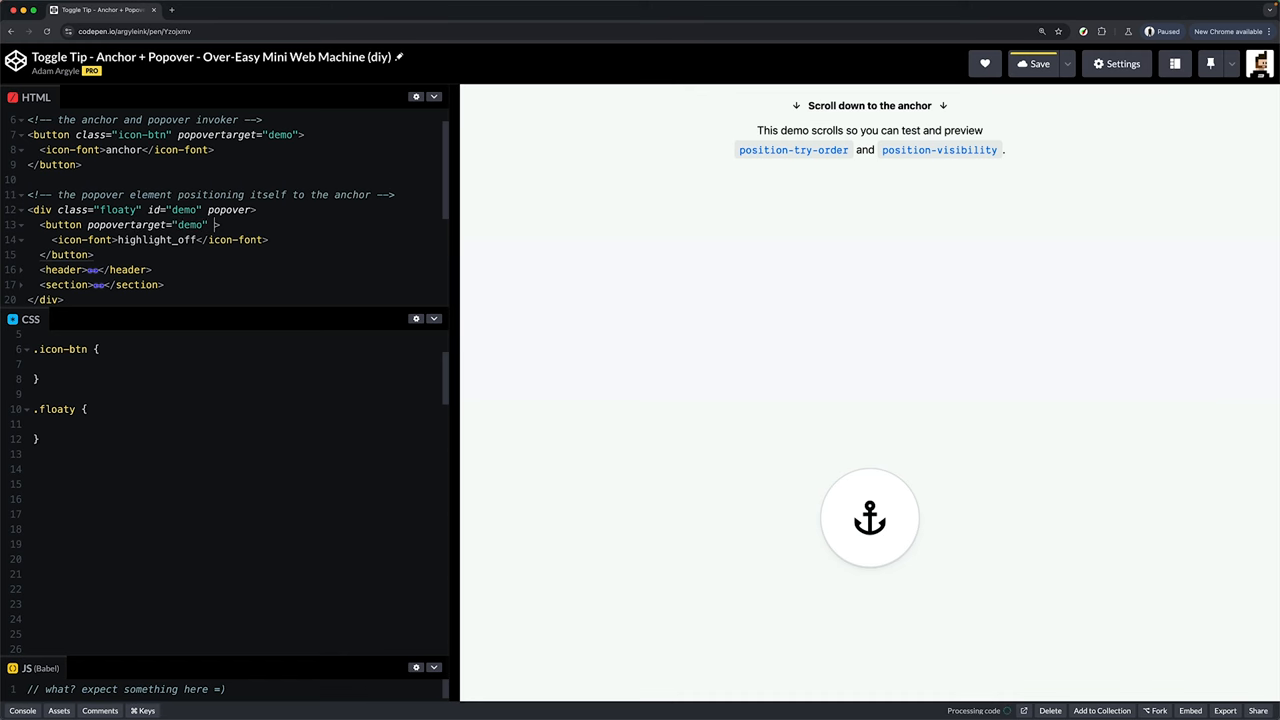
{"action": "type", "text": "popoveraction=\"close"}
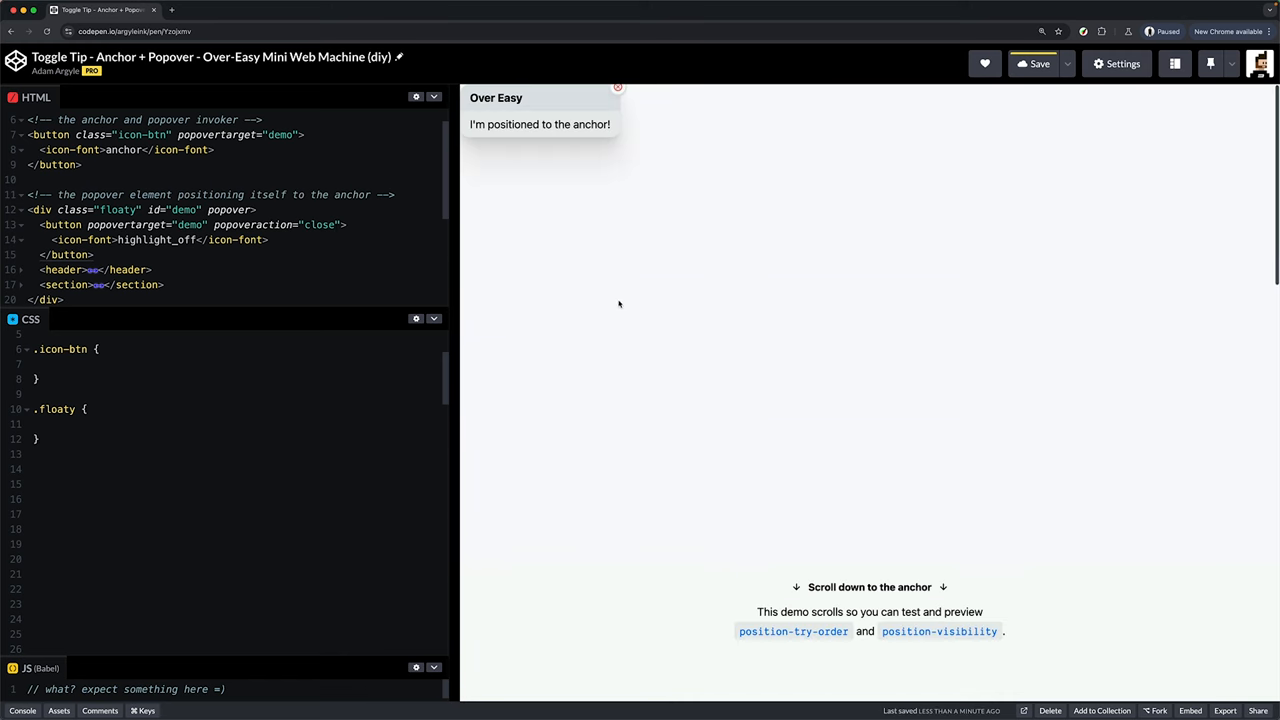
{"action": "scroll", "scroll_direction": "down", "scroll_amount": 3}
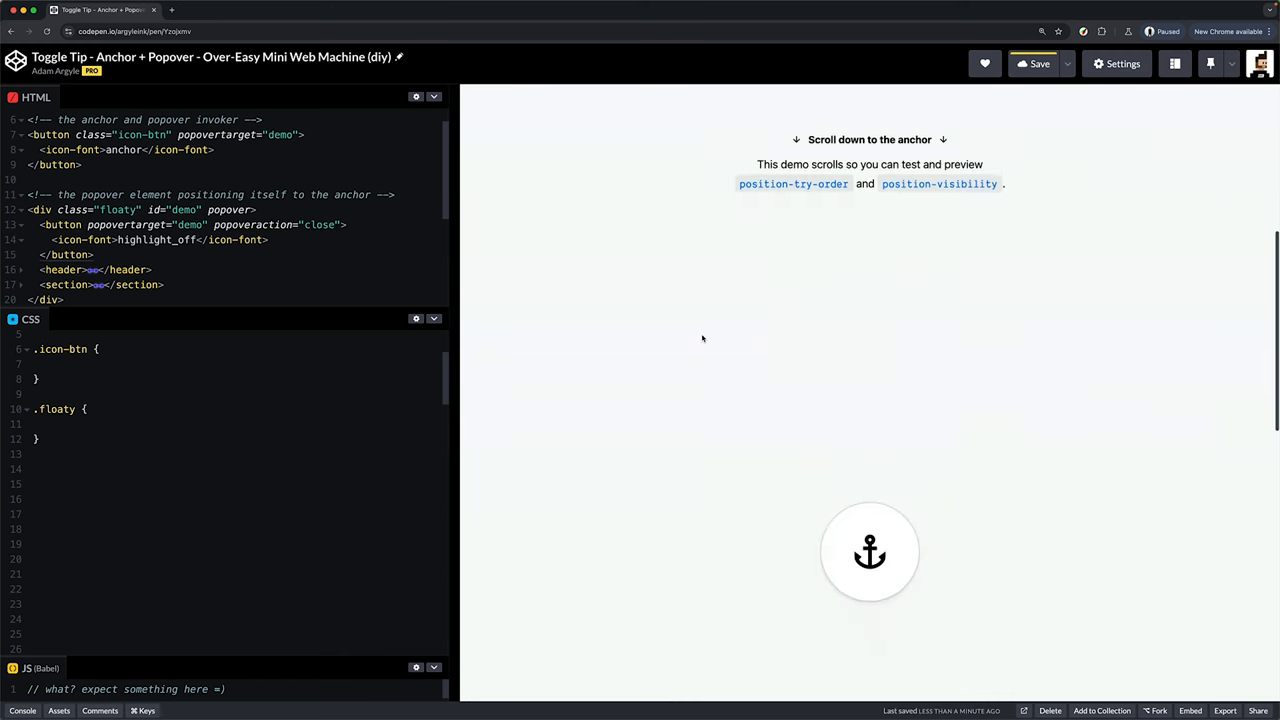
{"action": "scroll", "scroll_direction": "down", "scroll_amount": 3}
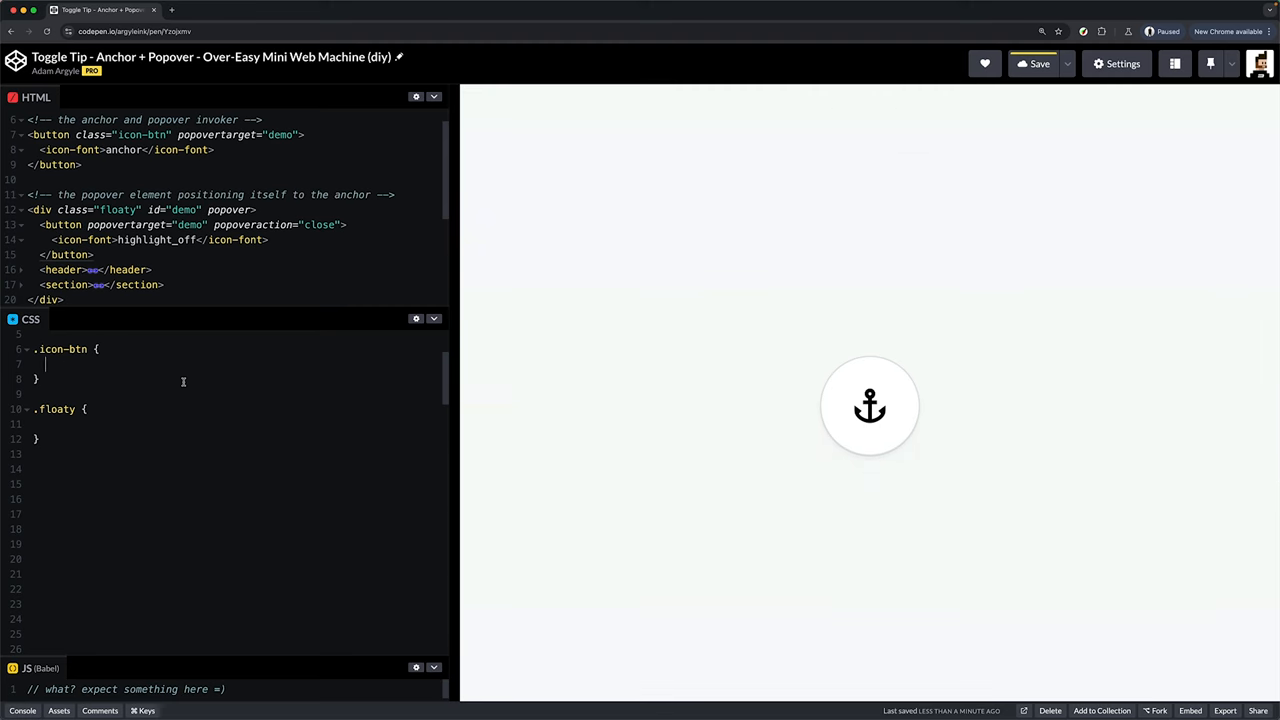
Step: Name the icon --anchor-icon and anchor .floaty to it with auto inset and block-start area
{"action": "type", "text": "anchor-name: --anchor-icon;"}
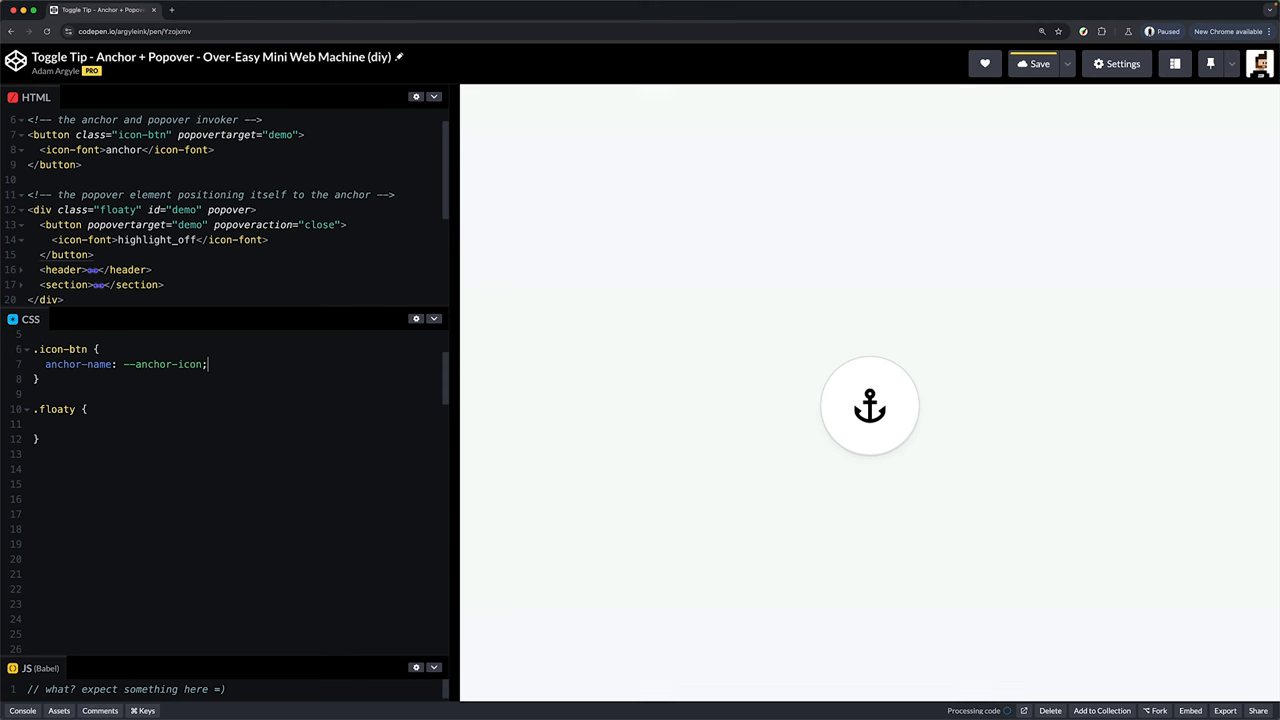
{"action": "key", "text": "cmd+s"}
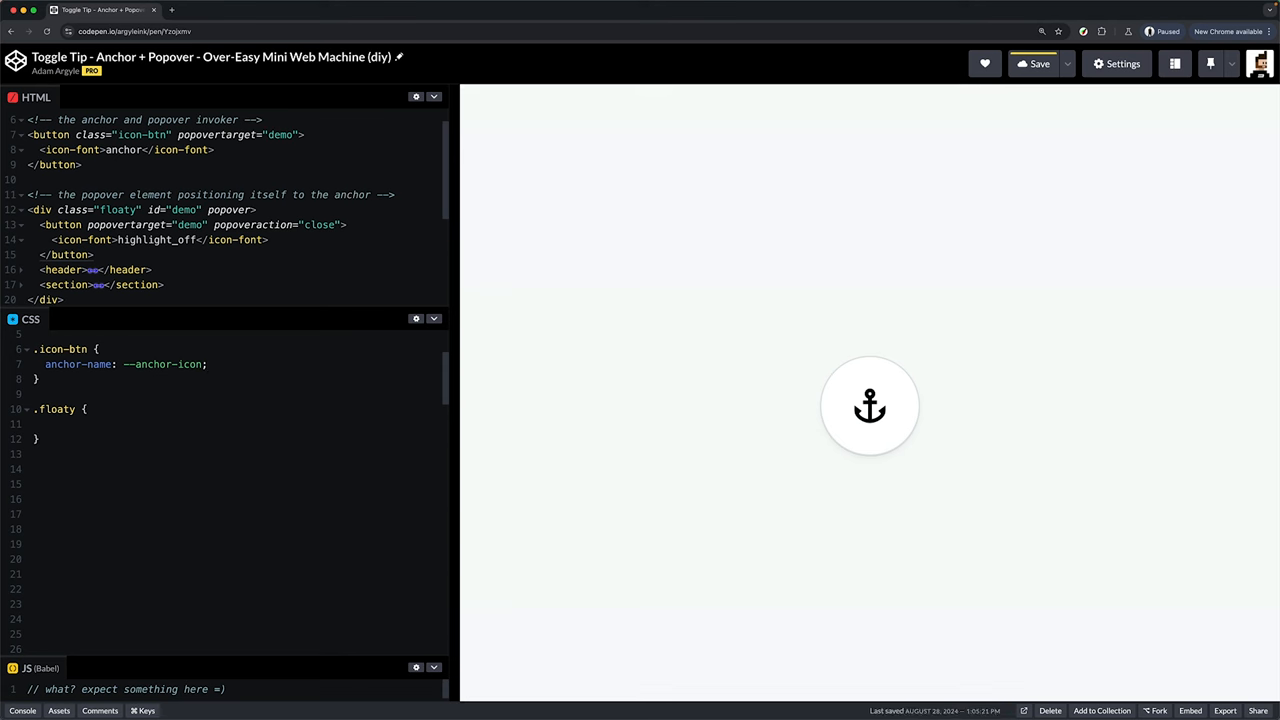
{"action": "type", "text": "position-anchor: --anchor"}
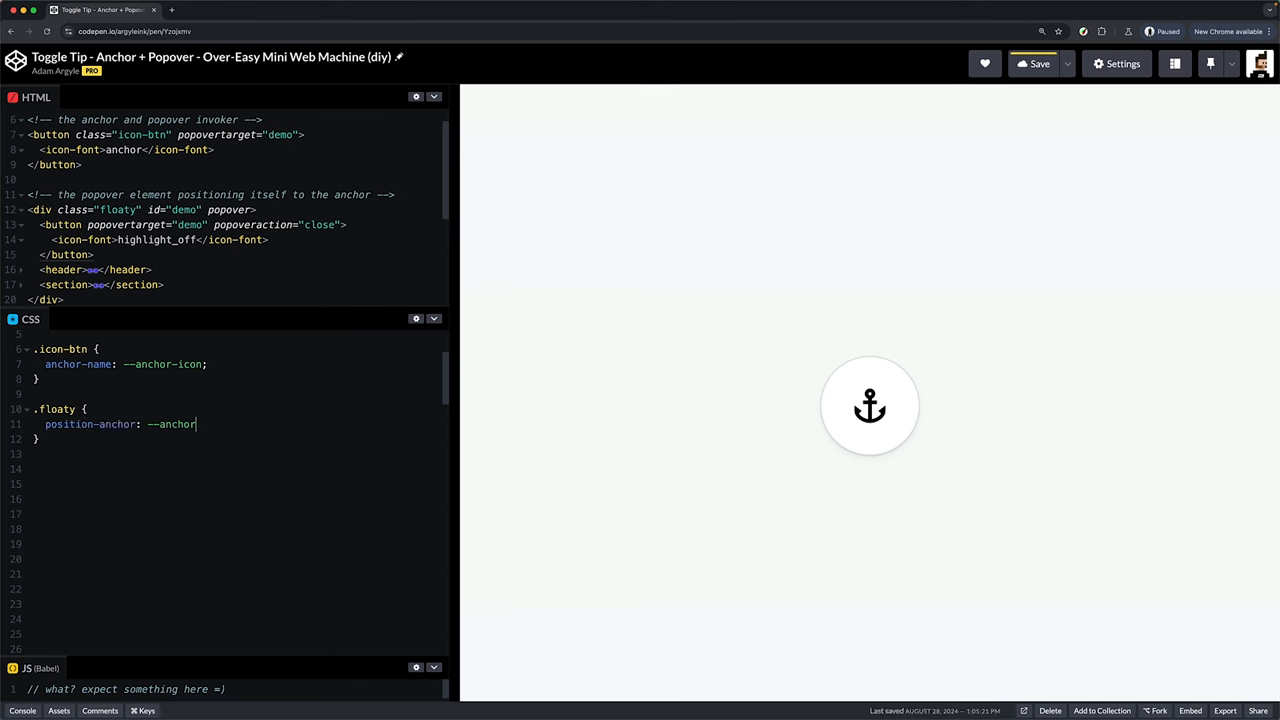
{"action": "type", "text": "-icon;"}
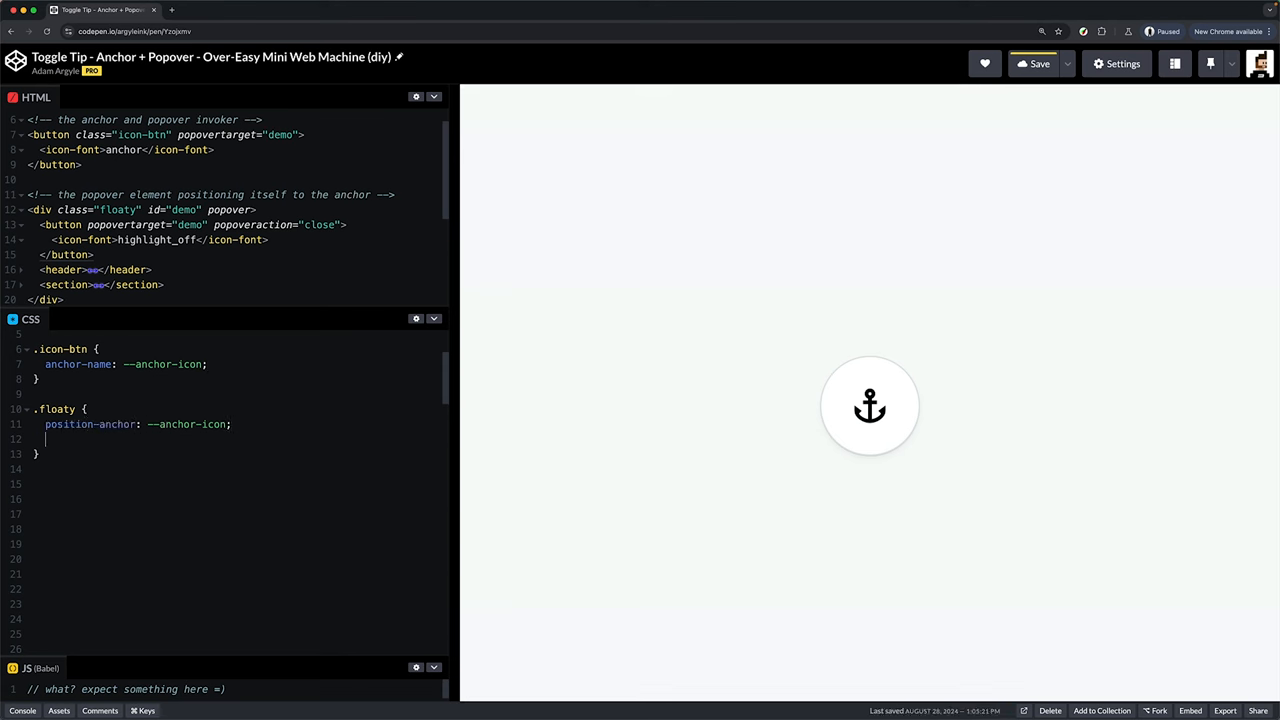
{"action": "type", "text": "inset: auto;"}
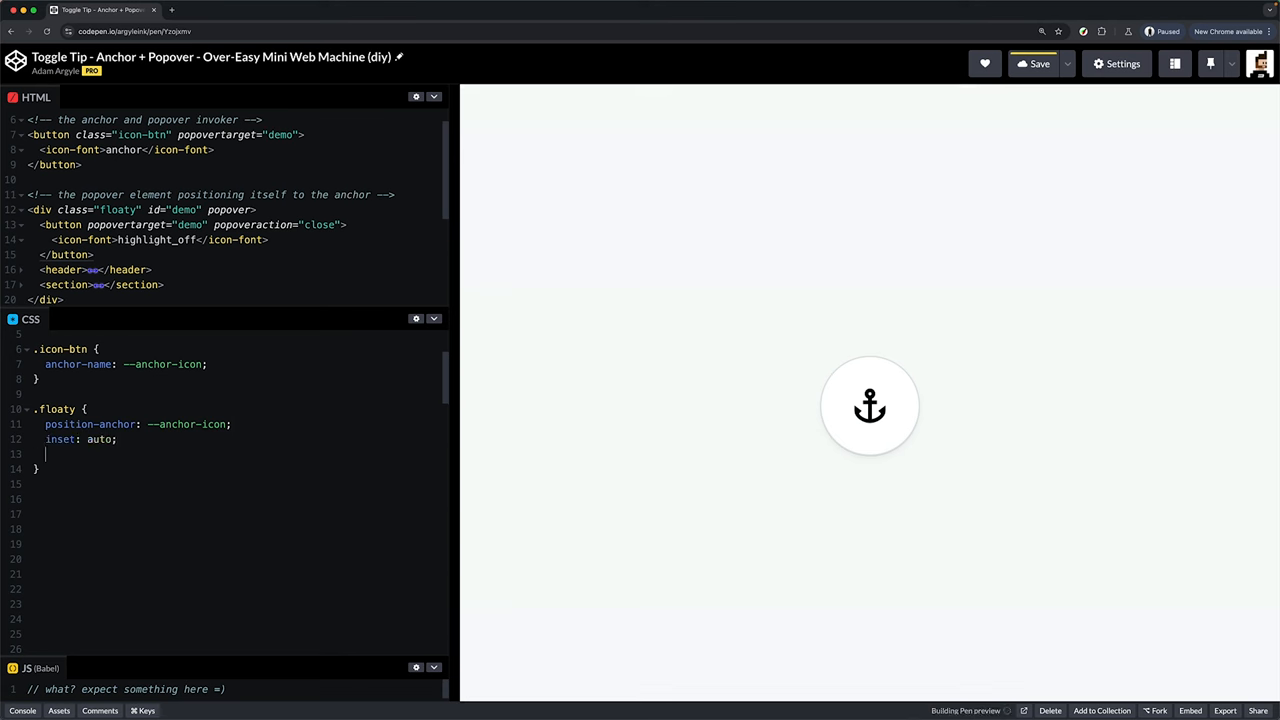
{"action": "type", "text": "position-area: block-start;"}
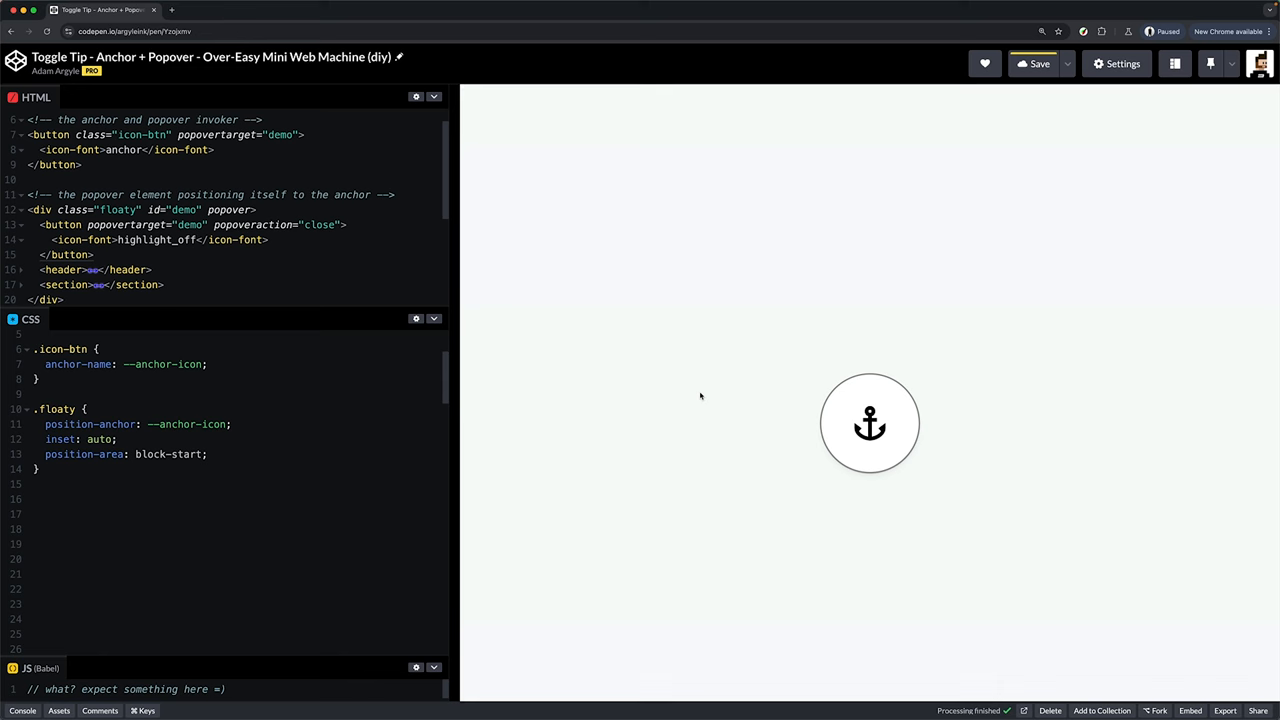
{"action": "left_click", "coordinate": [869, 423]}
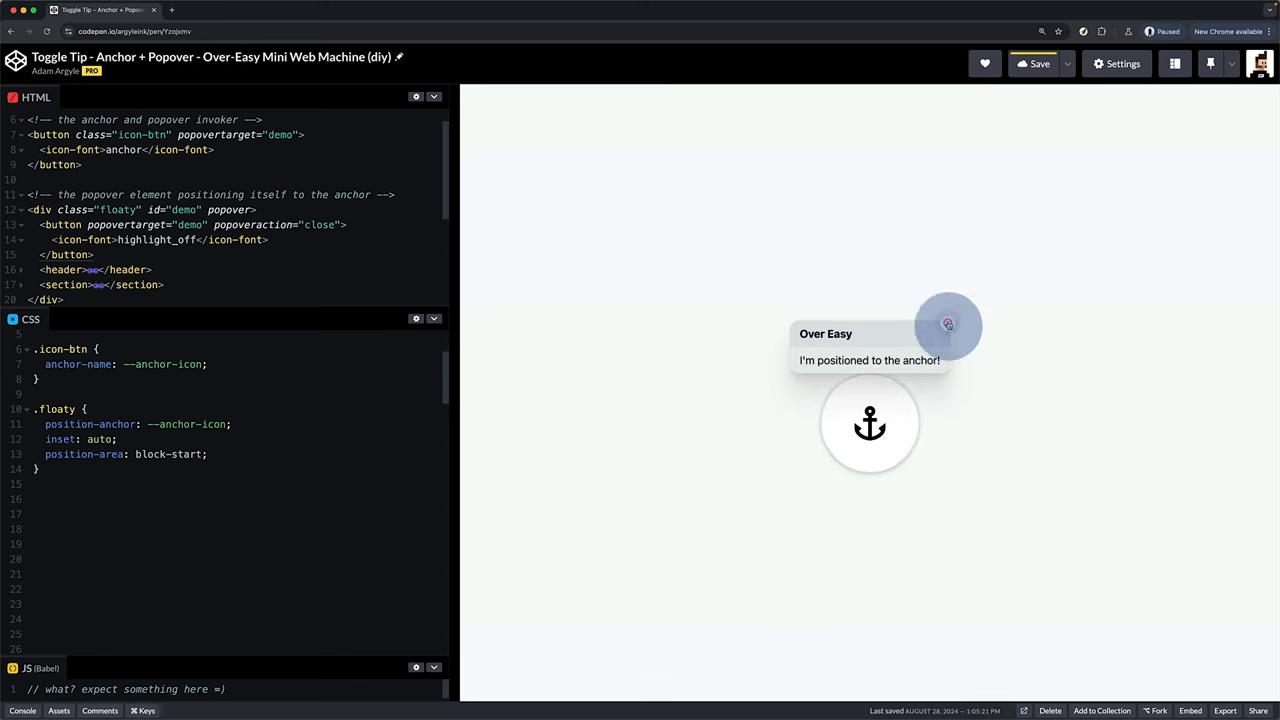
Step: Add position-try-fallbacks: flip-block and position-try-order: most-height to .floaty
{"action": "type", "text": "position-try-fallbacks: flip-block;"}
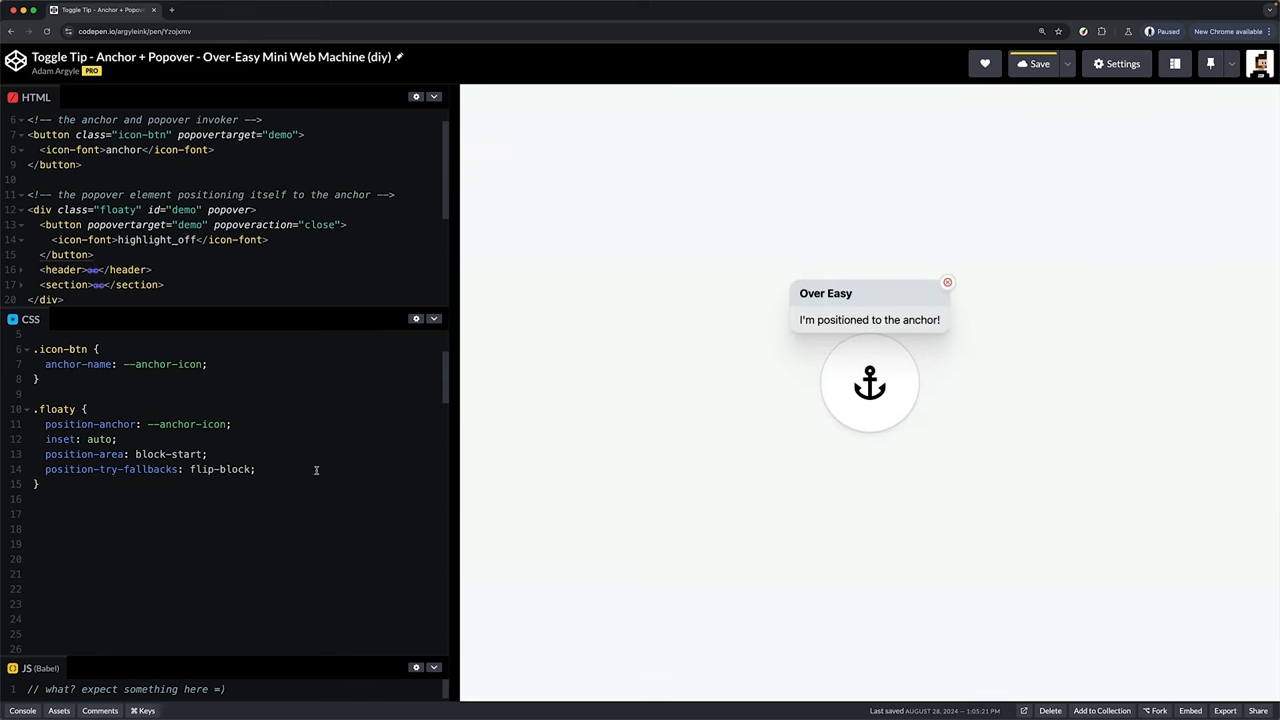
{"action": "type", "text": "position-try-order: most-height;"}
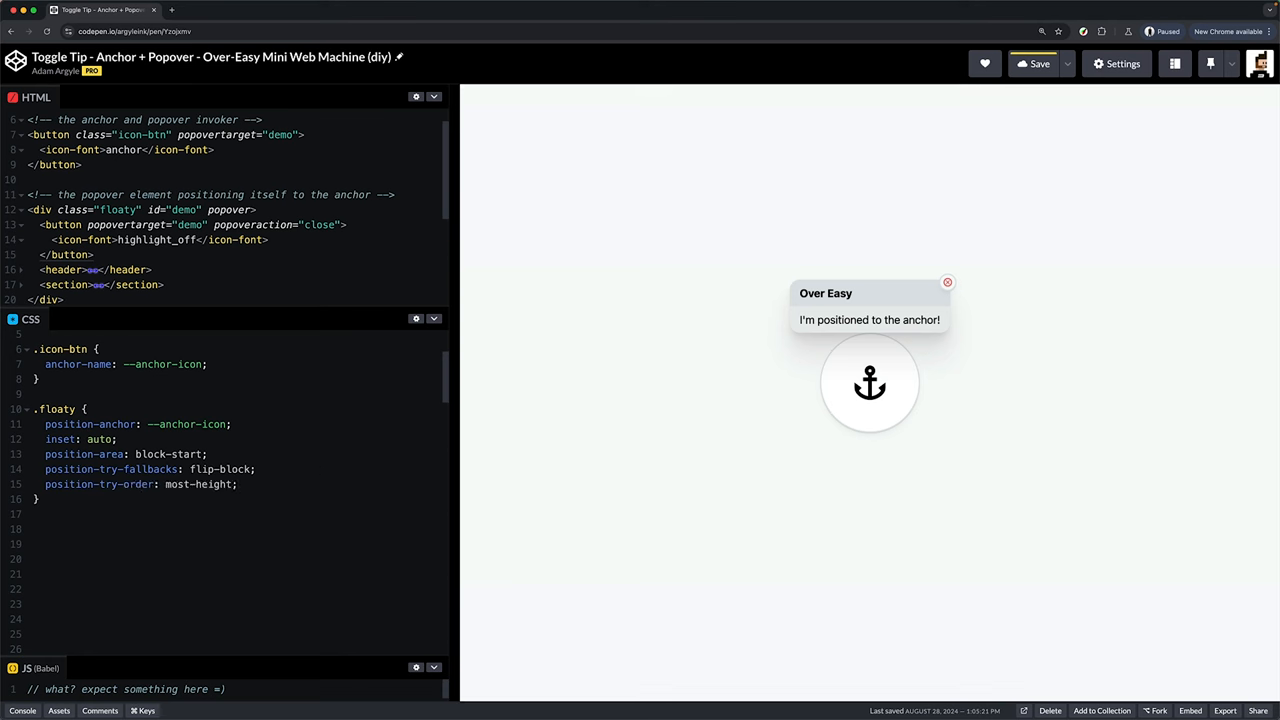
{"action": "type", "text": "position-visibil"}
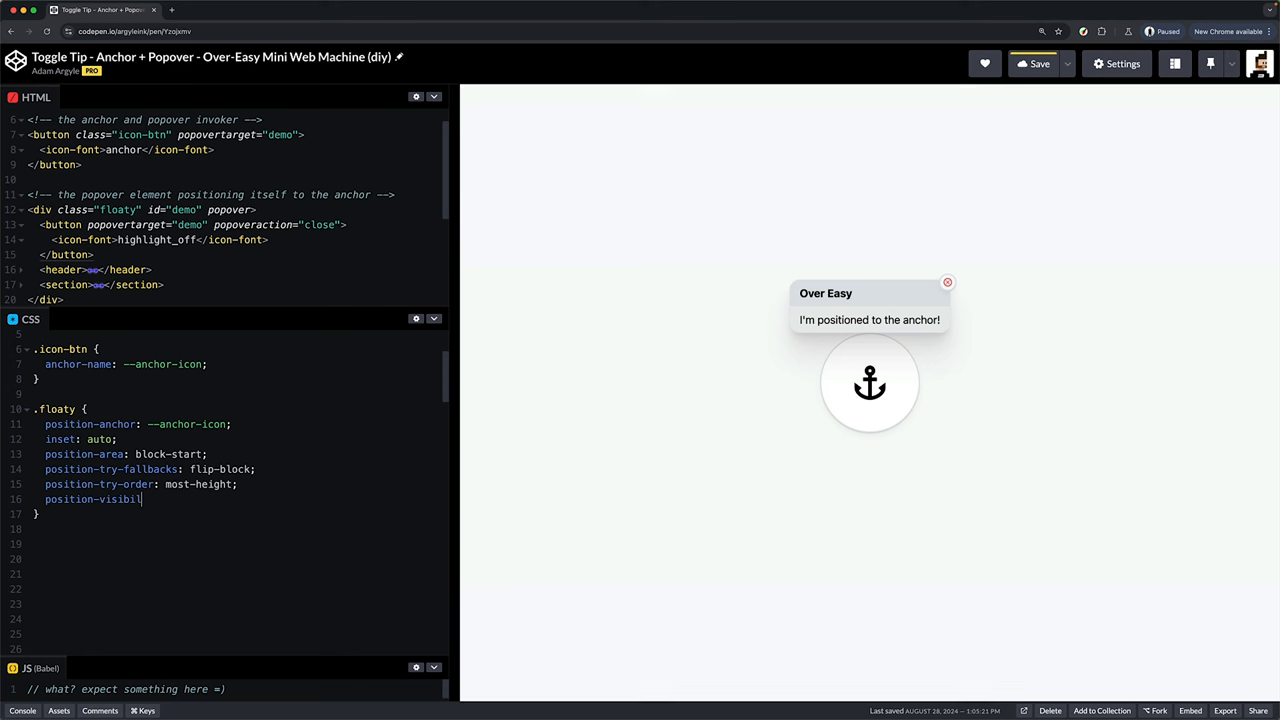
Step: Give .floaty position-visibility: anchors-visible and margin-block: 1ch, then scroll so the open popover flips
{"action": "type", "text": ": anchor"}
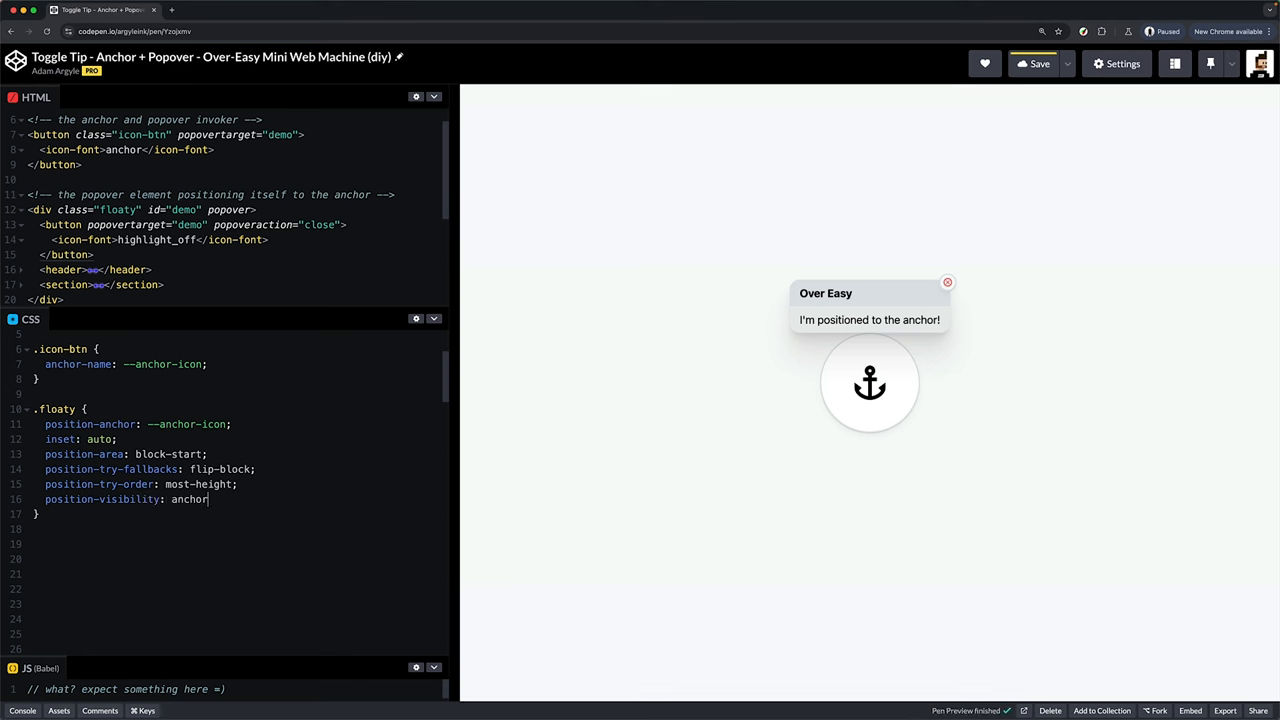
{"action": "type", "text": "s-visible;"}
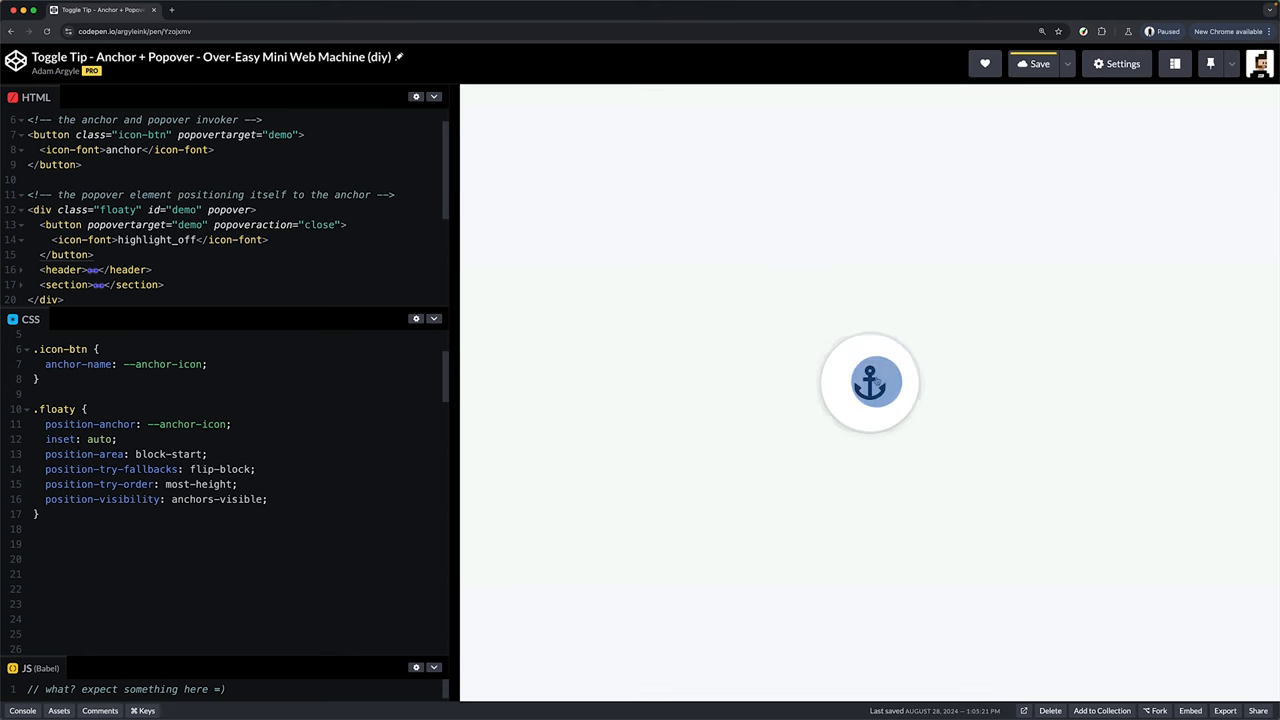
{"action": "left_click", "coordinate": [870, 382]}
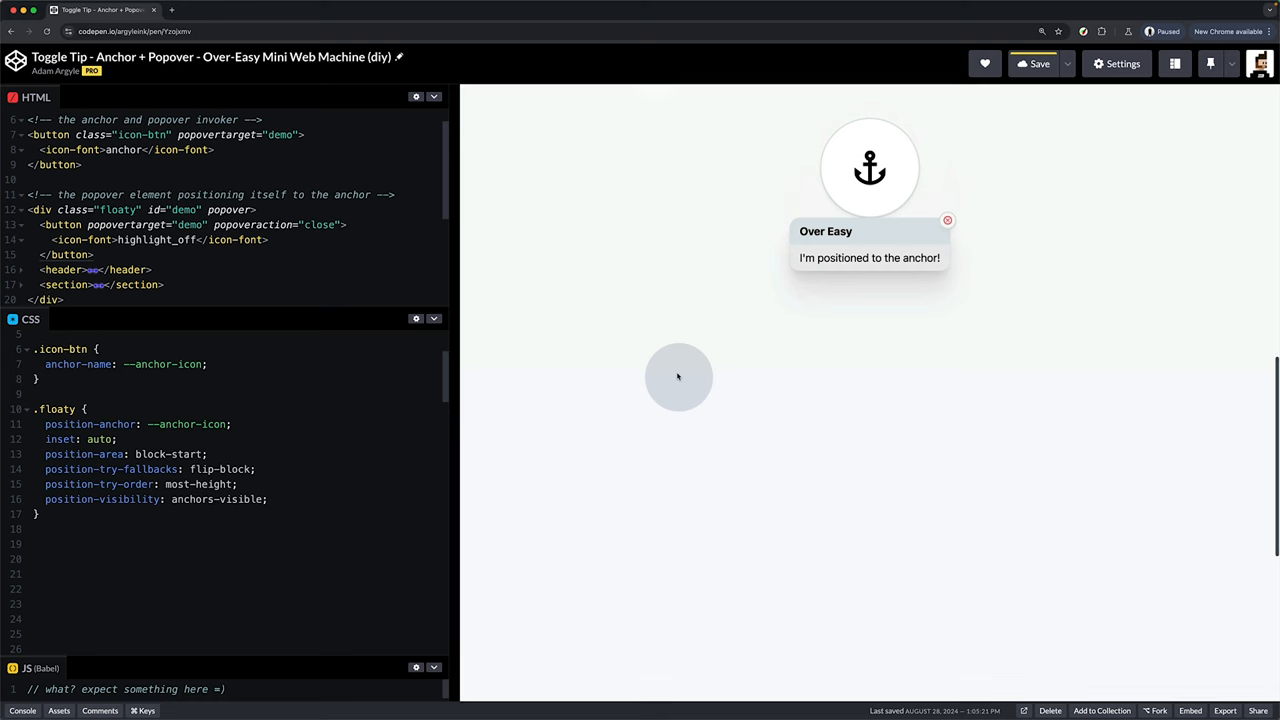
{"action": "type", "text": "margin-block: 1ch;"}
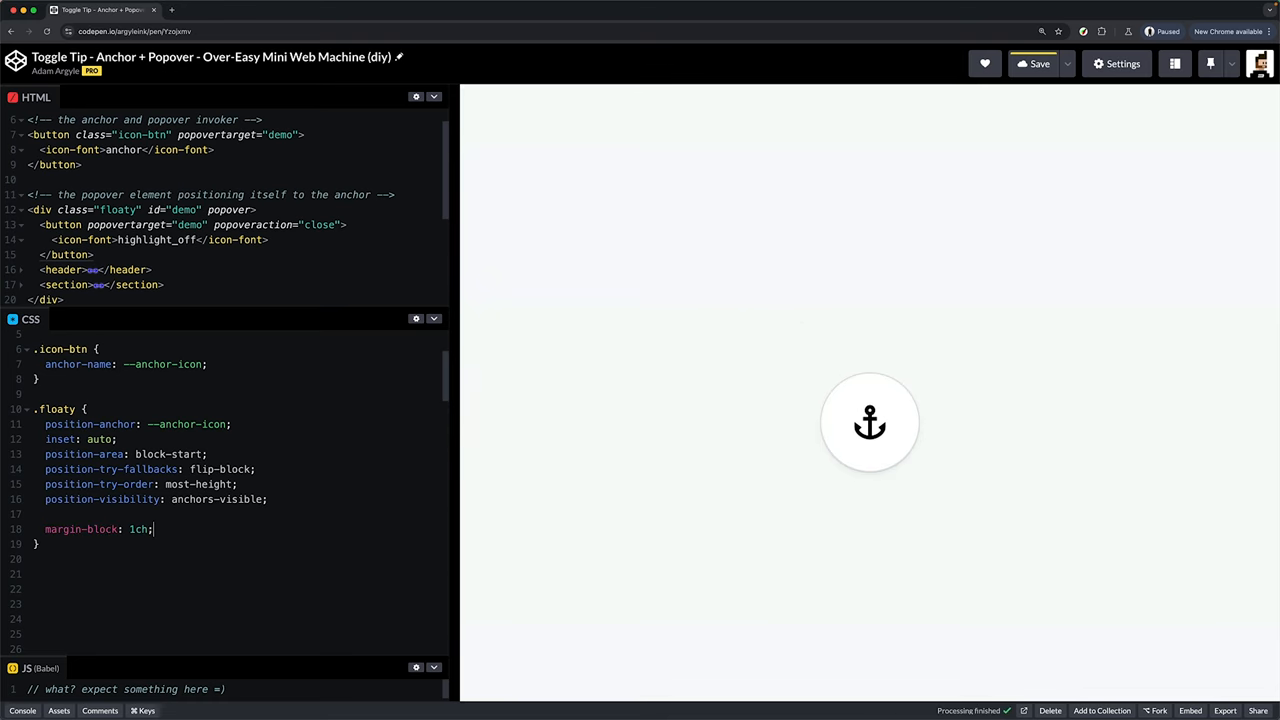
{"action": "scroll", "scroll_direction": "down", "scroll_amount": 3}
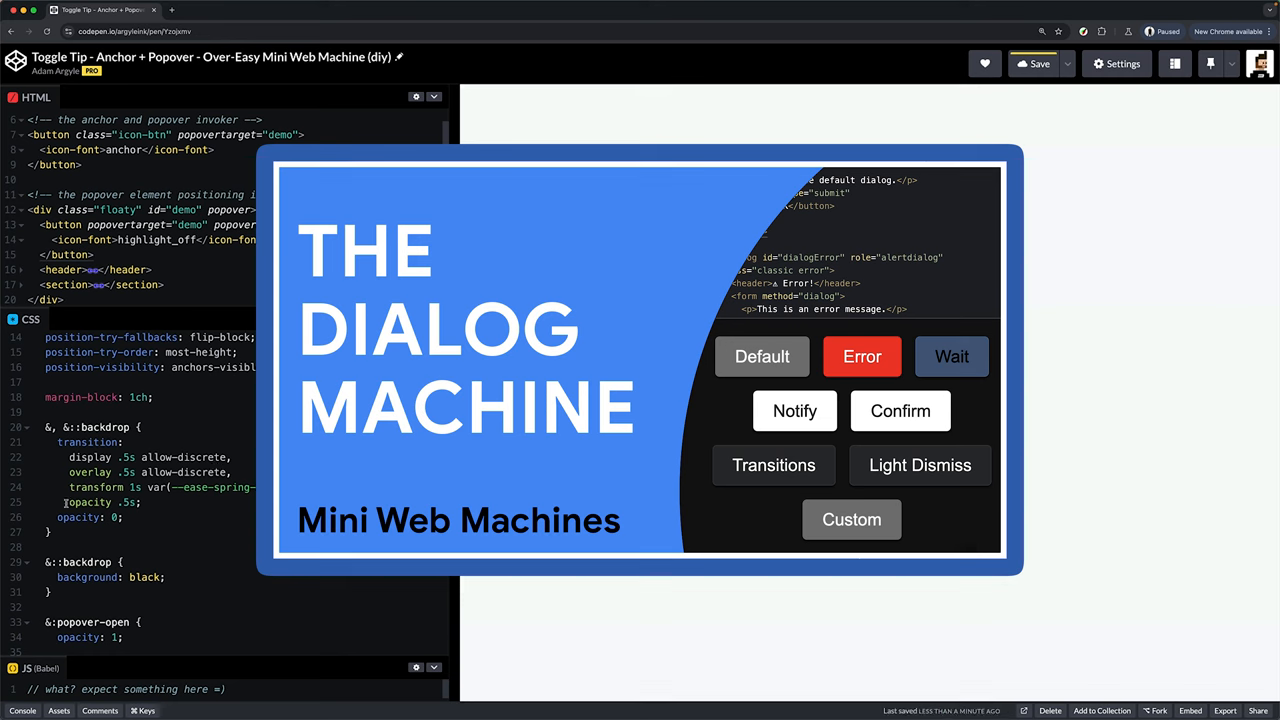
{"action": "scroll", "scroll_direction": "down", "scroll_amount": 3}
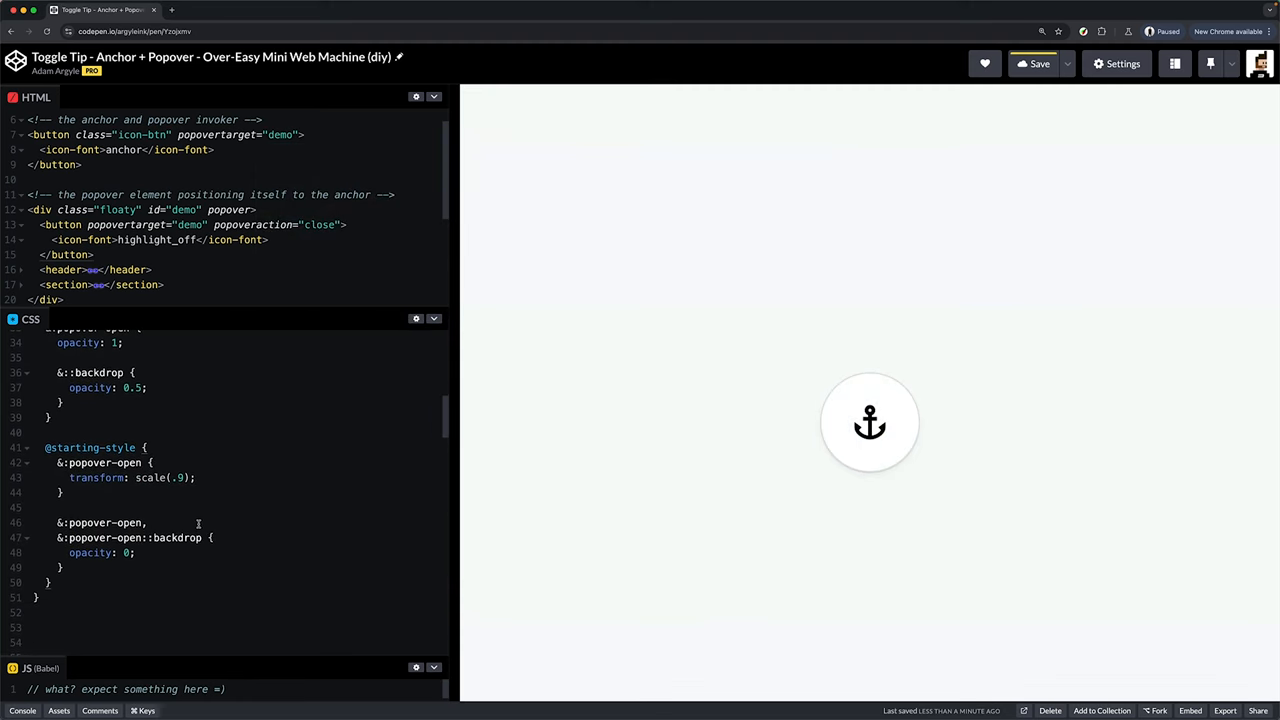
{"action": "left_click", "coordinate": [869, 422]}
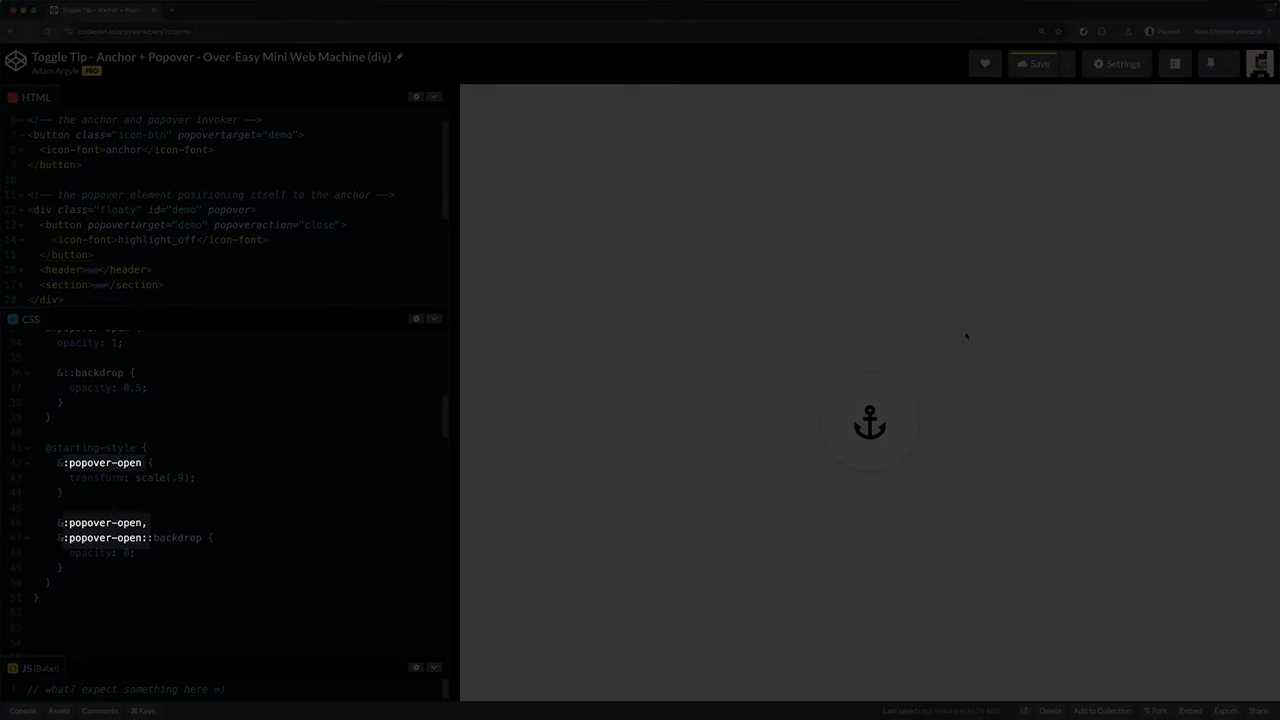
Step: Open and dismiss the Toggle Tip popover twice to watch its entrance animation
{"action": "left_click", "coordinate": [869, 422]}
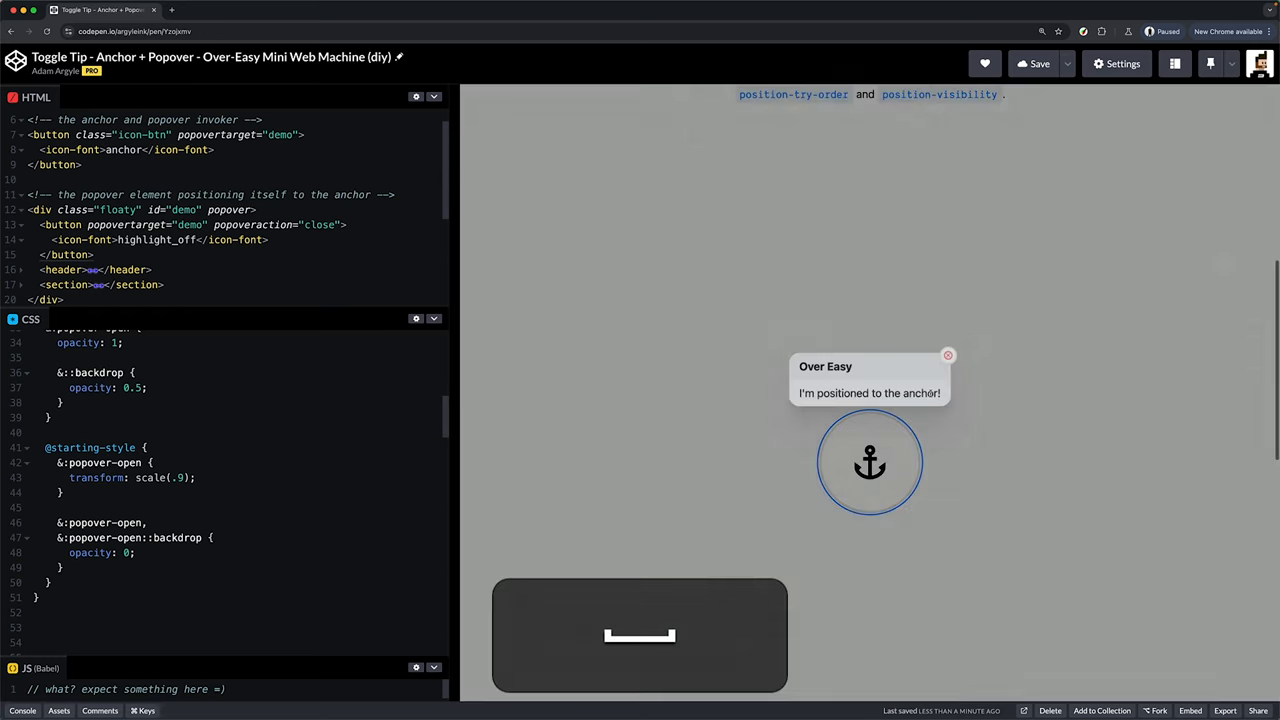
{"action": "left_click", "coordinate": [947, 355]}
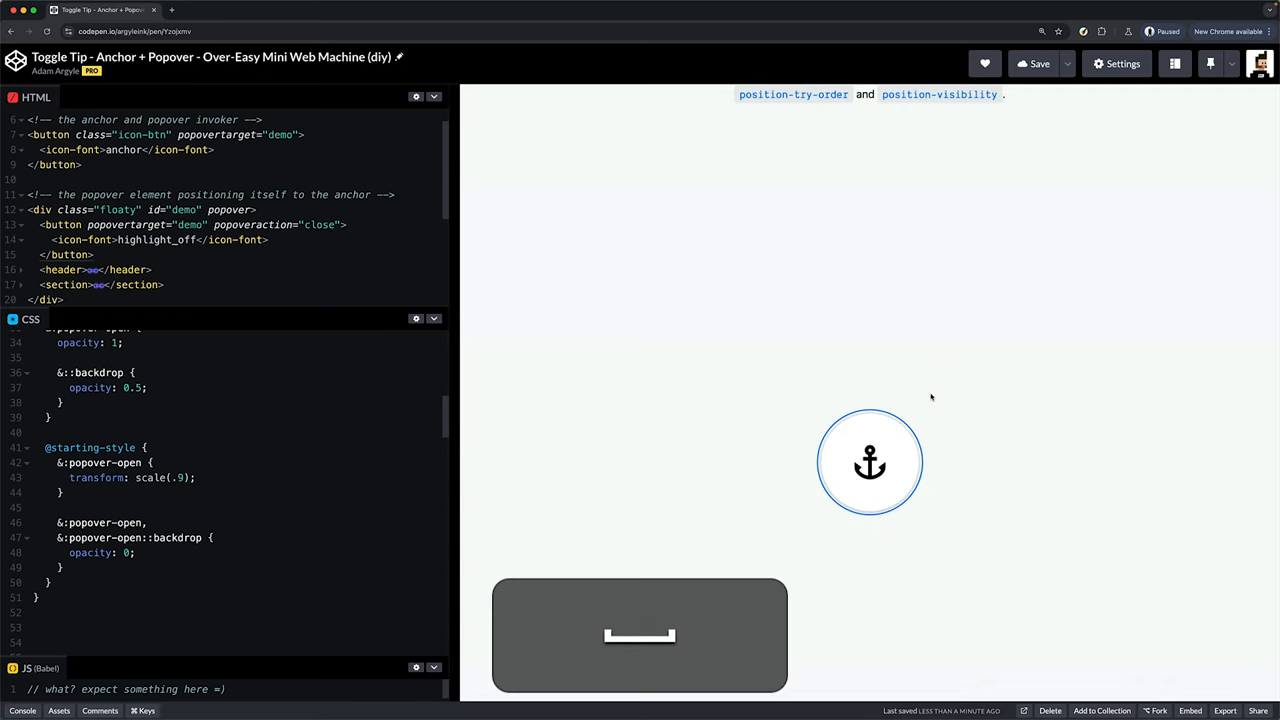
{"action": "left_click", "coordinate": [869, 462]}
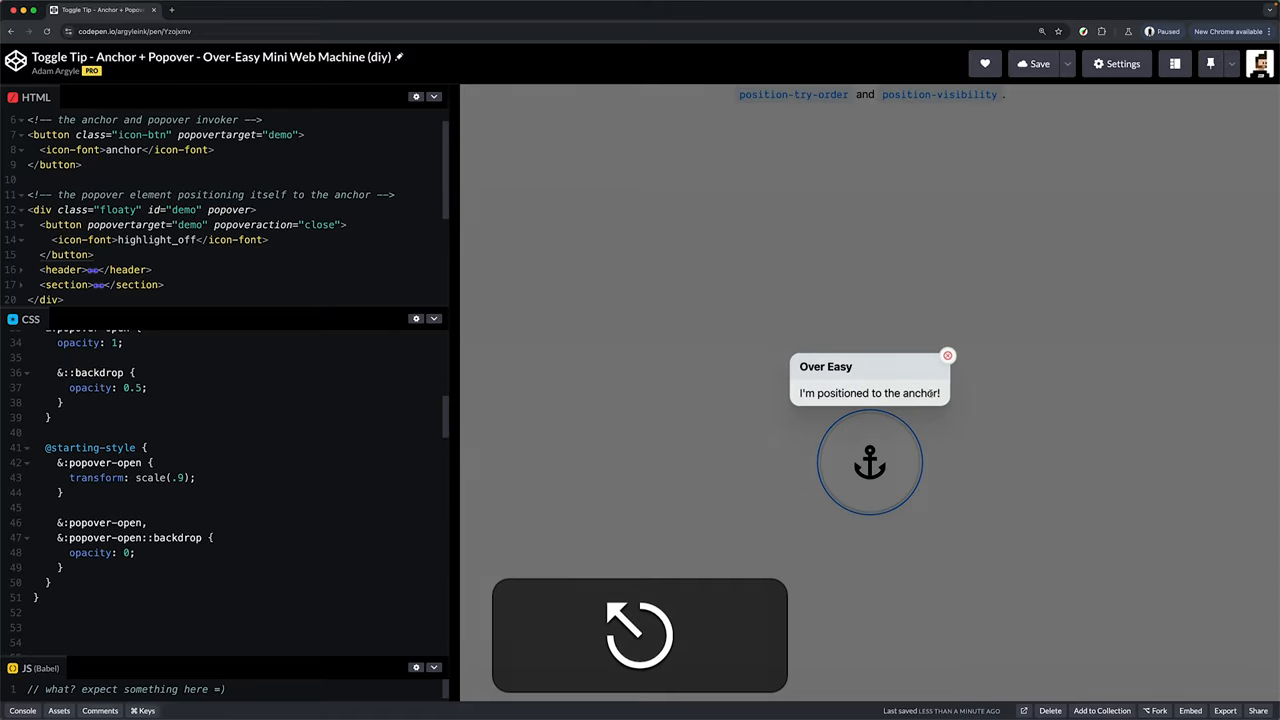
{"action": "left_click", "coordinate": [946, 356]}
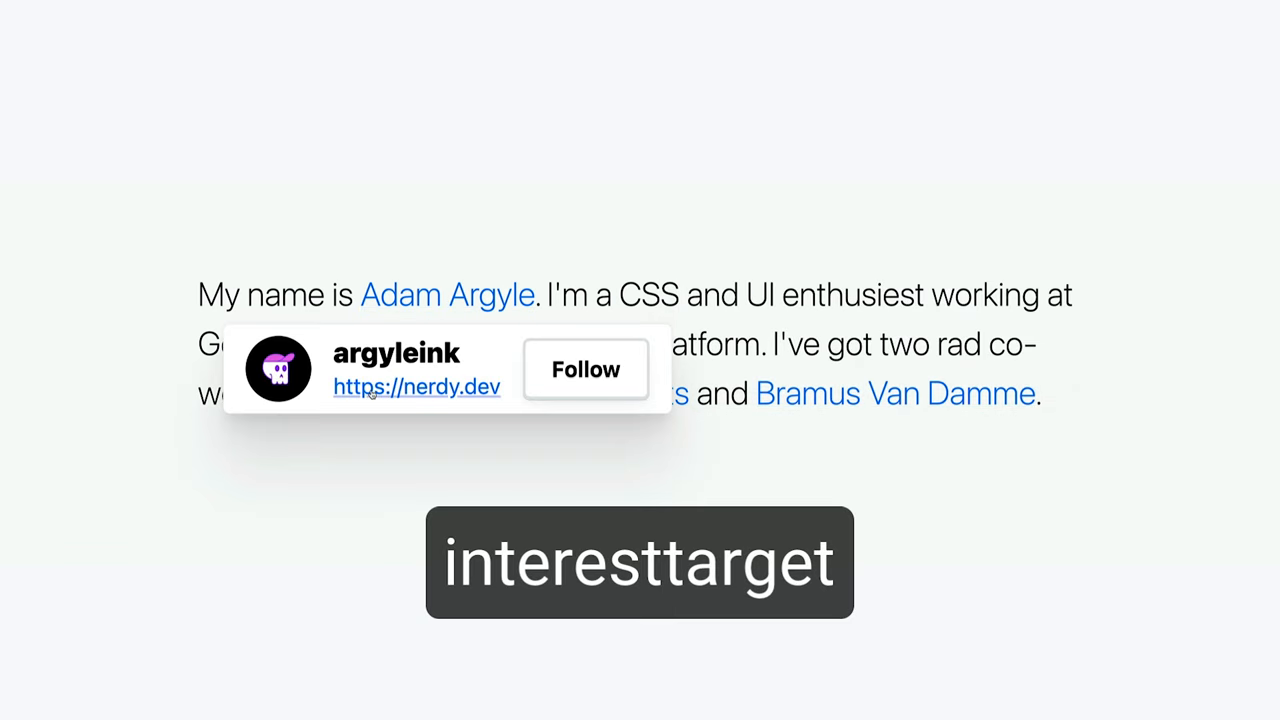
{"action": "mouse_move", "coordinate": [895, 393]}
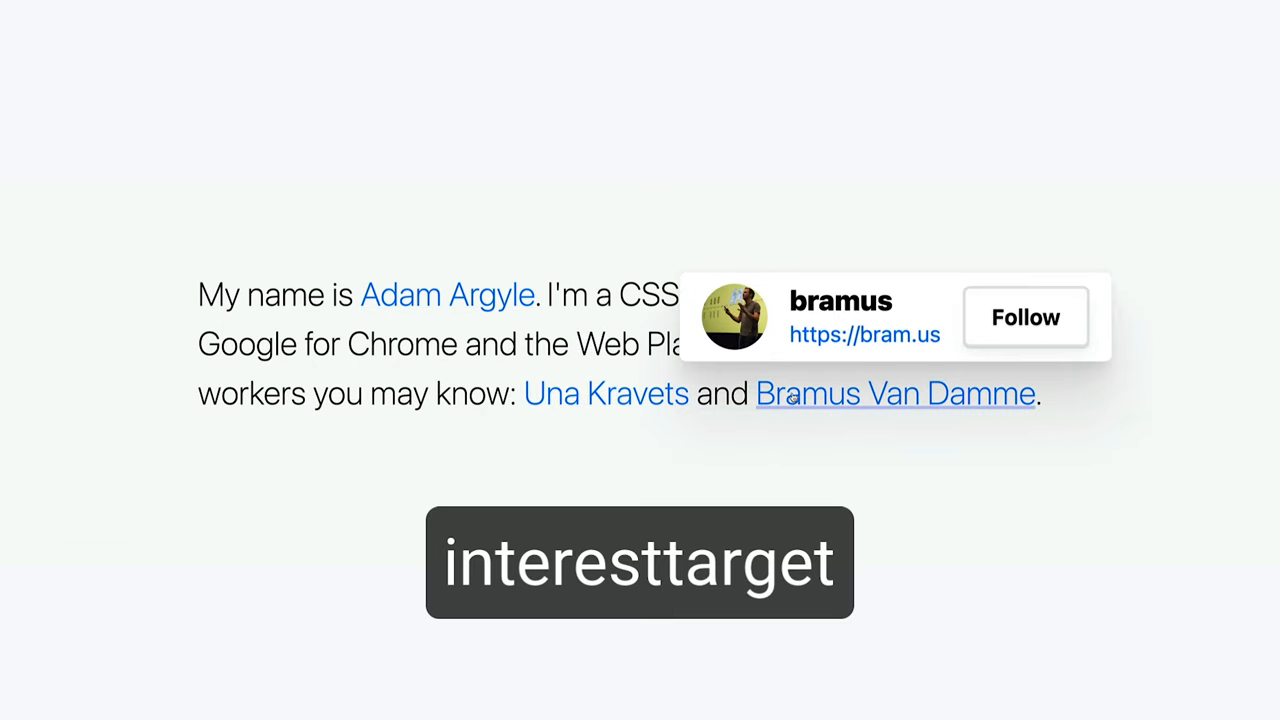
{"action": "mouse_move", "coordinate": [447, 294]}
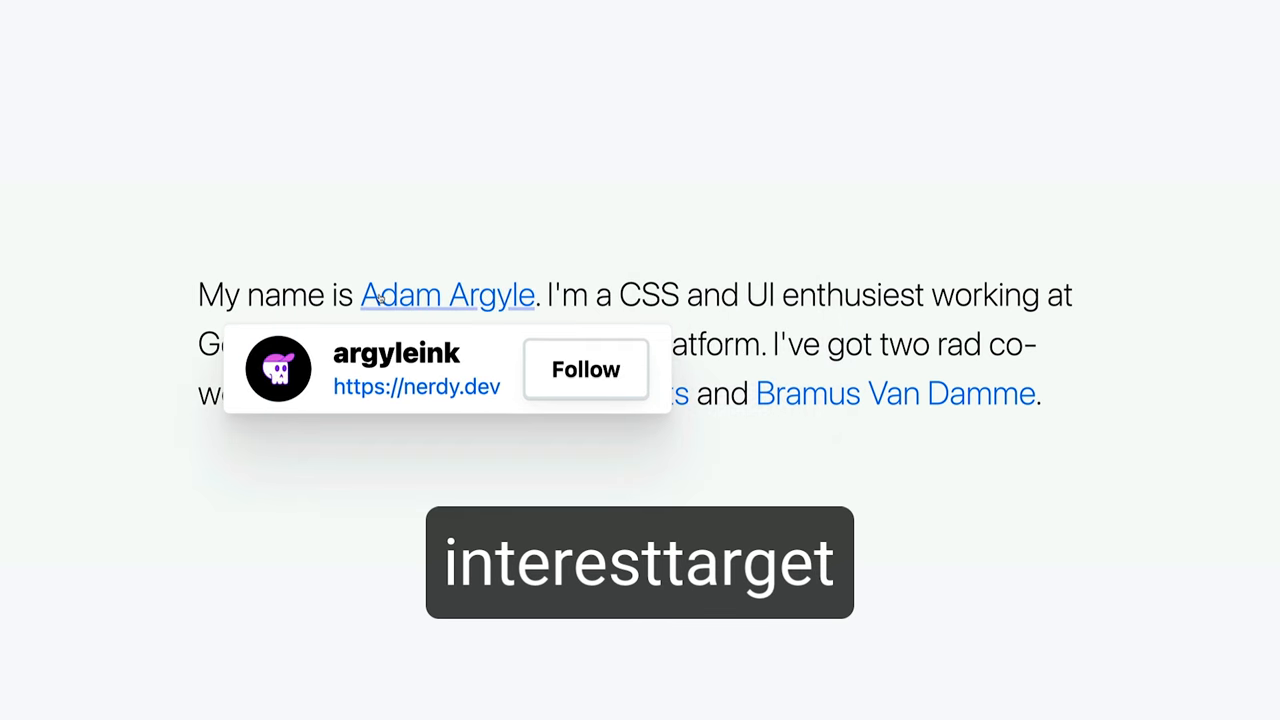
{"action": "mouse_move", "coordinate": [603, 208]}
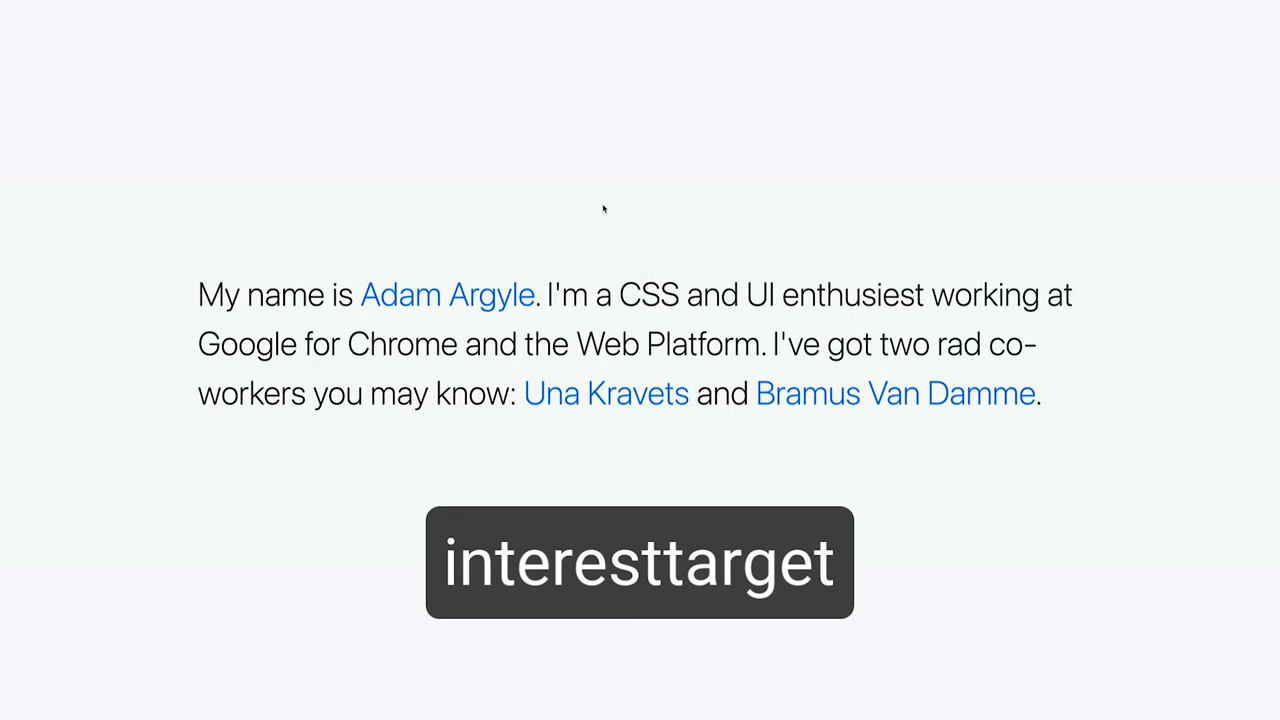
{"action": "mouse_move", "coordinate": [447, 294]}
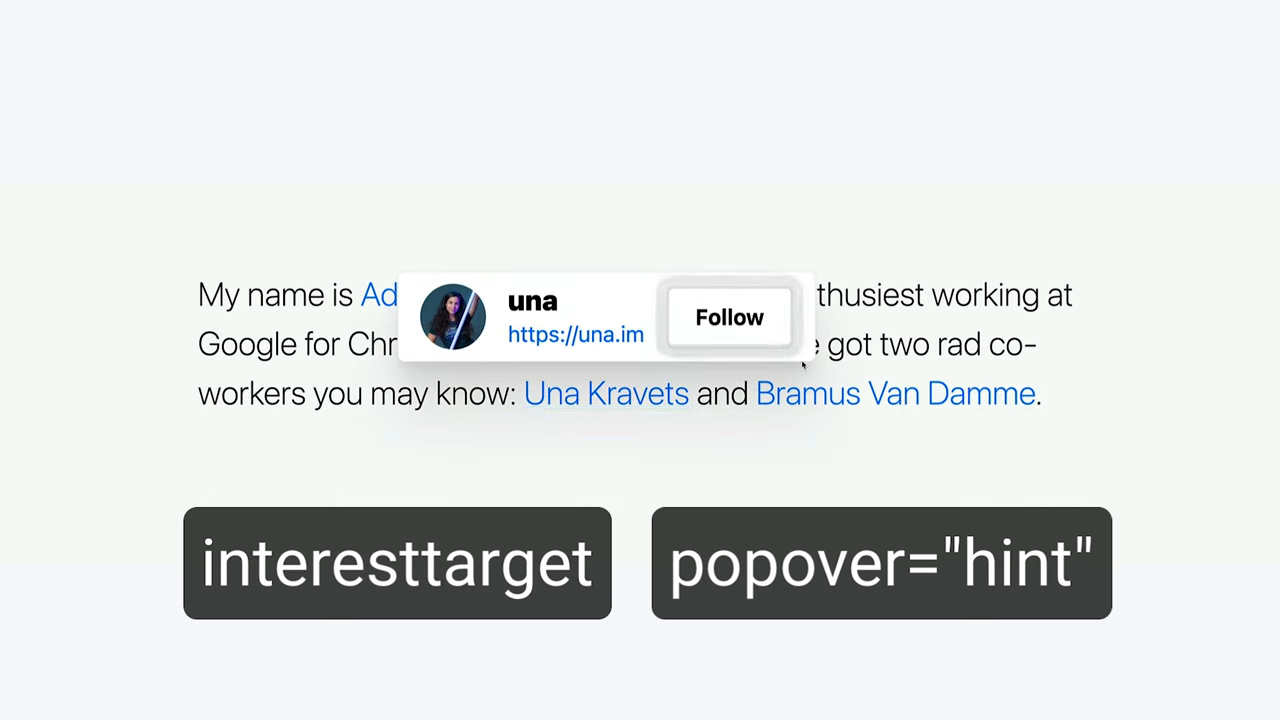
{"action": "mouse_move", "coordinate": [447, 294]}
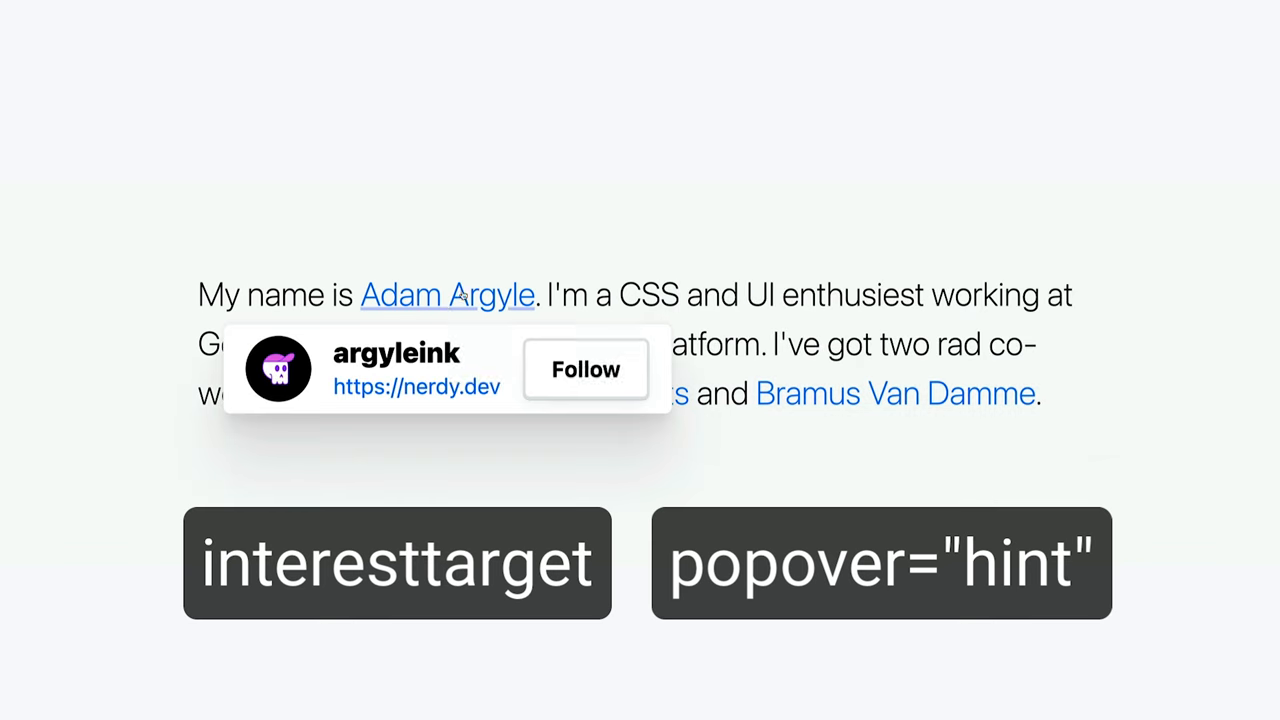
{"action": "mouse_move", "coordinate": [617, 222]}
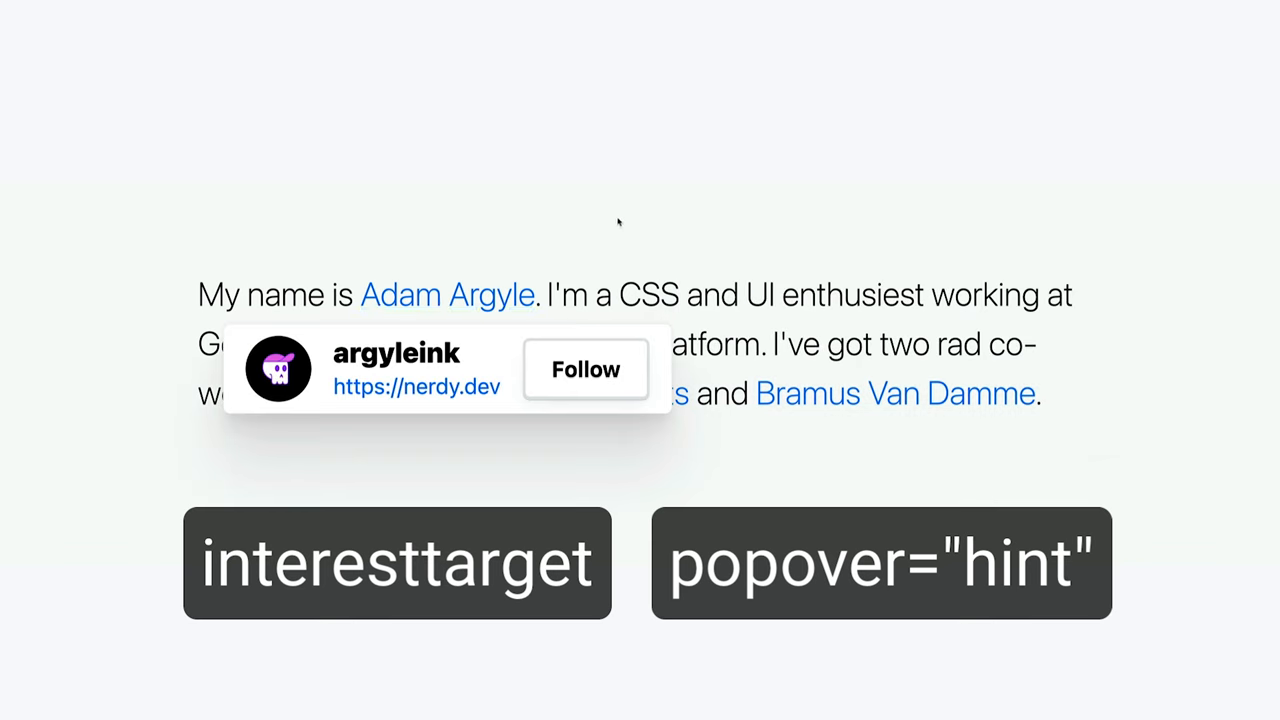
{"action": "mouse_move", "coordinate": [895, 393]}
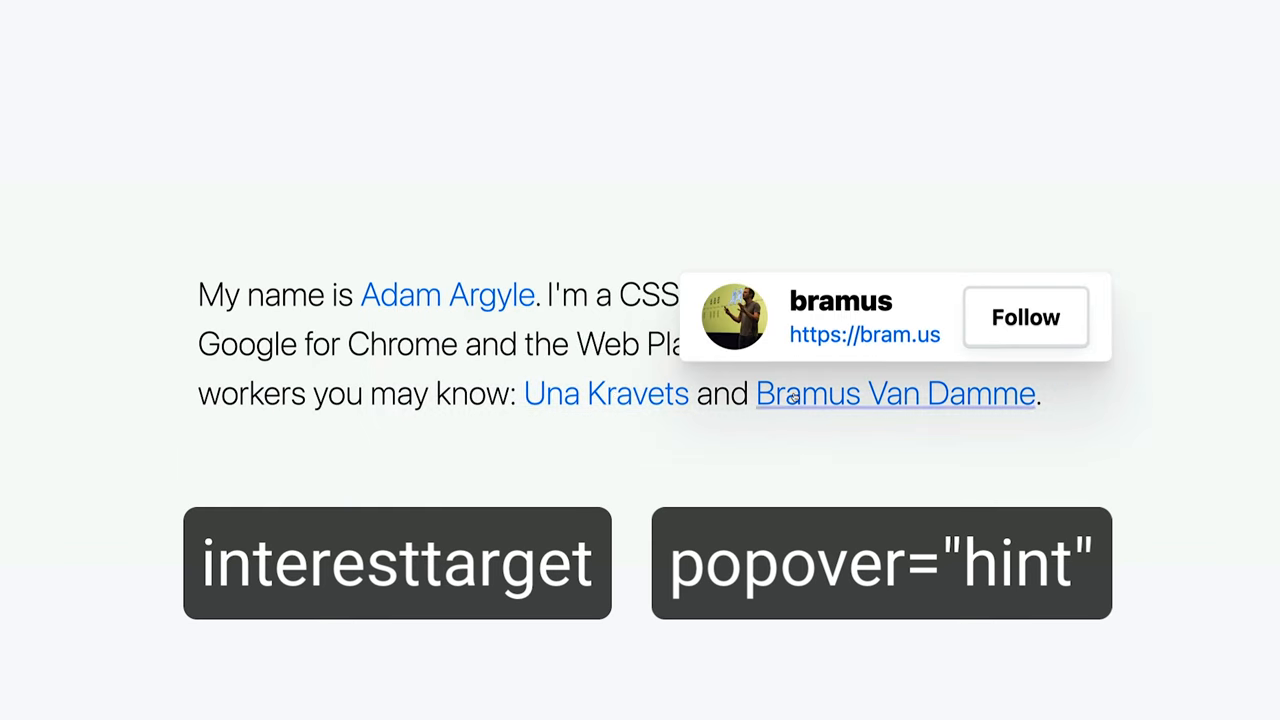
{"action": "mouse_move", "coordinate": [447, 294]}
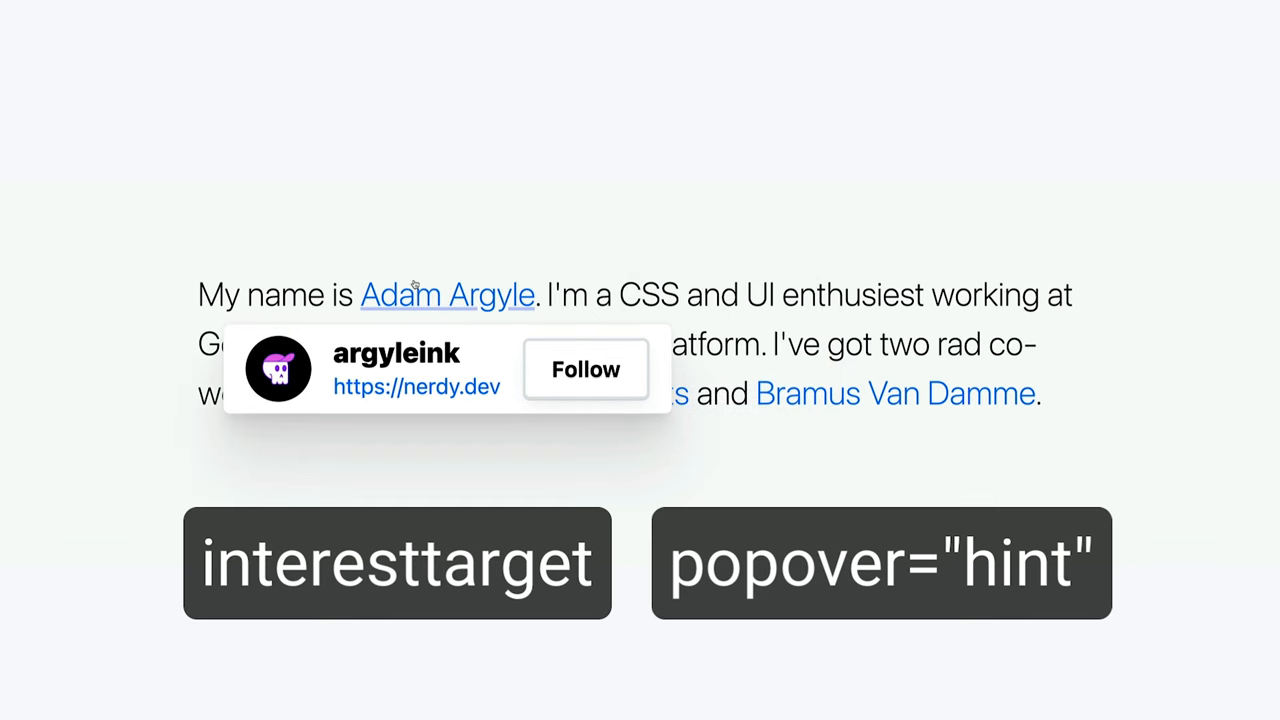
{"action": "mouse_move", "coordinate": [604, 209]}
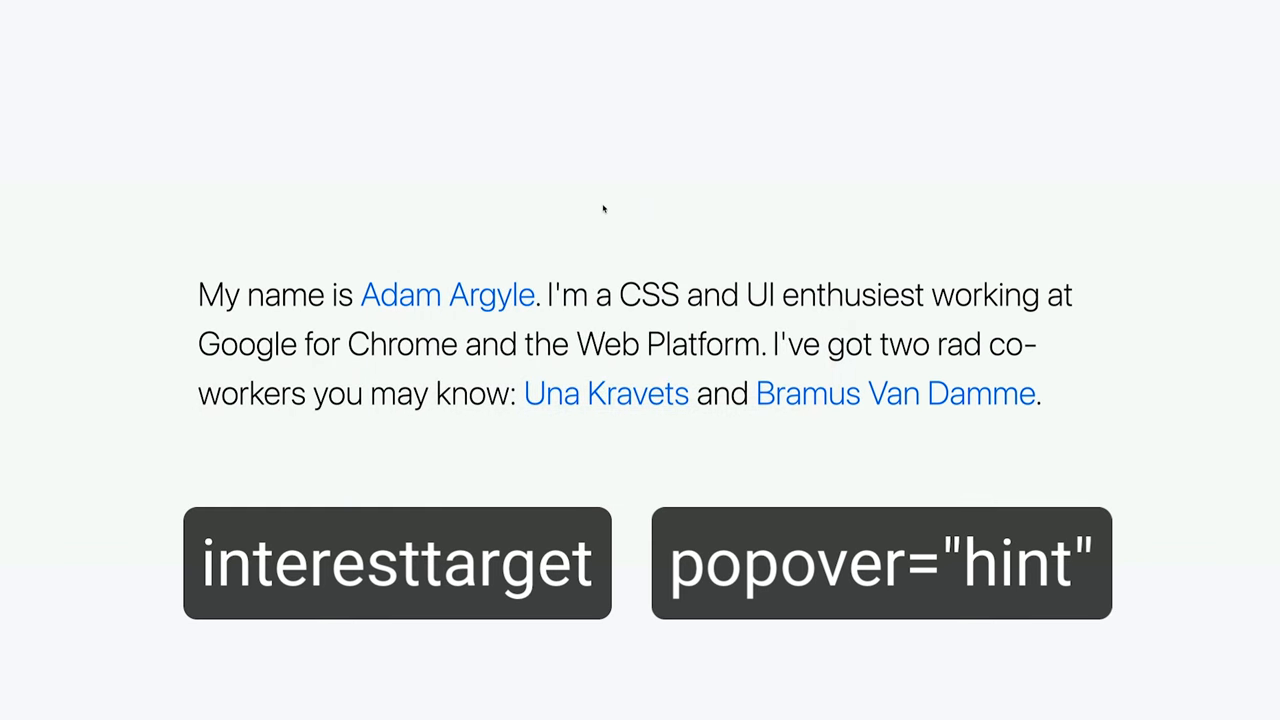